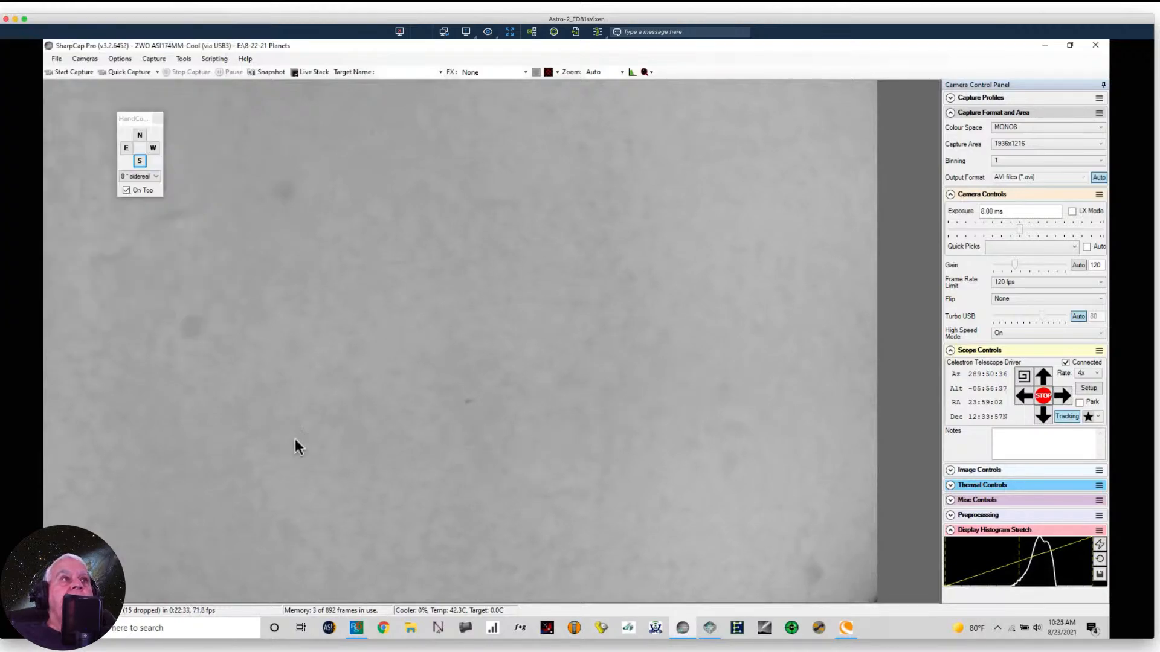
mouse_move(36, 41)
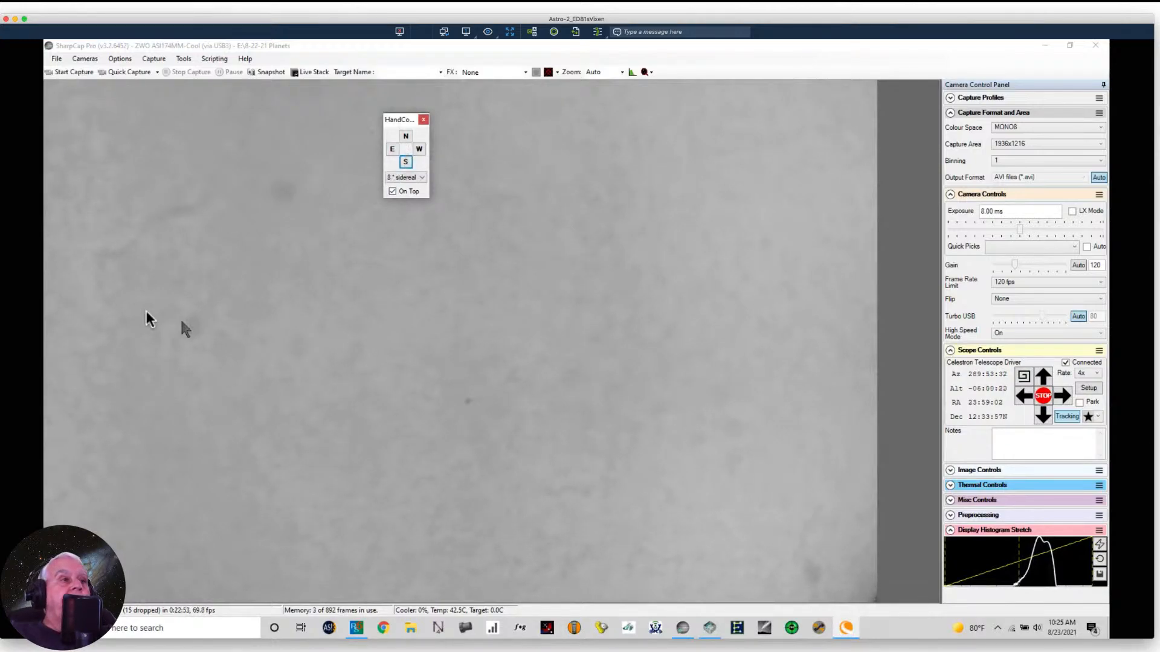
mouse_move(273, 552)
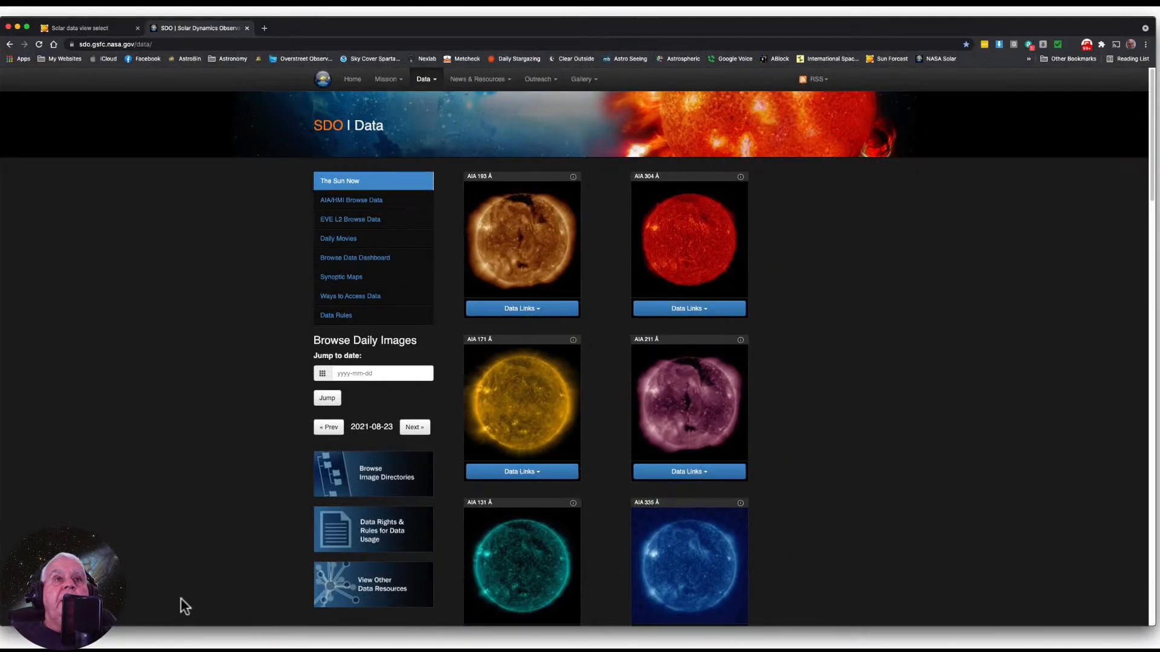
mouse_move(208, 41)
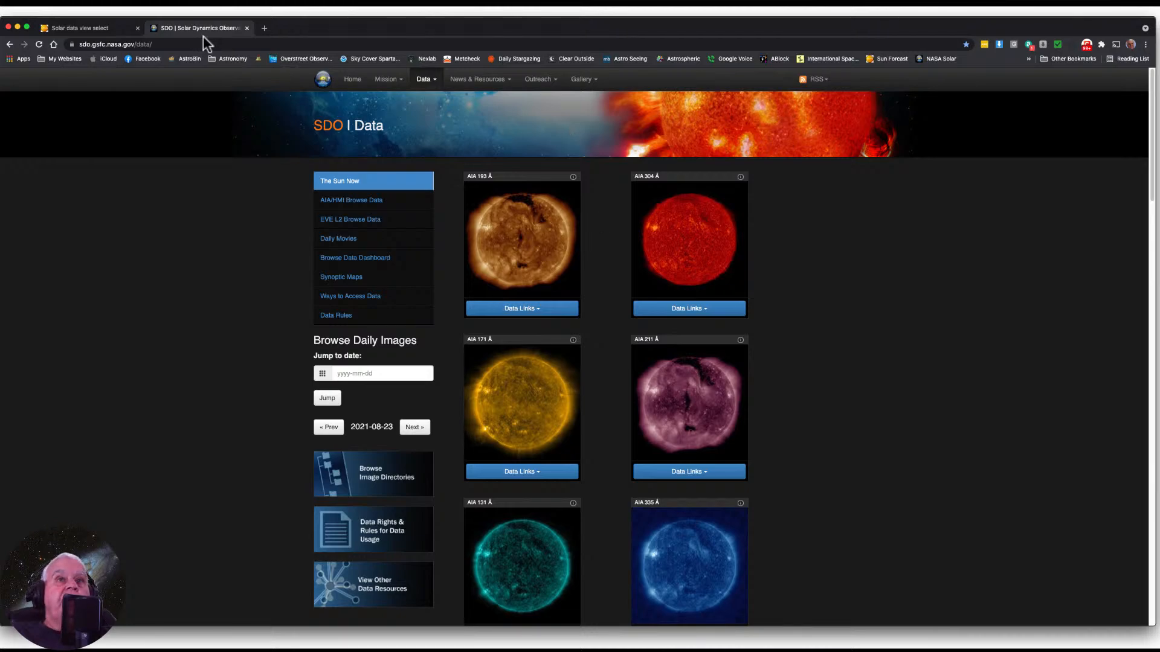
mouse_move(193, 34)
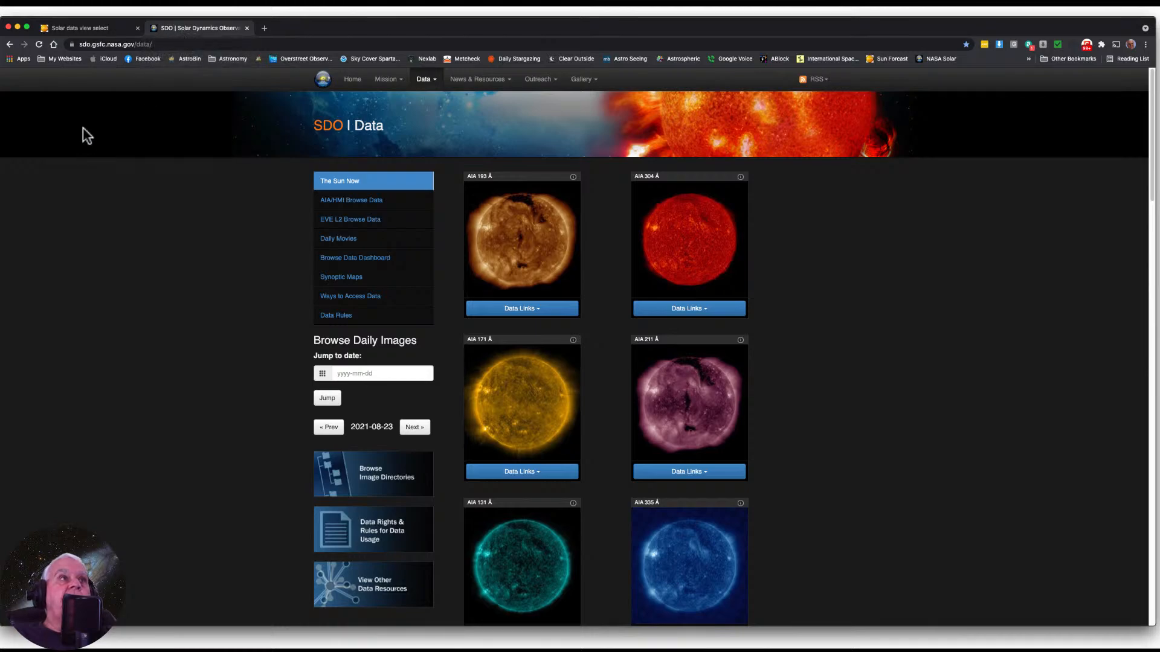
mouse_move(92, 72)
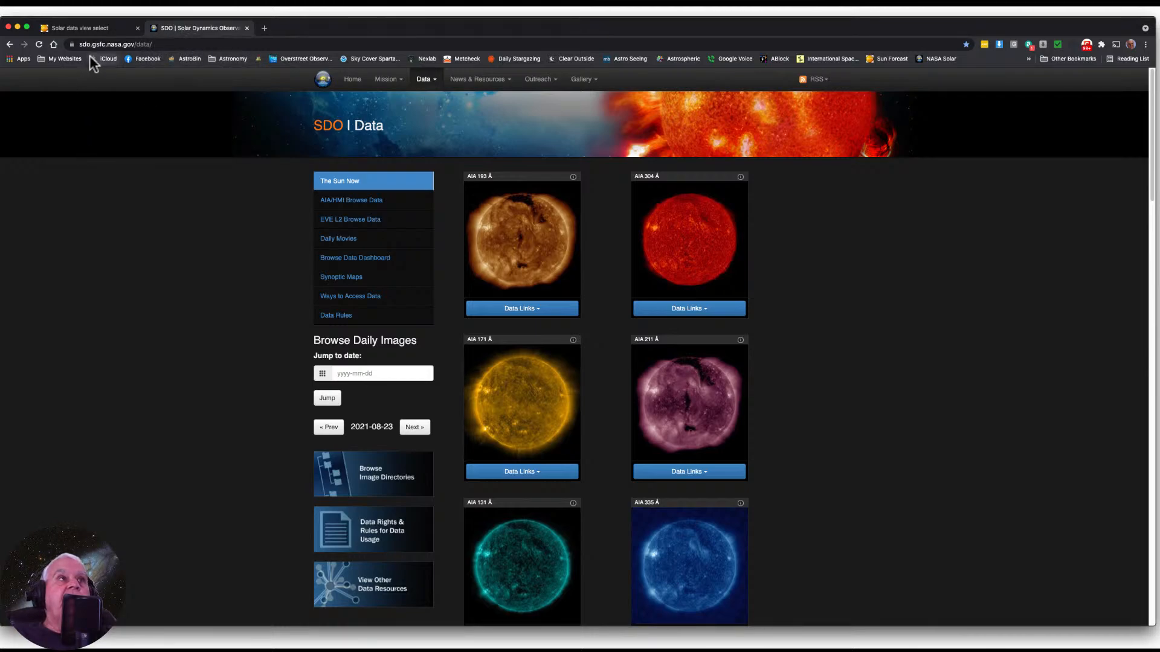
mouse_move(96, 65)
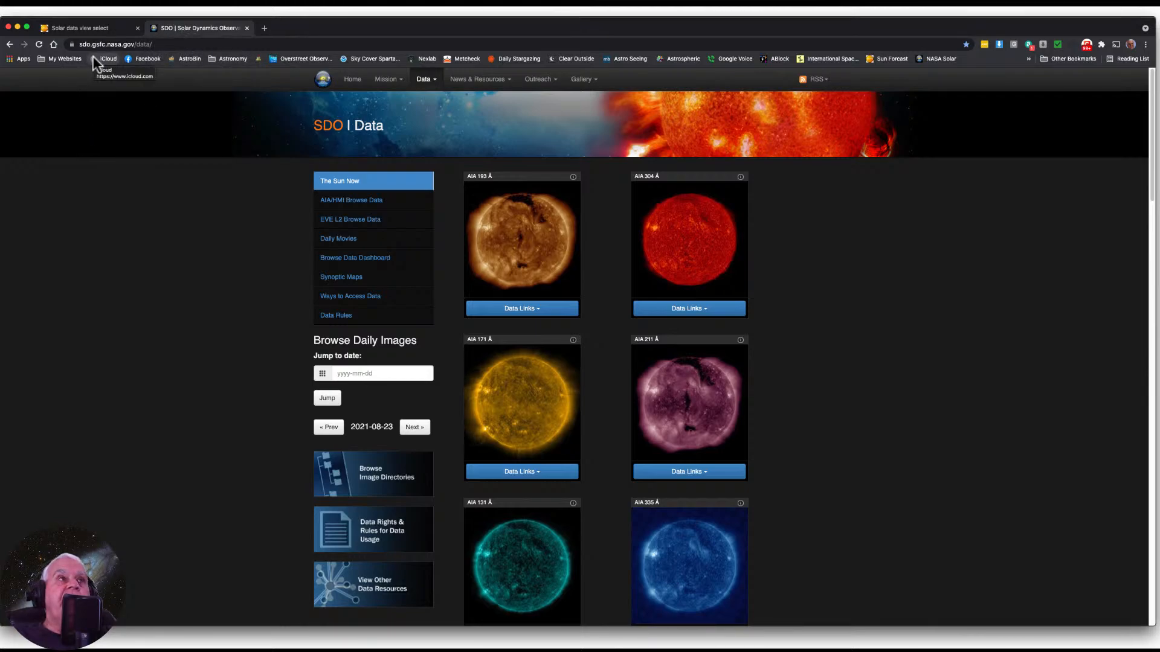
mouse_move(178, 56)
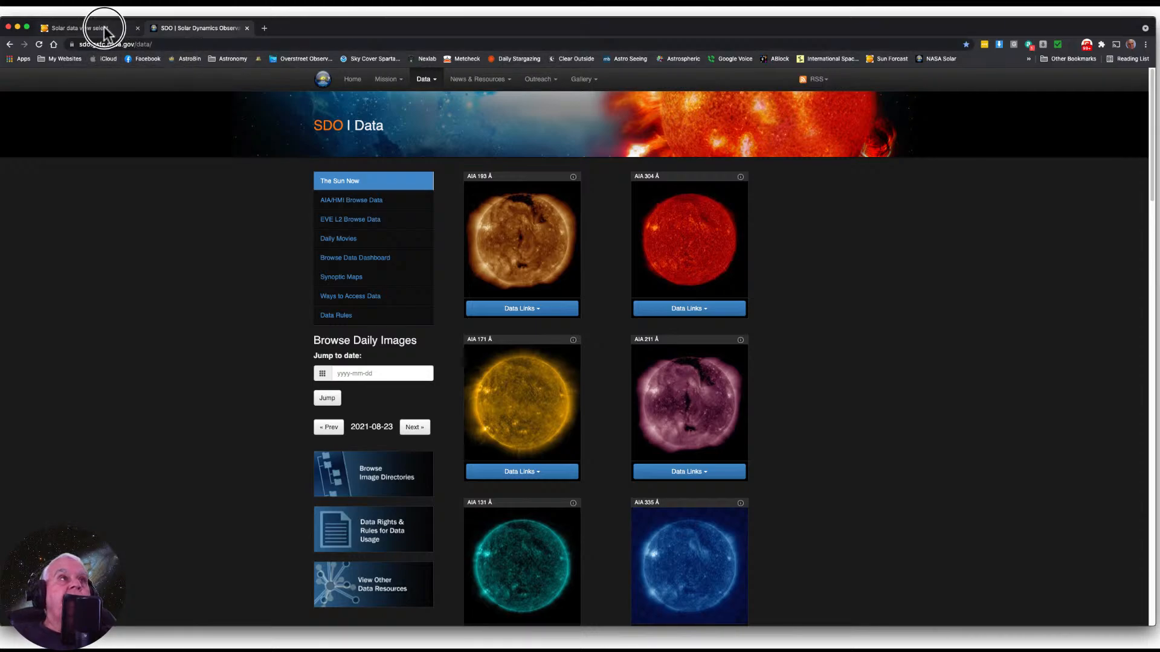
Step: Switch Chrome to the GONG H-Alpha page showing the latest solar disc from each site
left_click(91, 28)
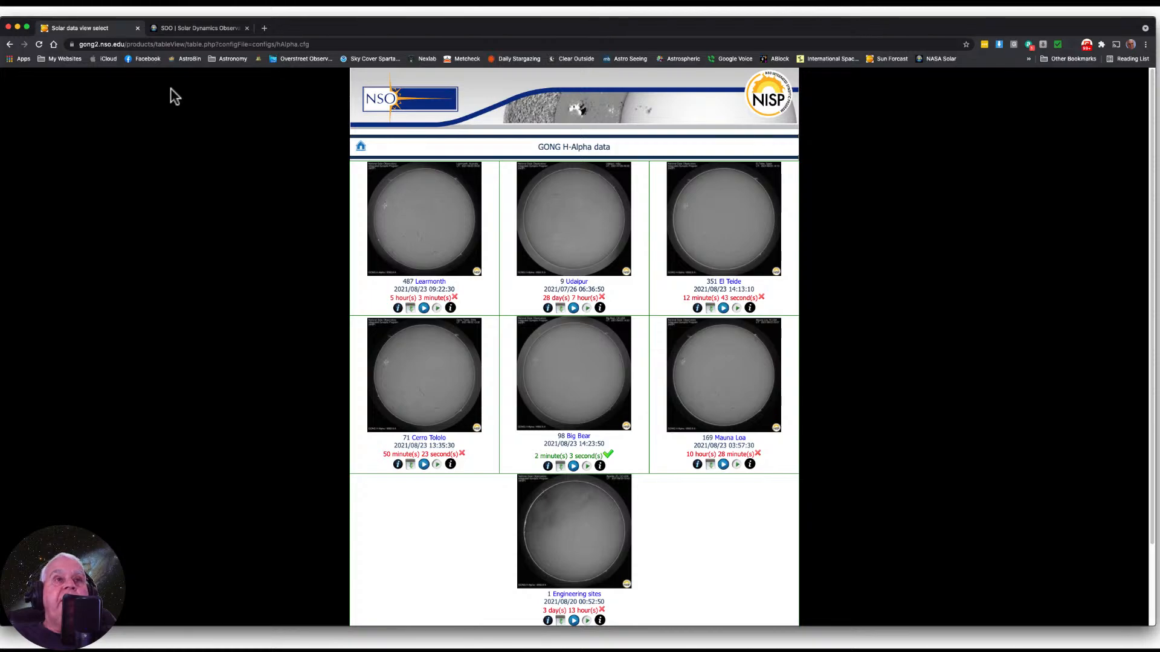
mouse_move(92, 122)
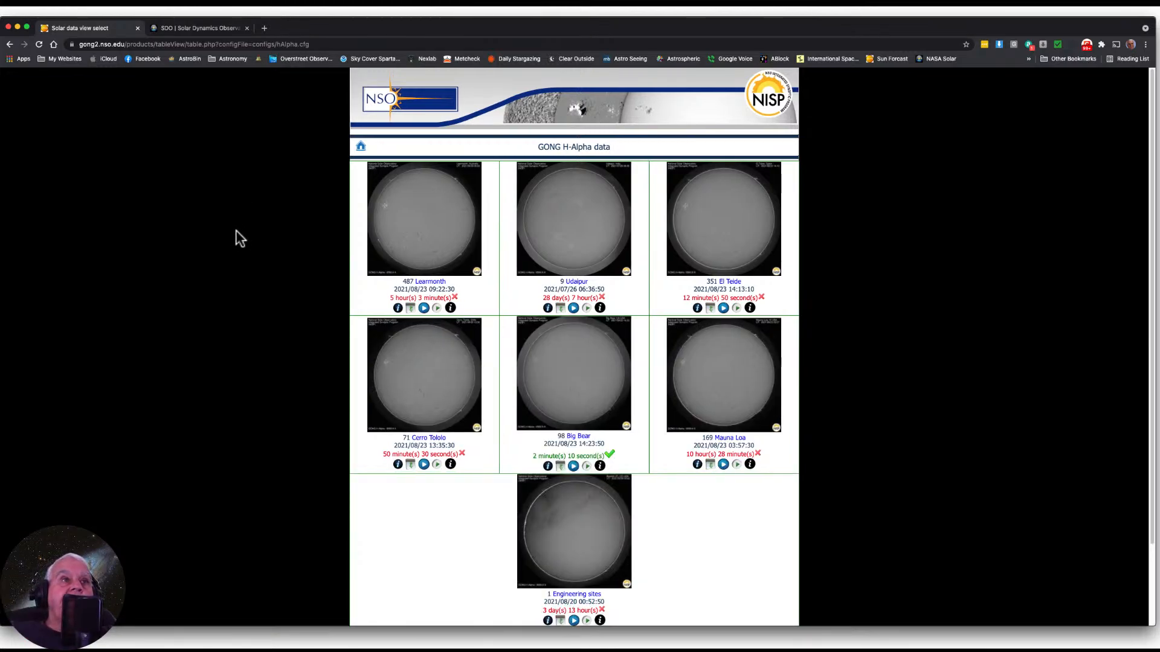
mouse_move(309, 282)
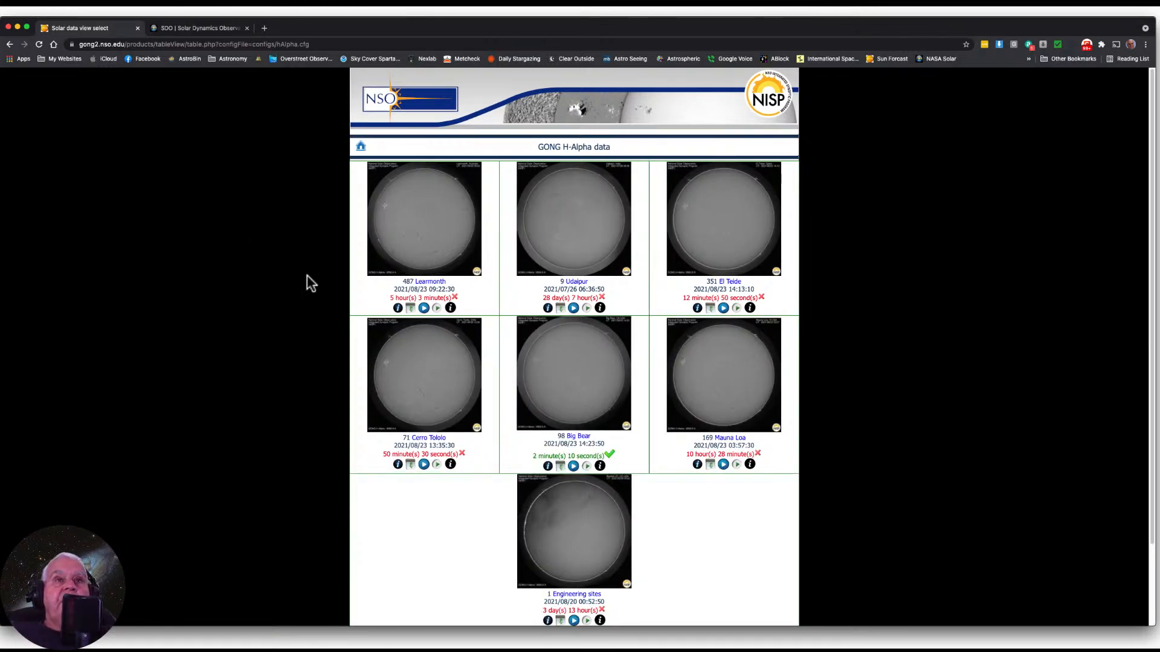
mouse_move(530, 382)
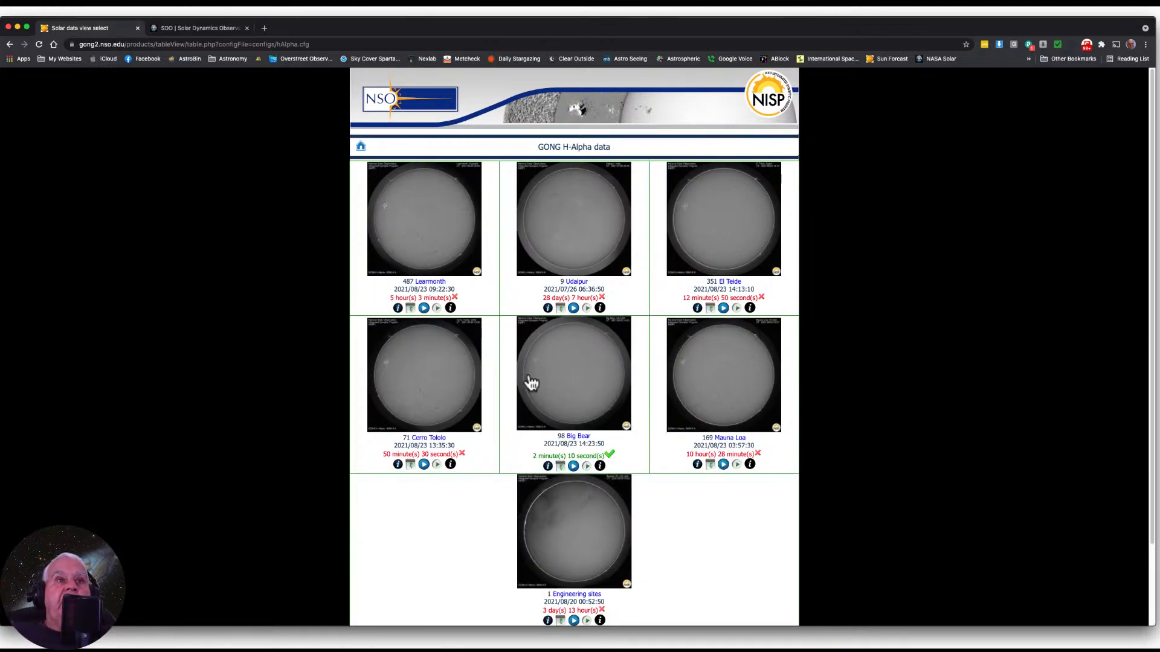
mouse_move(877, 147)
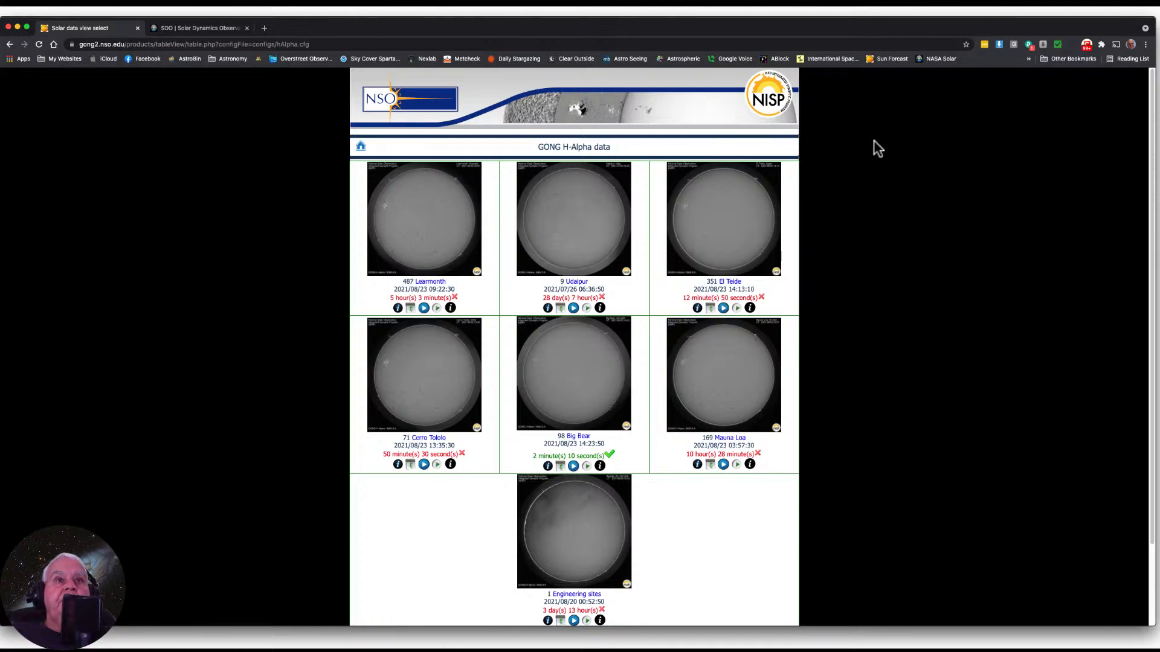
mouse_move(577, 392)
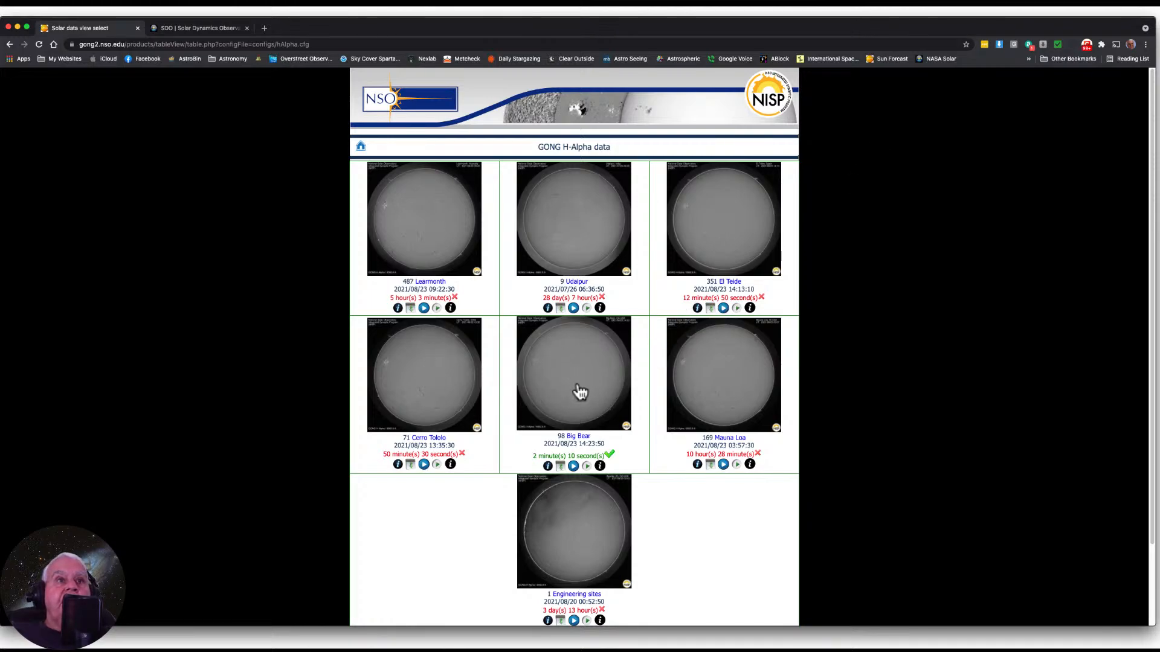
mouse_move(574, 391)
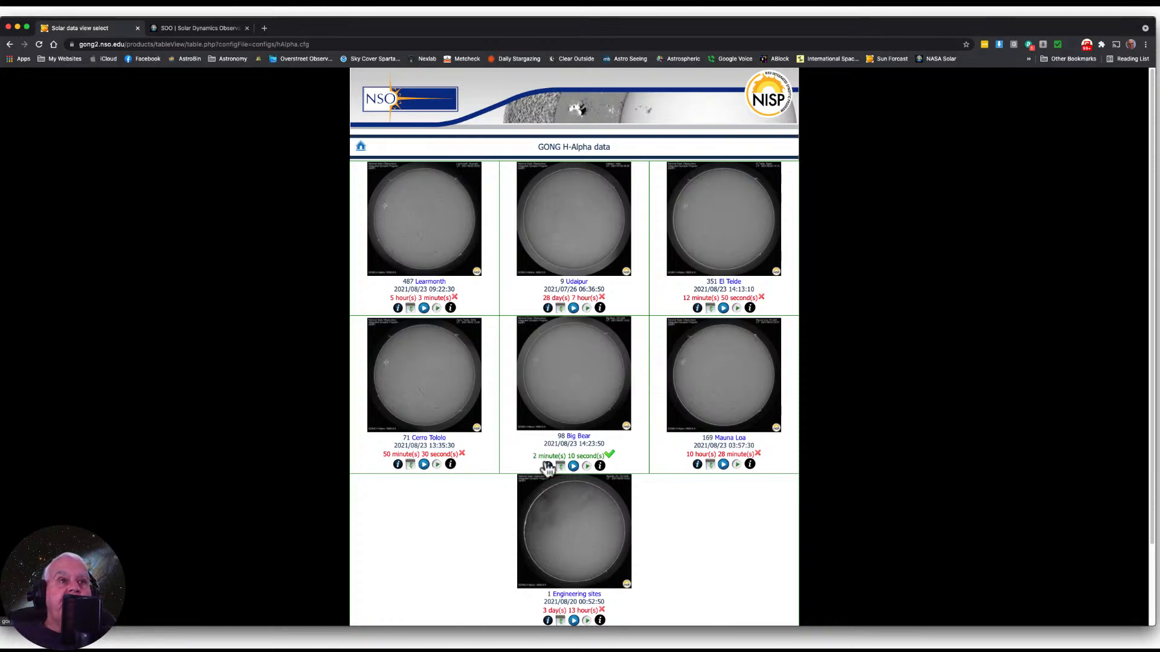
mouse_move(395, 393)
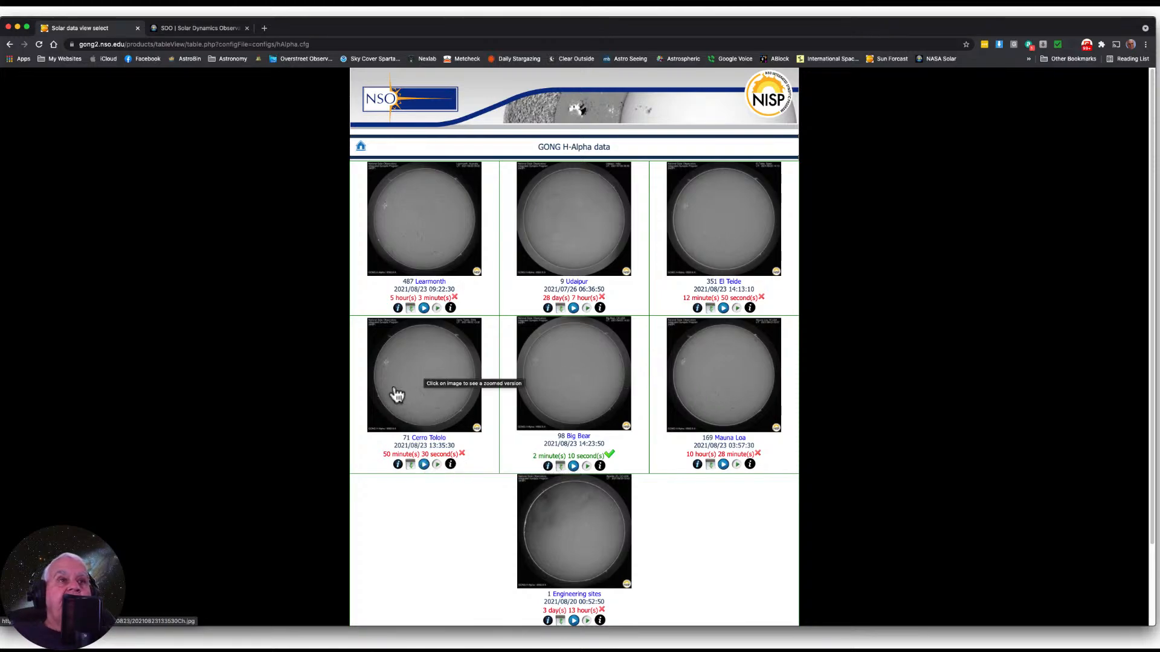
mouse_move(429, 403)
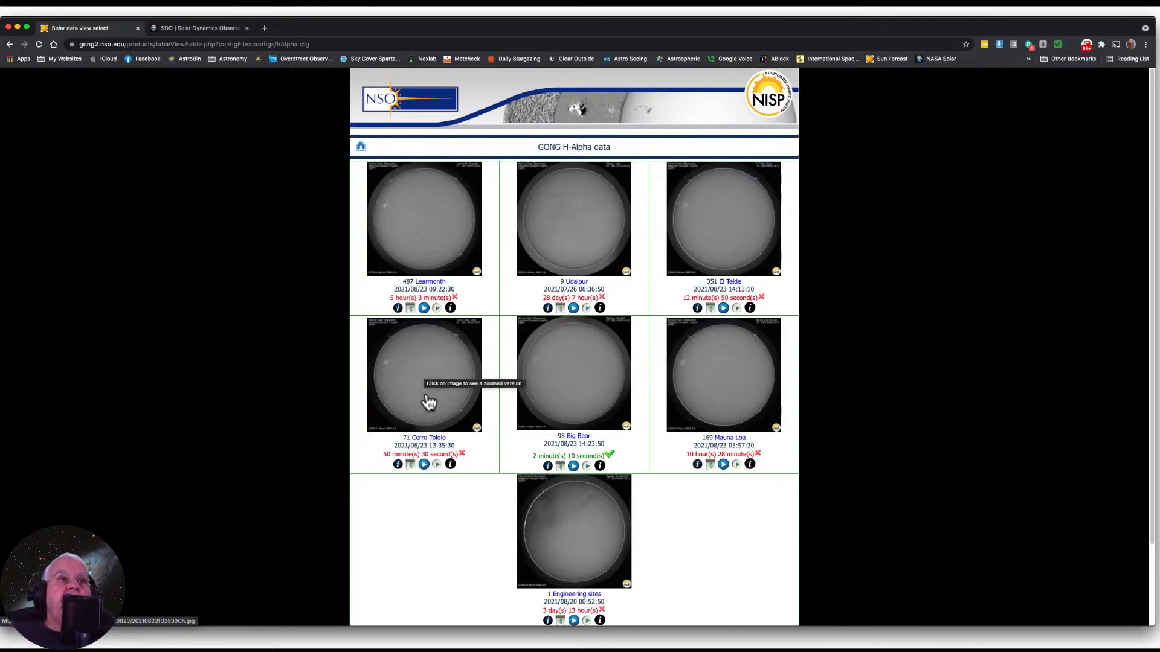
left_click(424, 398)
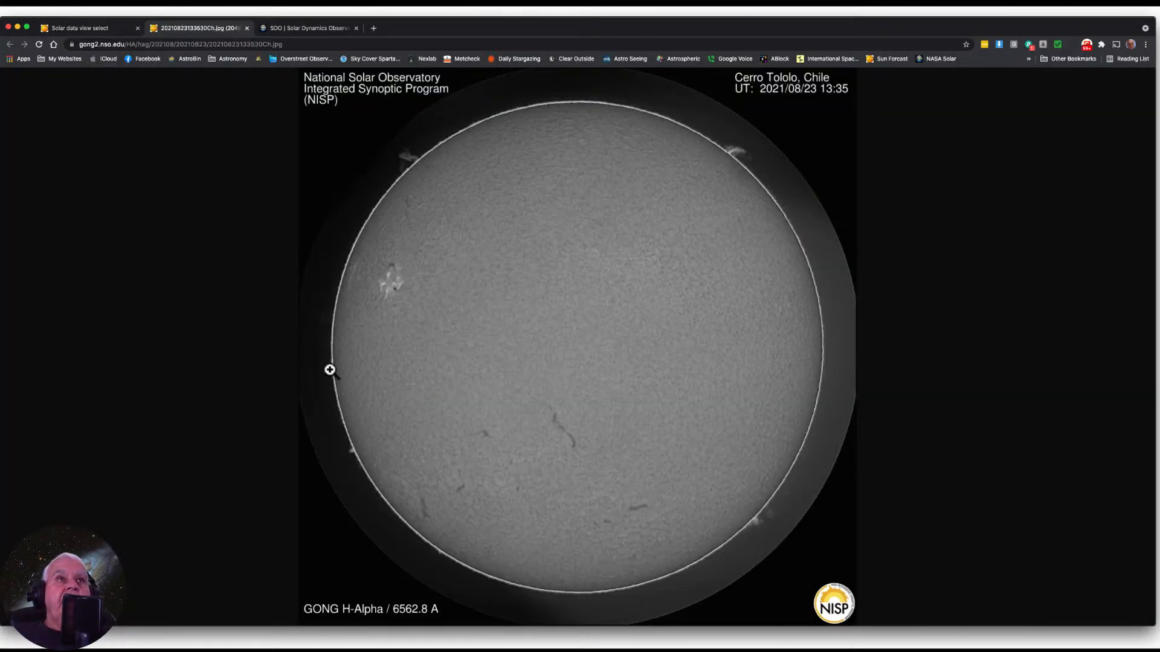
mouse_move(369, 170)
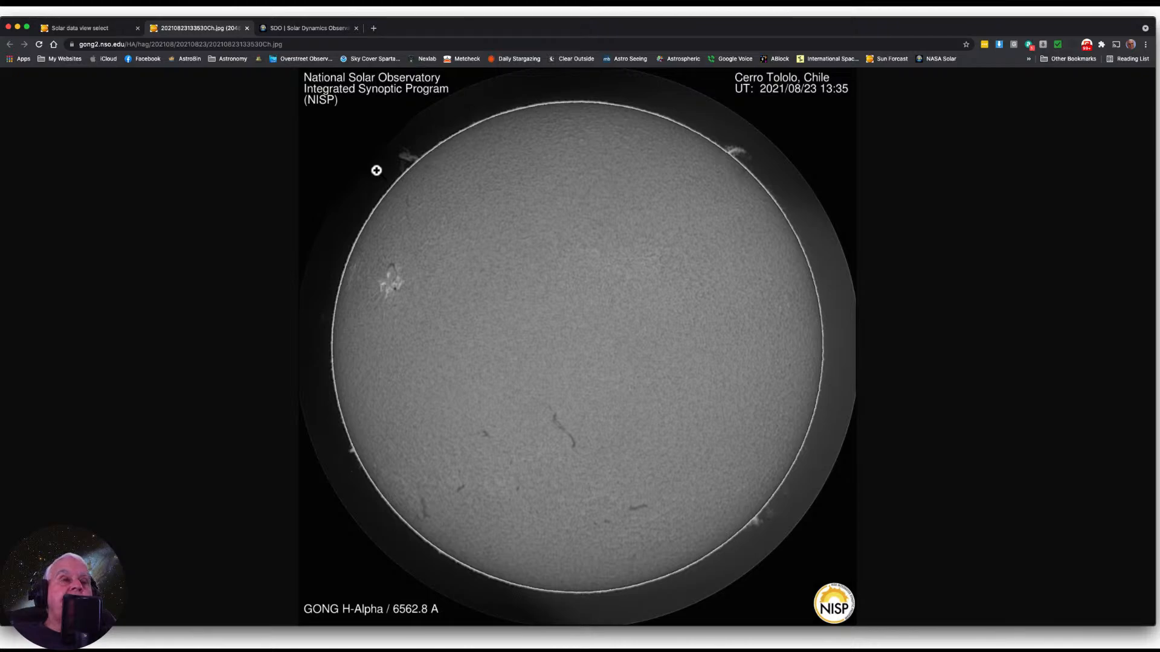
mouse_move(384, 203)
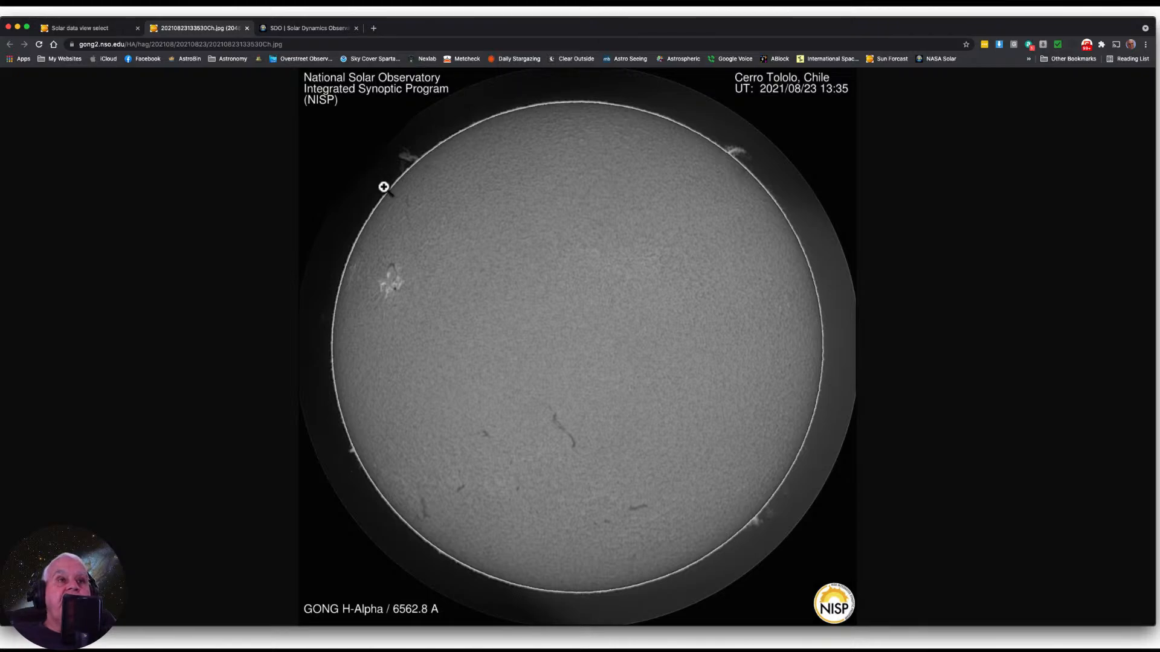
mouse_move(386, 189)
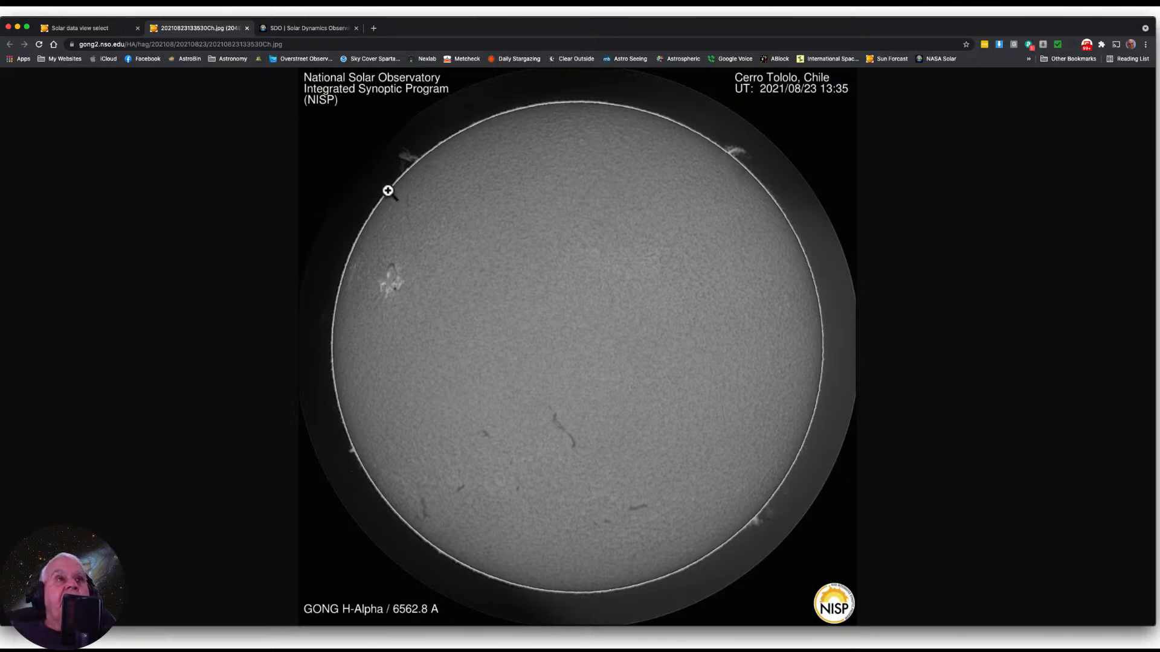
mouse_move(428, 146)
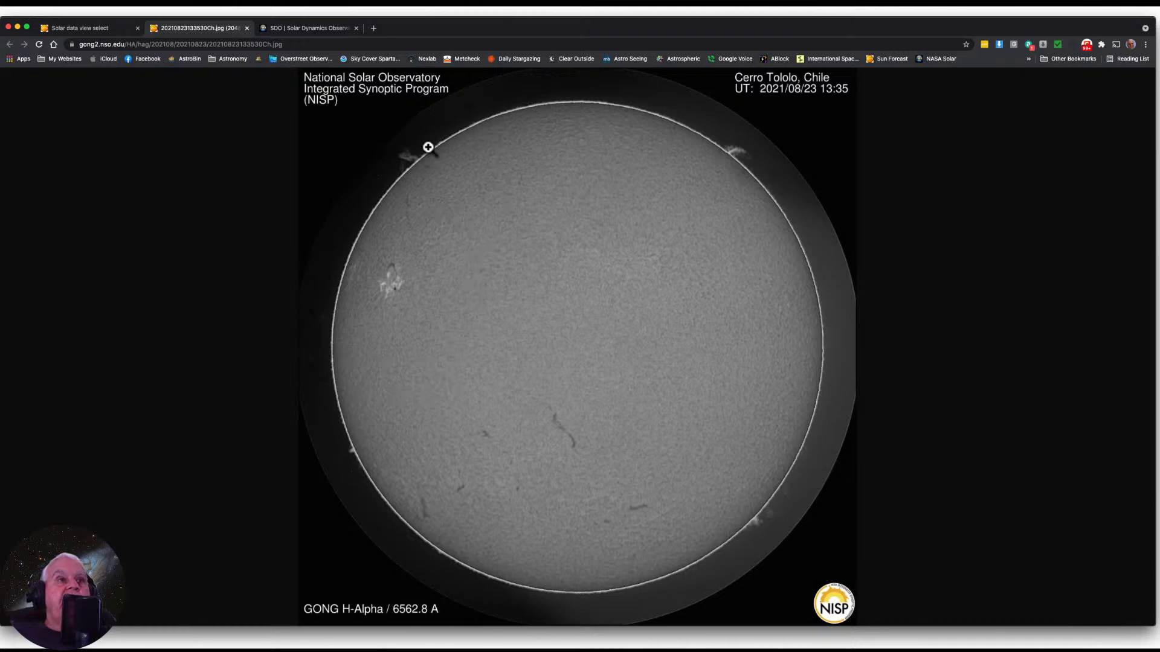
mouse_move(408, 164)
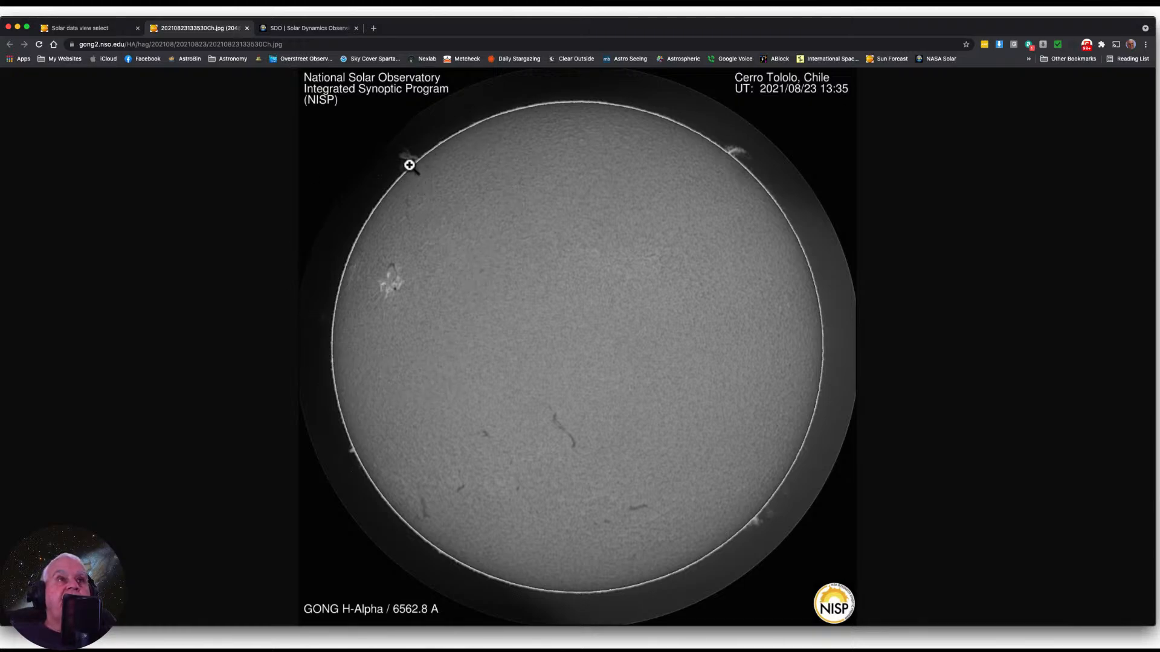
mouse_move(492, 150)
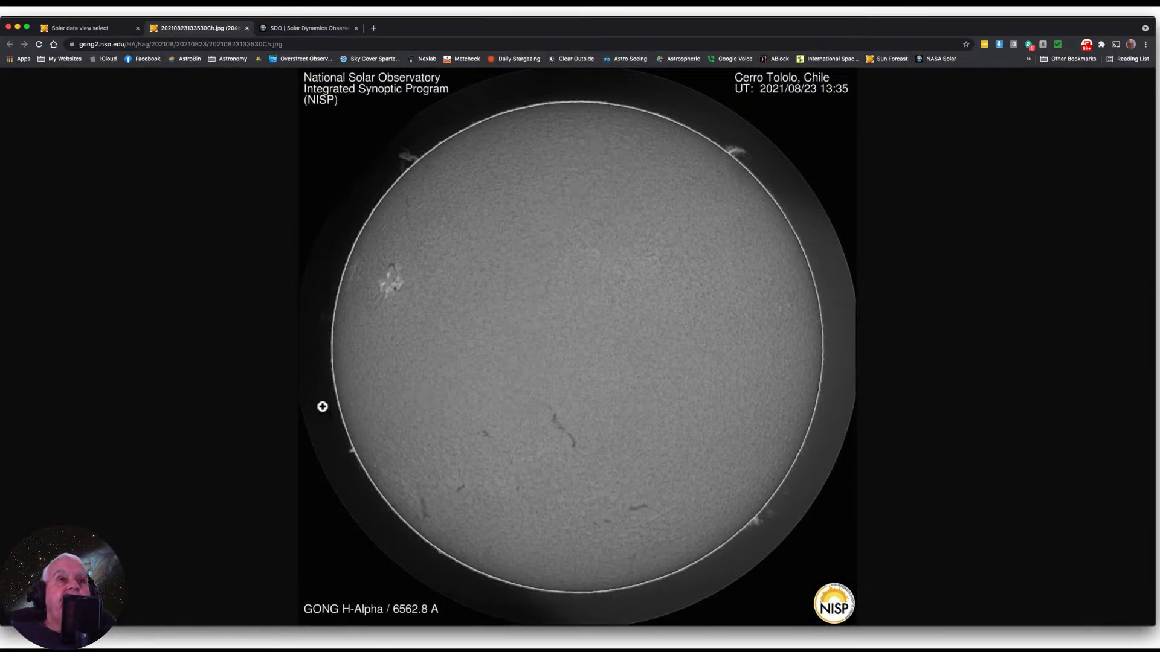
mouse_move(284, 416)
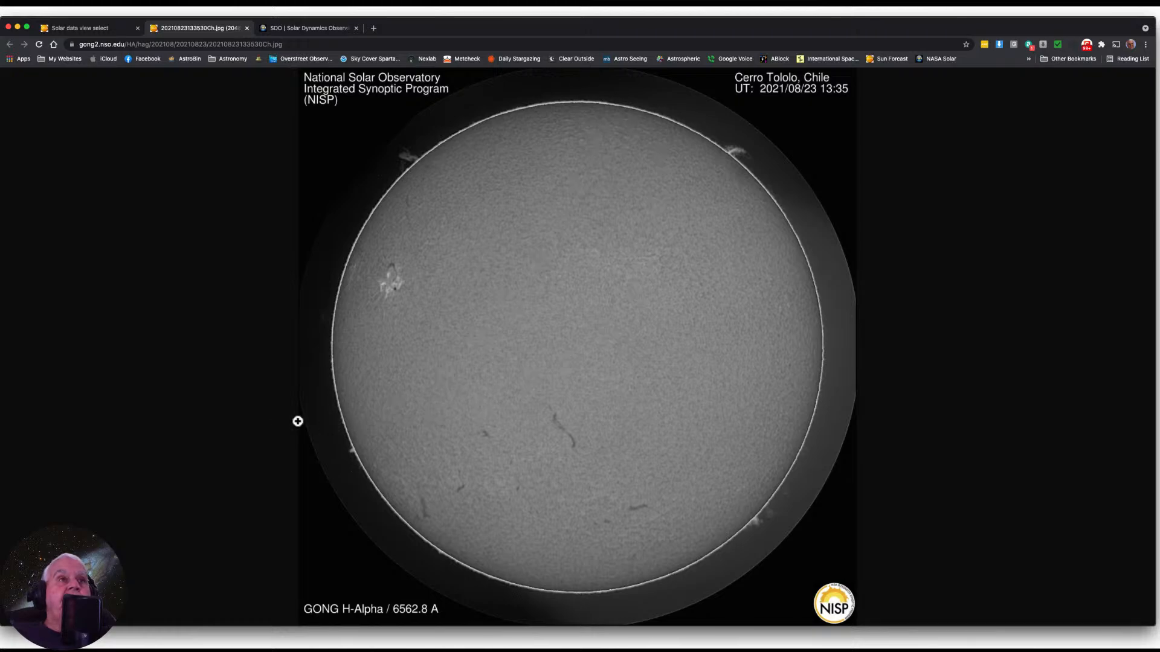
mouse_move(549, 110)
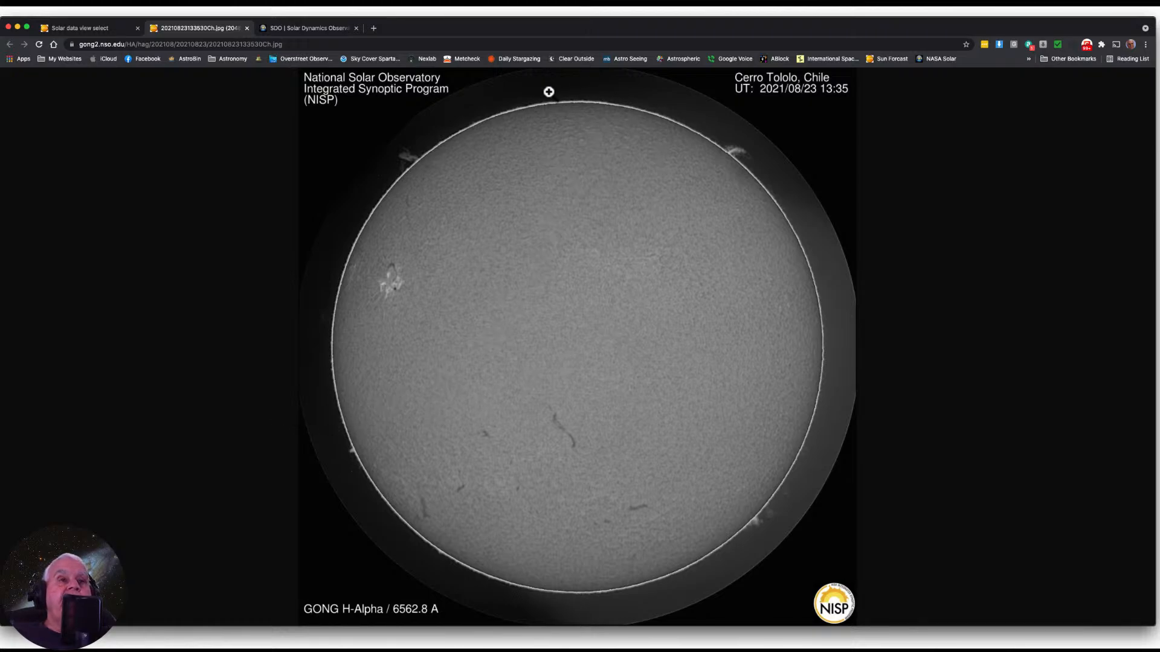
mouse_move(382, 208)
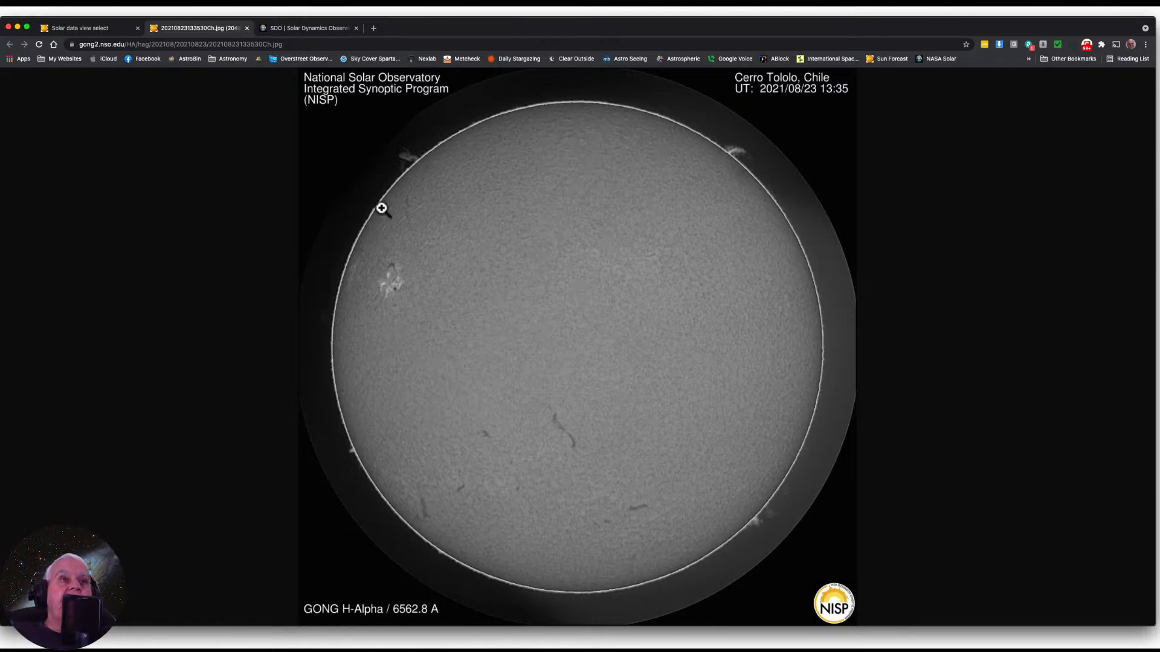
mouse_move(364, 232)
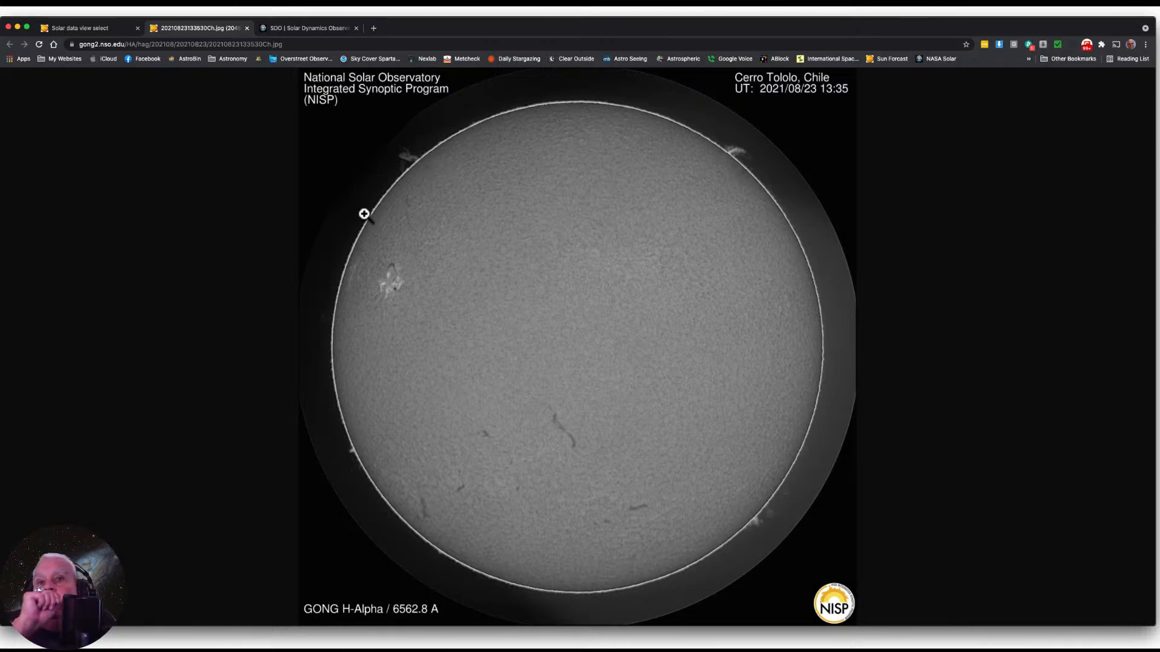
mouse_move(399, 164)
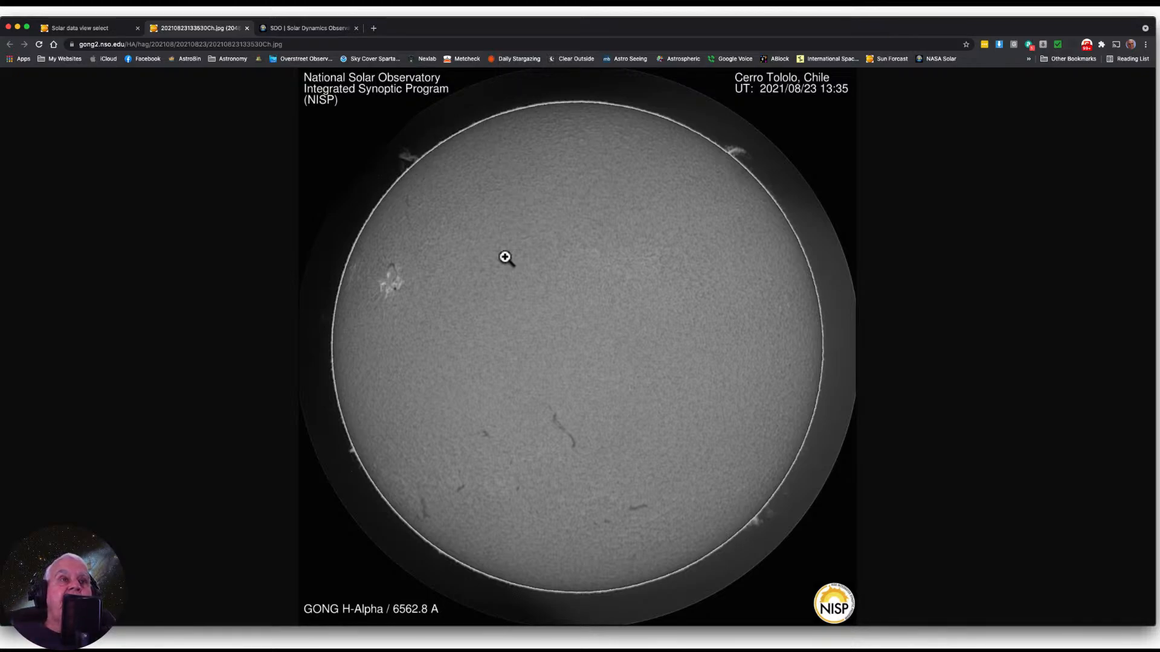
mouse_move(439, 288)
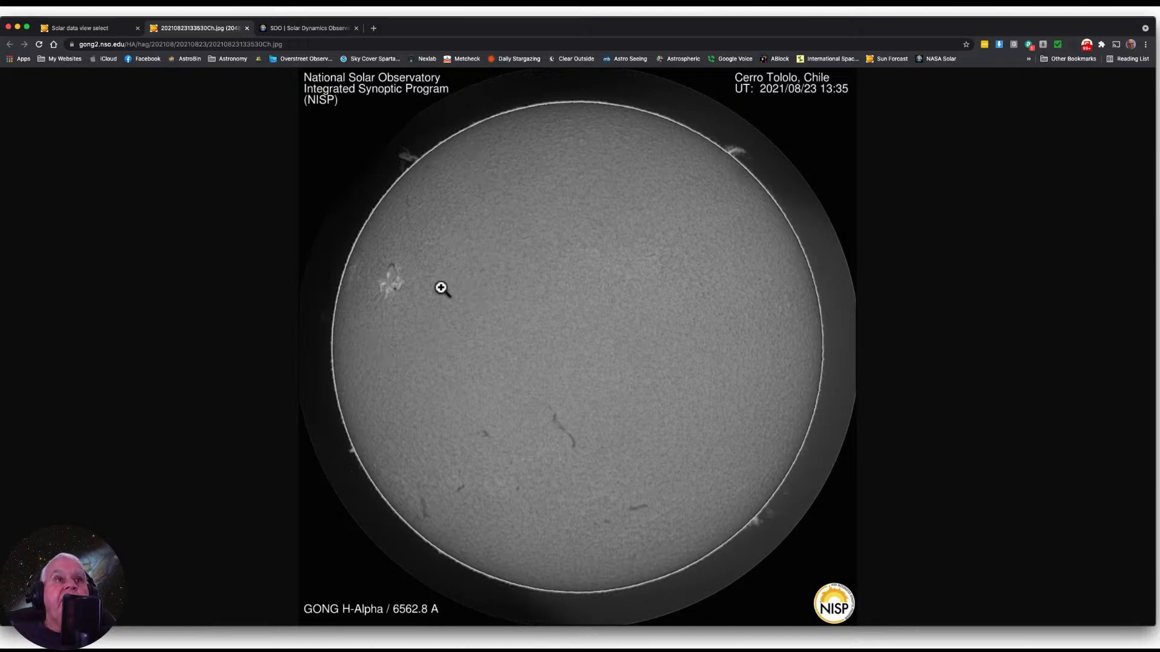
mouse_move(698, 189)
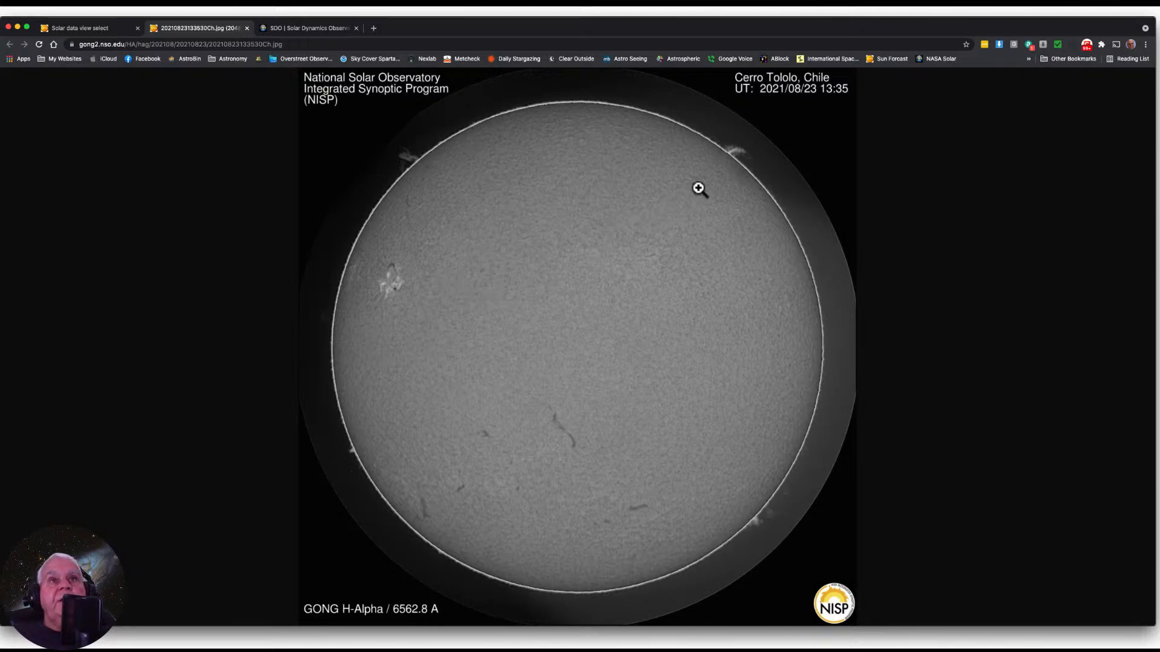
mouse_move(711, 144)
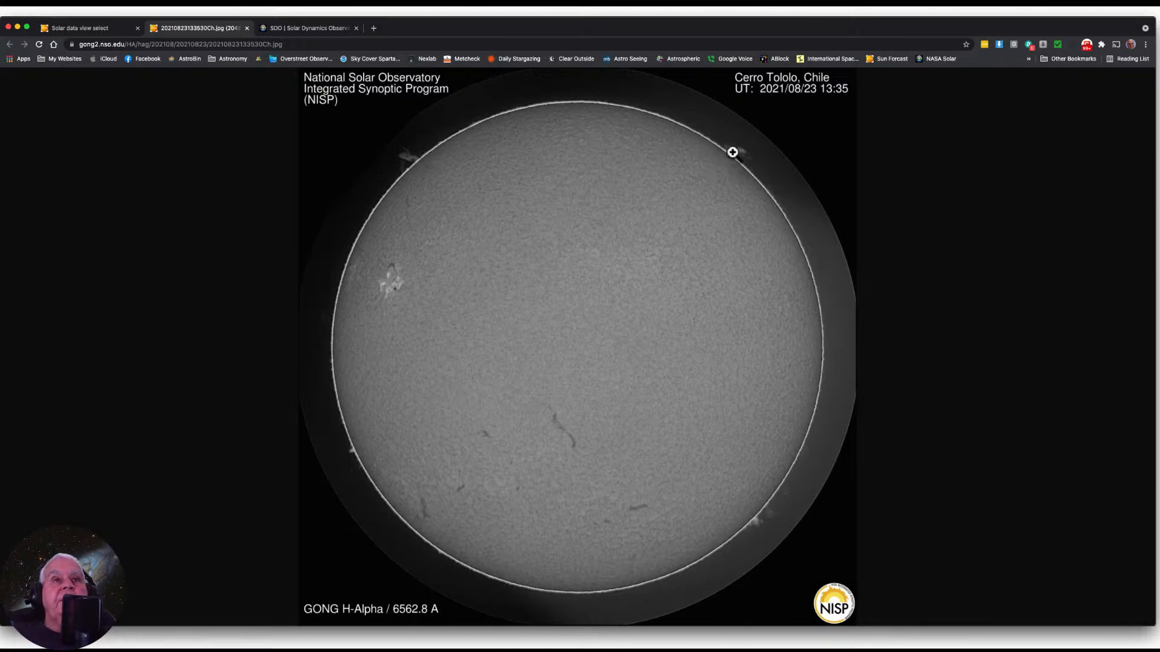
mouse_move(735, 149)
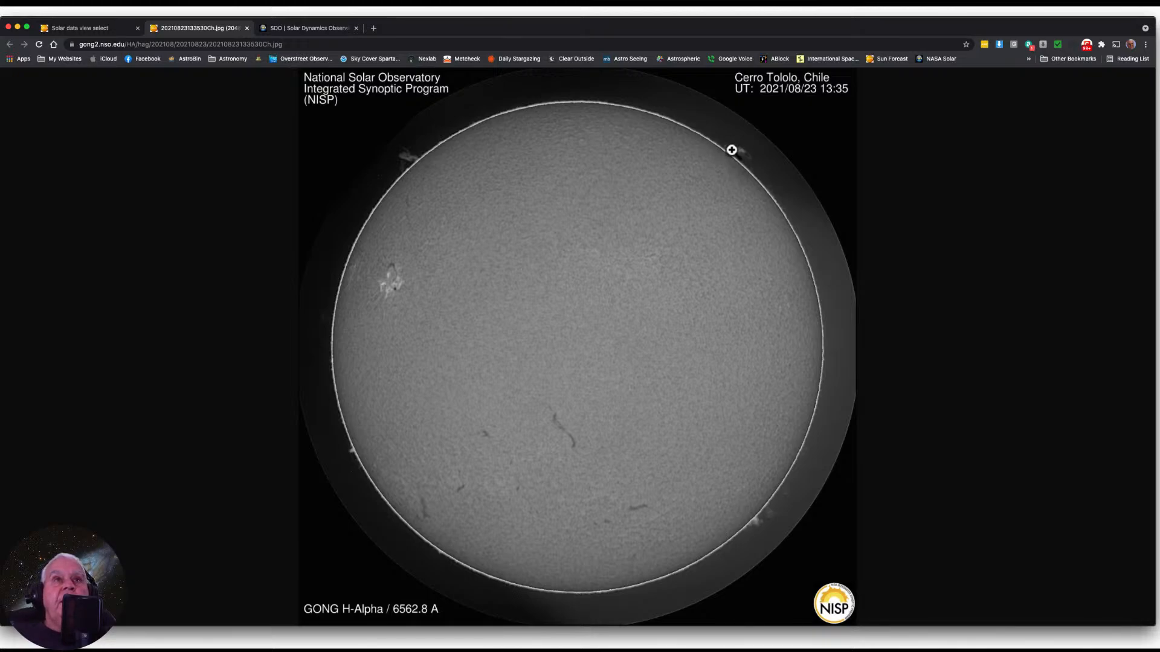
mouse_move(824, 263)
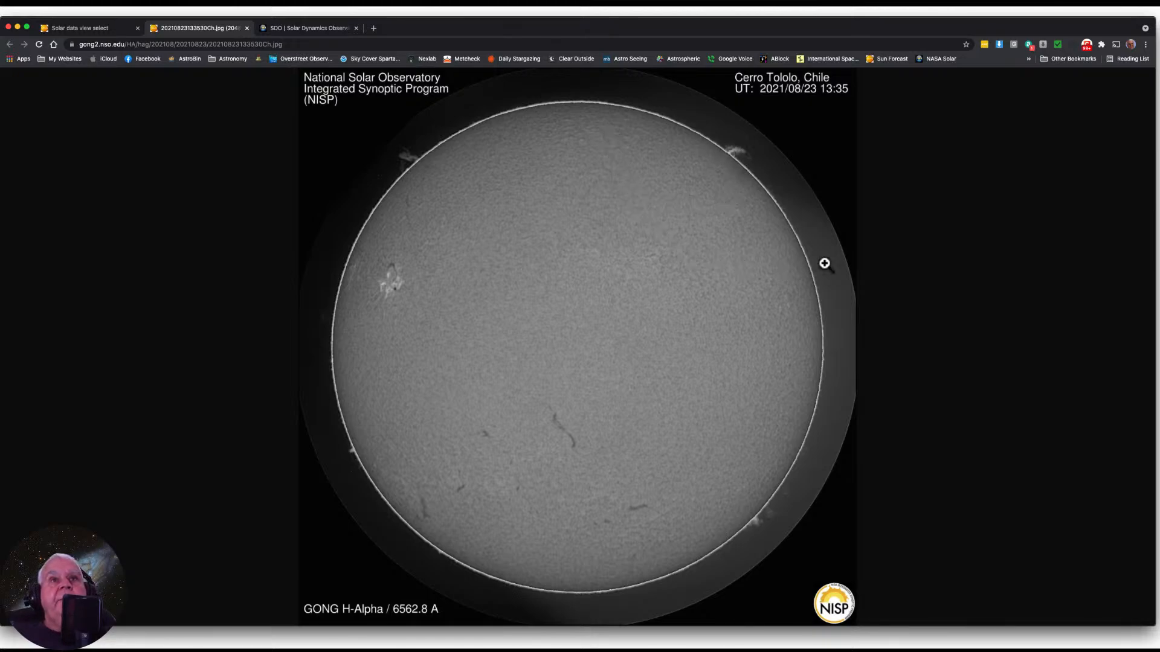
mouse_move(645, 151)
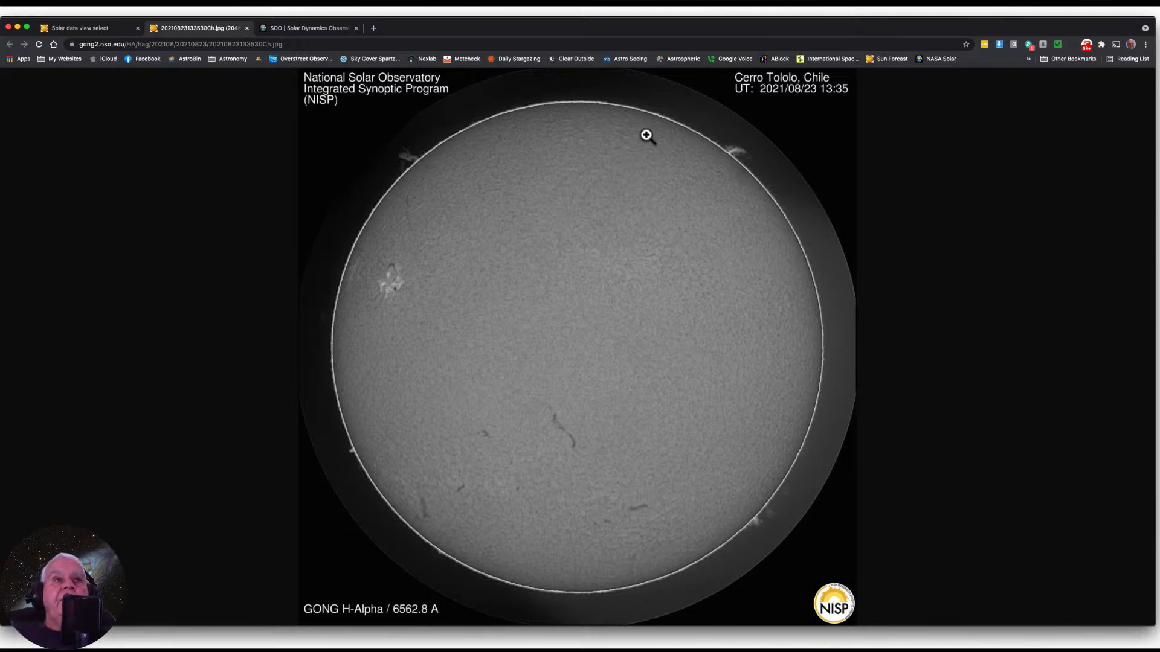
mouse_move(696, 167)
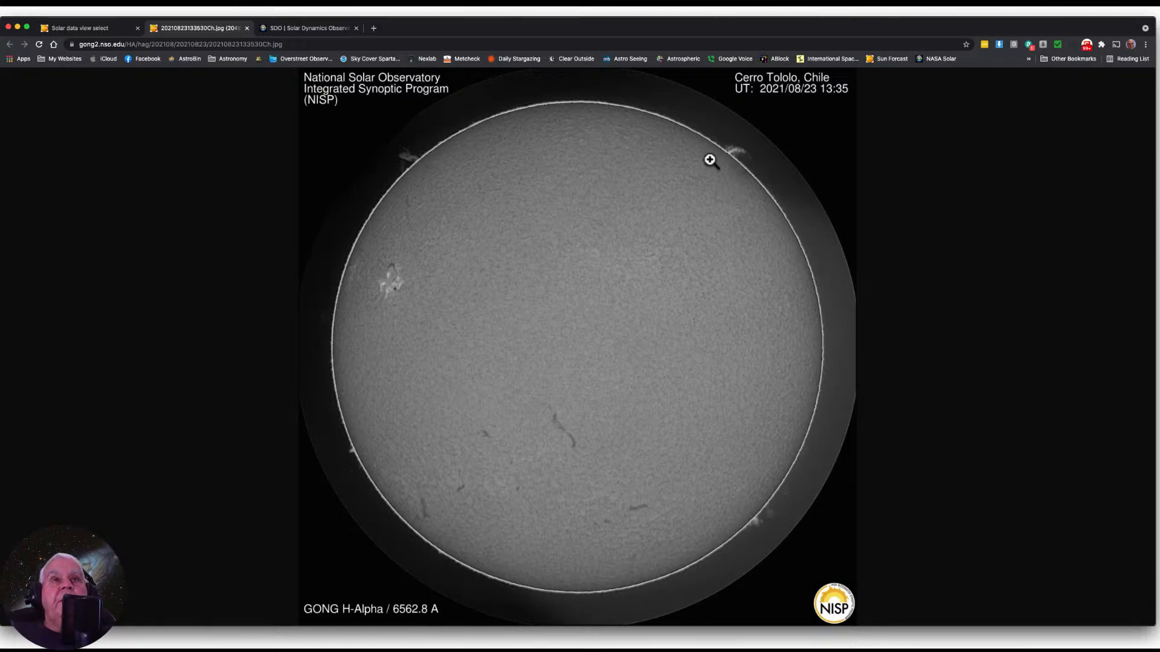
mouse_move(735, 168)
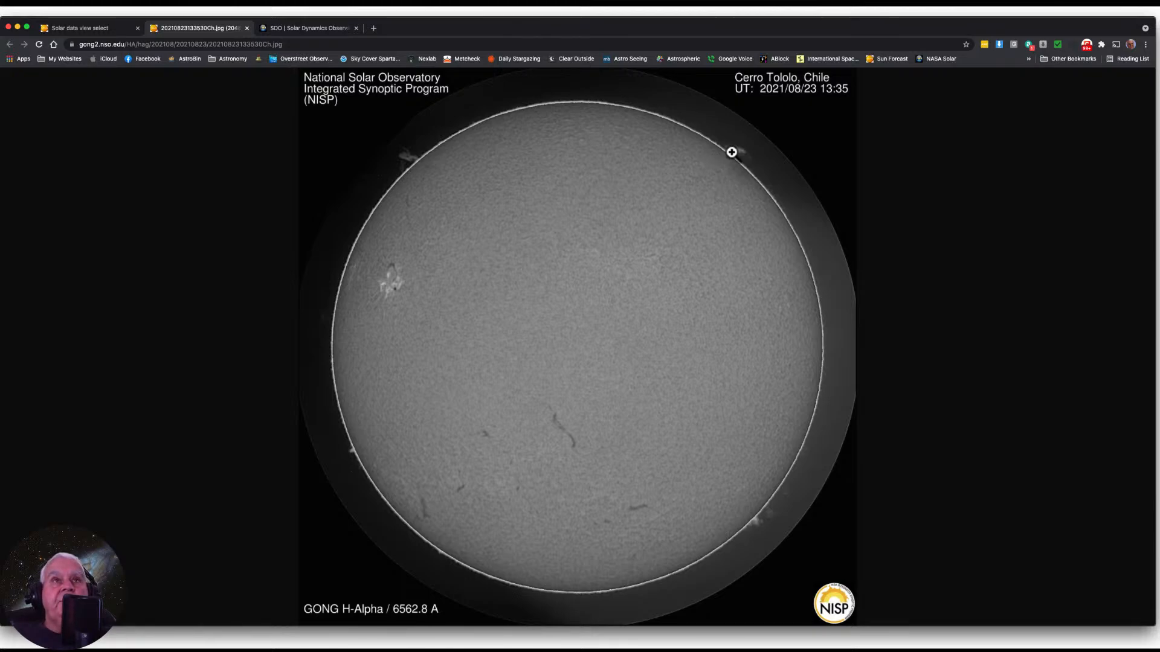
mouse_move(587, 177)
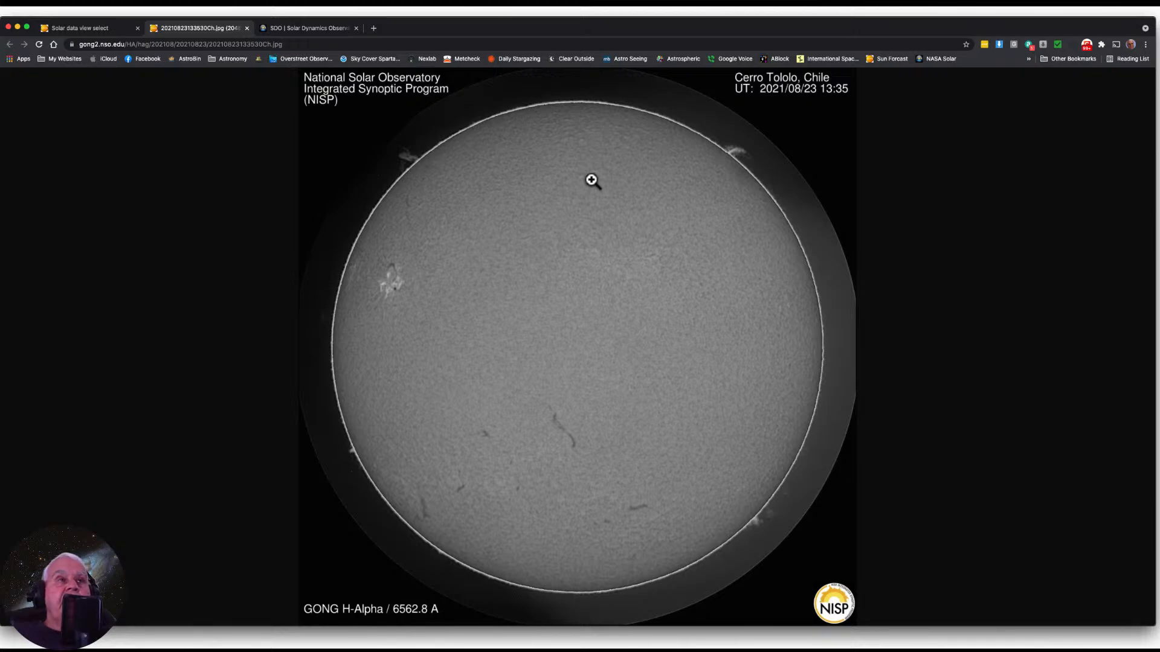
mouse_move(331, 365)
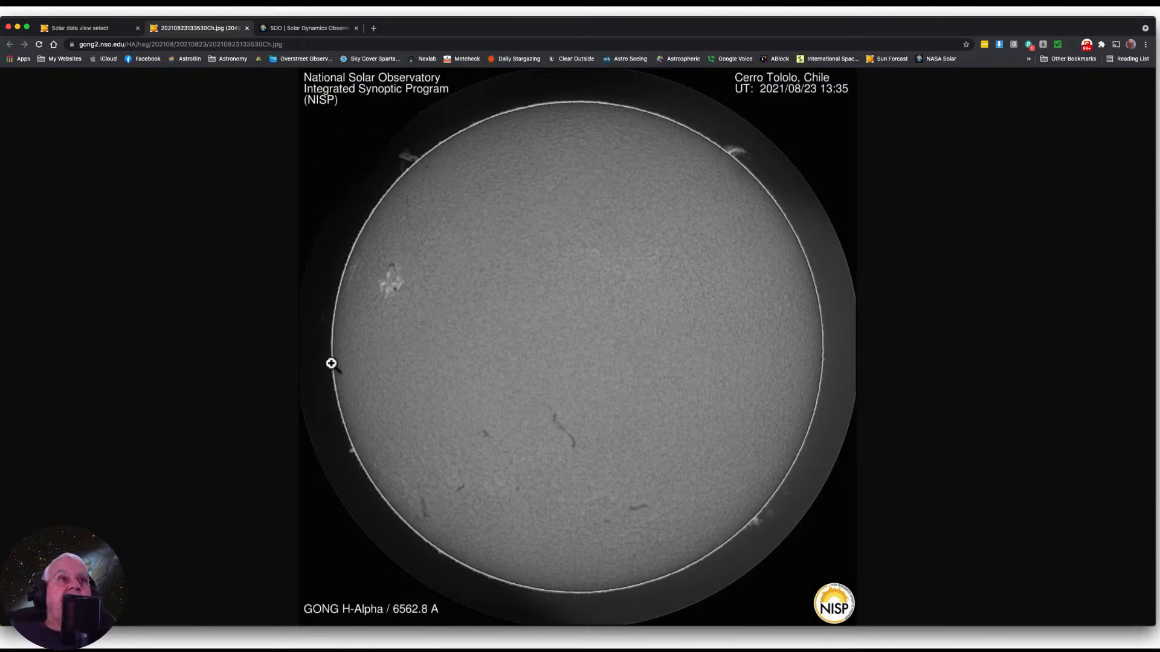
mouse_move(387, 295)
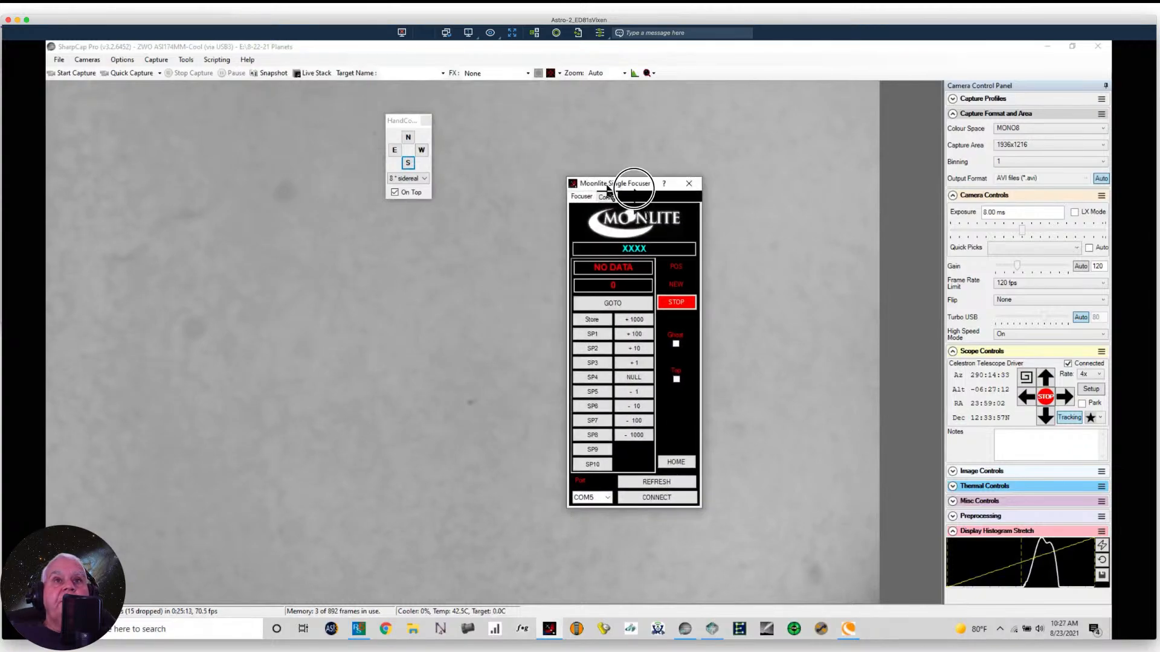
Step: Try connecting the Moonlite focuser on COM4 and dismiss the port access-denied error
left_click_drag(614, 183, 714, 185)
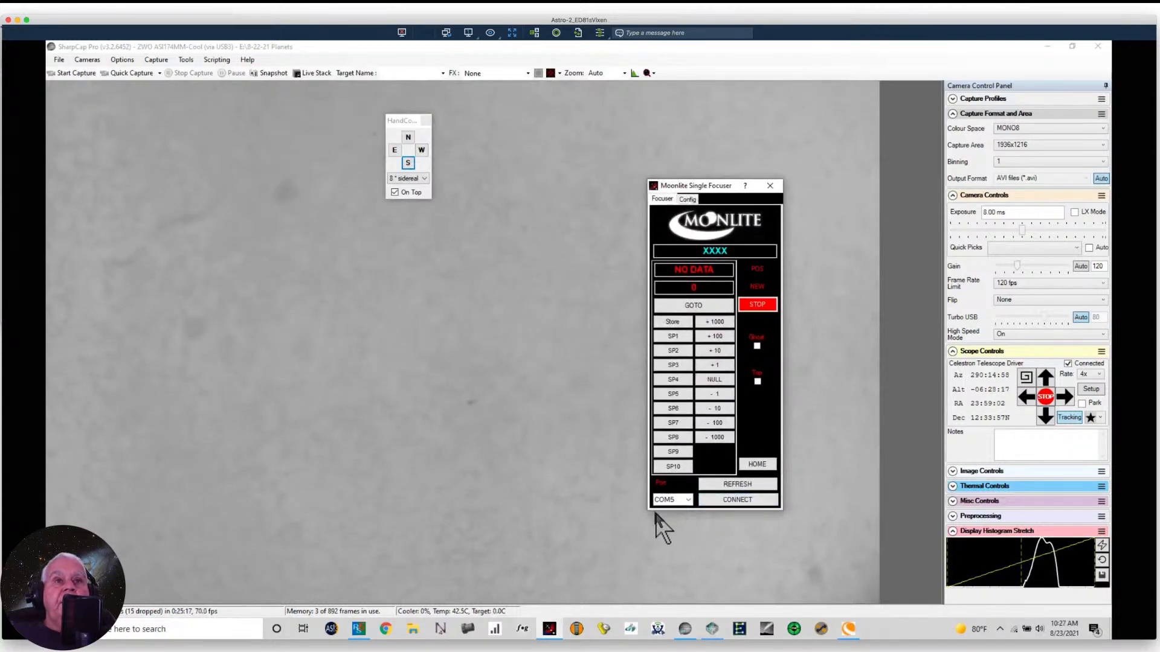
left_click(690, 500)
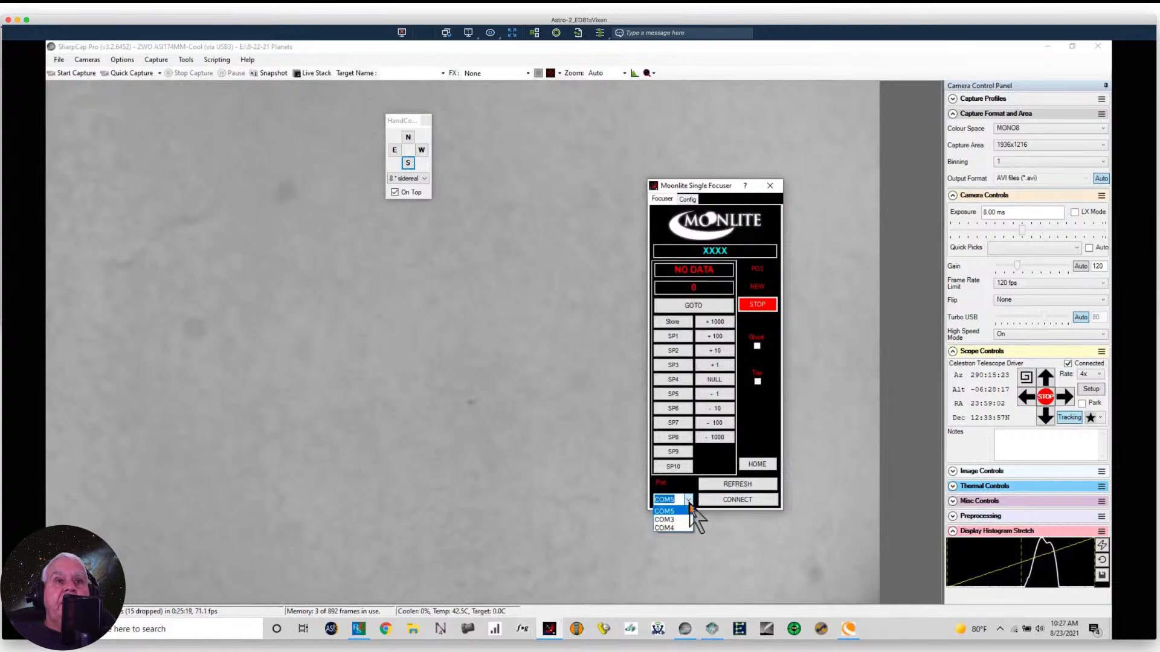
left_click(667, 526)
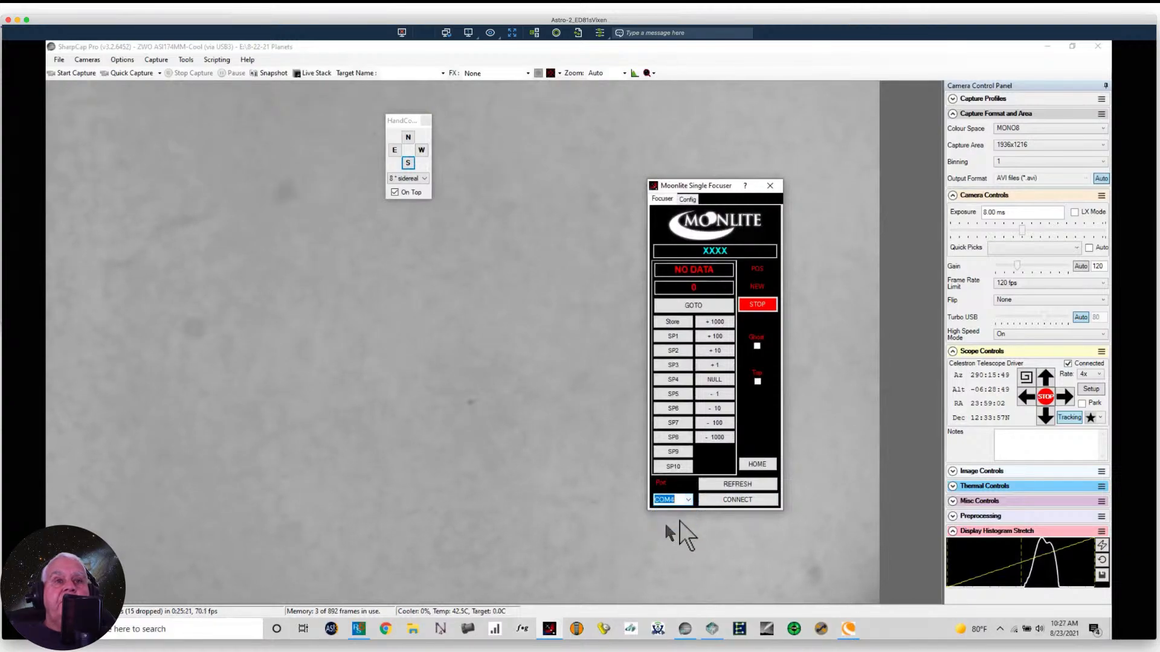
left_click(737, 500)
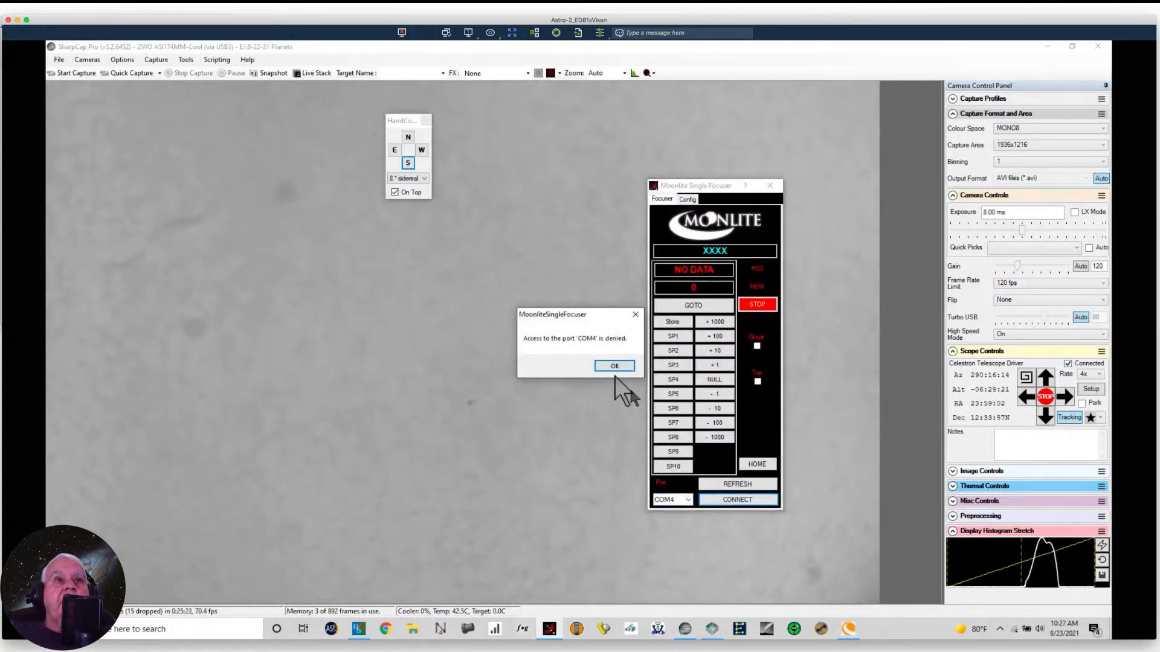
left_click(614, 366)
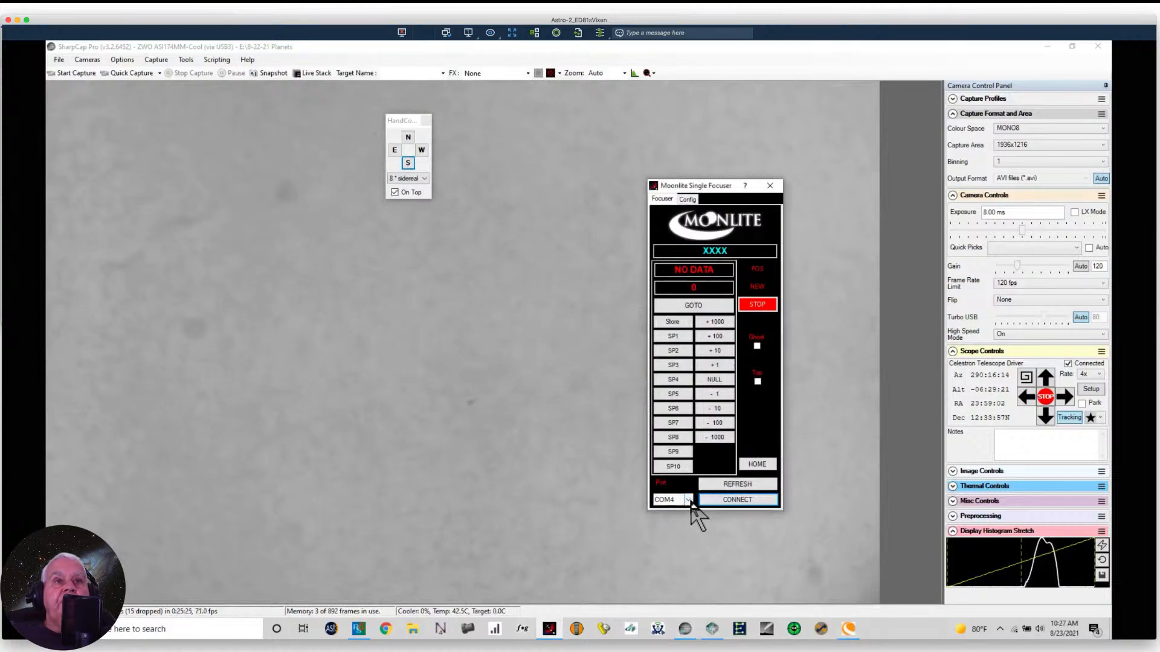
Step: Connect the Moonlite focuser on COM3 so it reports its position and temperature
left_click(687, 501)
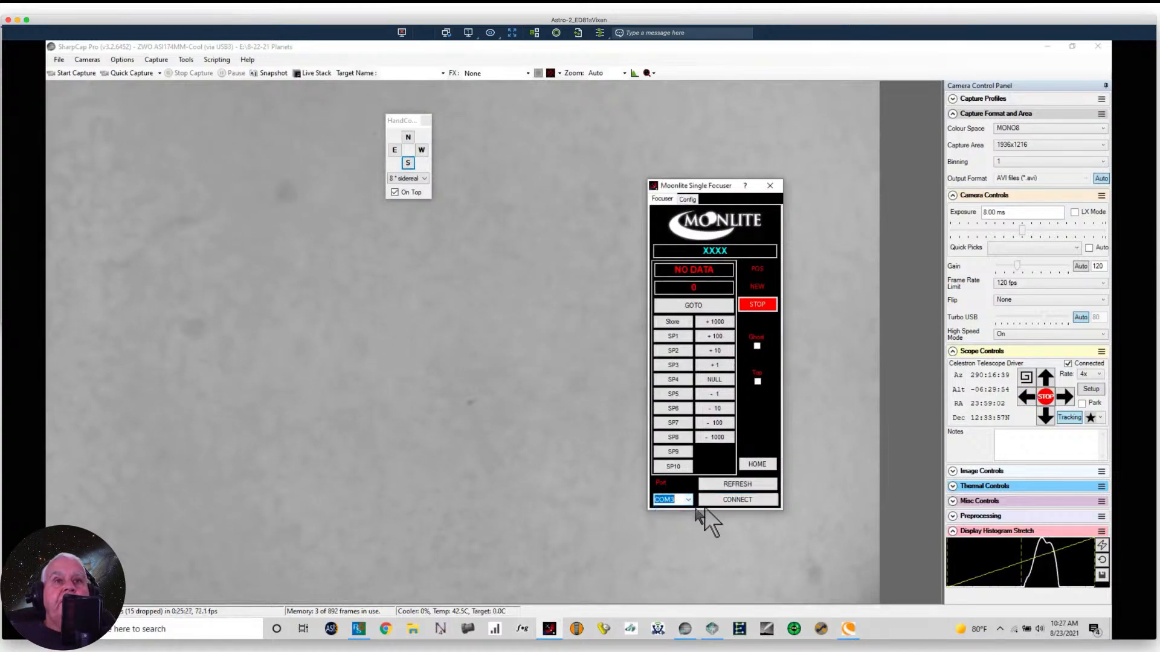
left_click(737, 500)
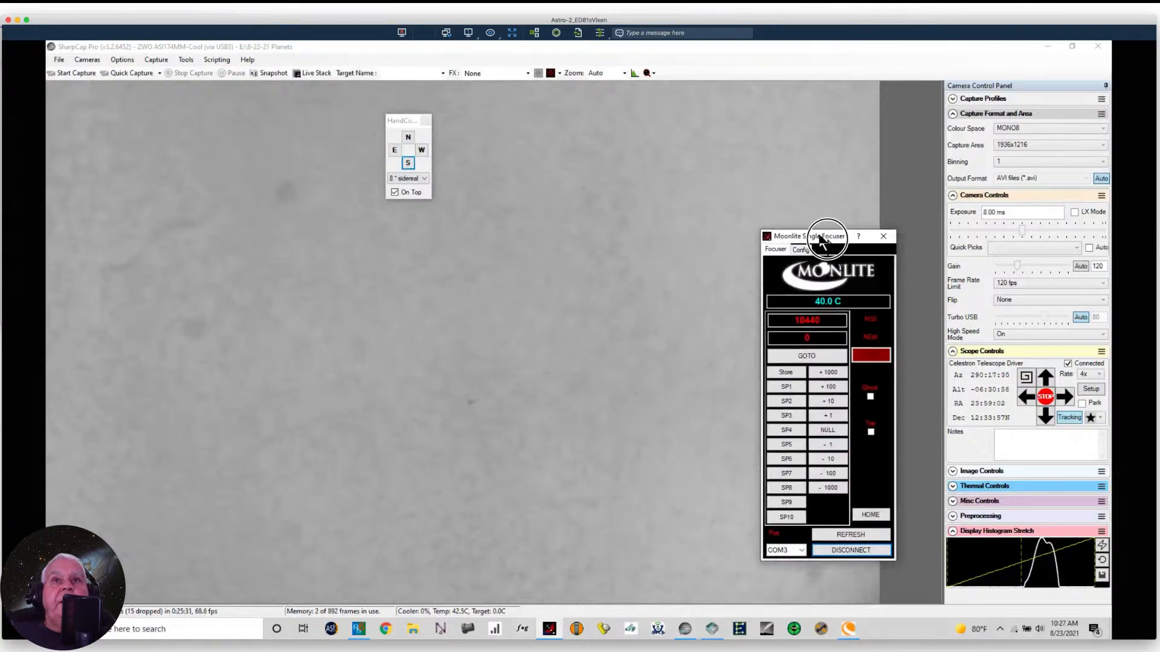
left_click_drag(823, 236, 838, 243)
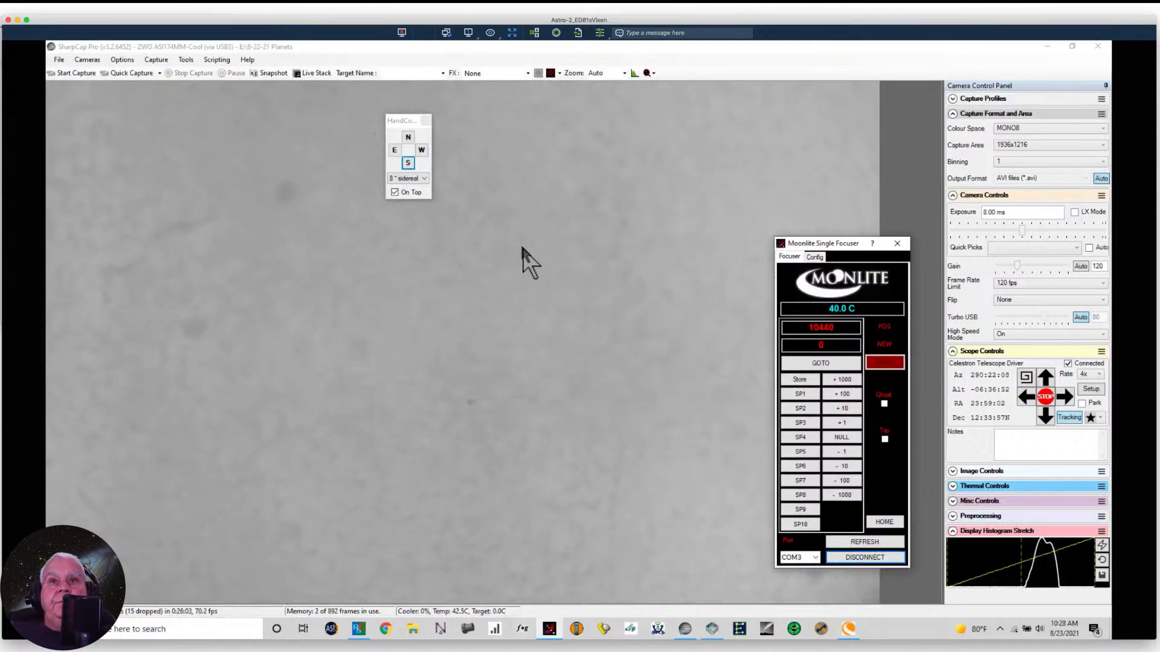
mouse_move(587, 225)
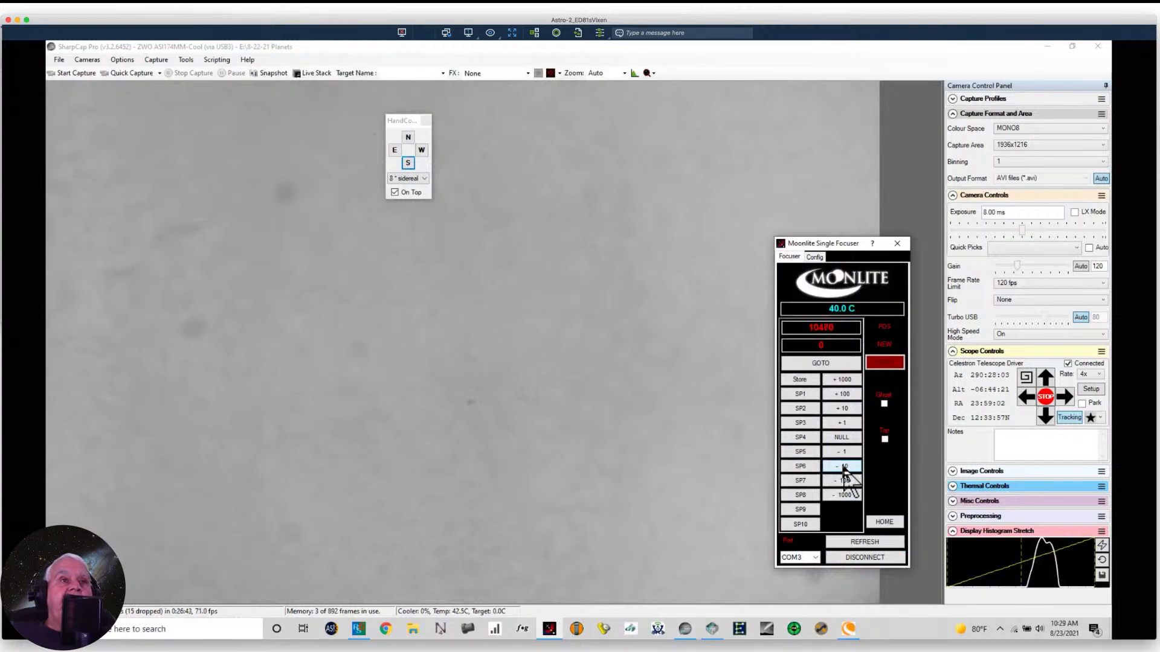
Step: Step the Moonlite focuser inward by 10 four times, from position 10440 toward 10380
left_click(842, 467)
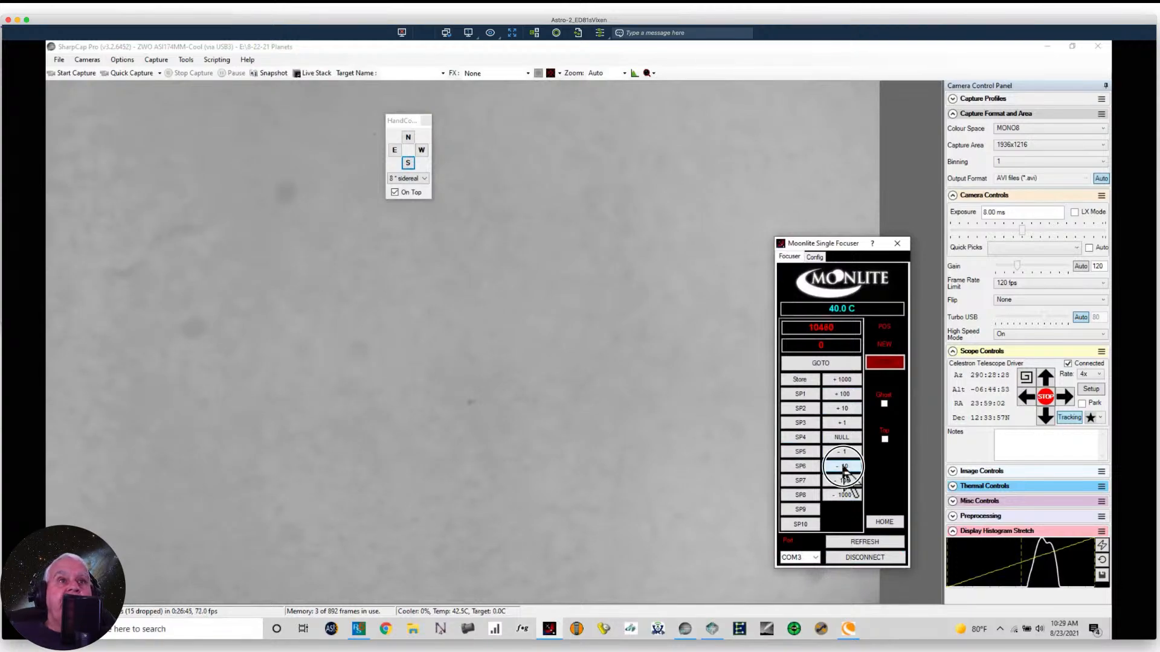
left_click(841, 466)
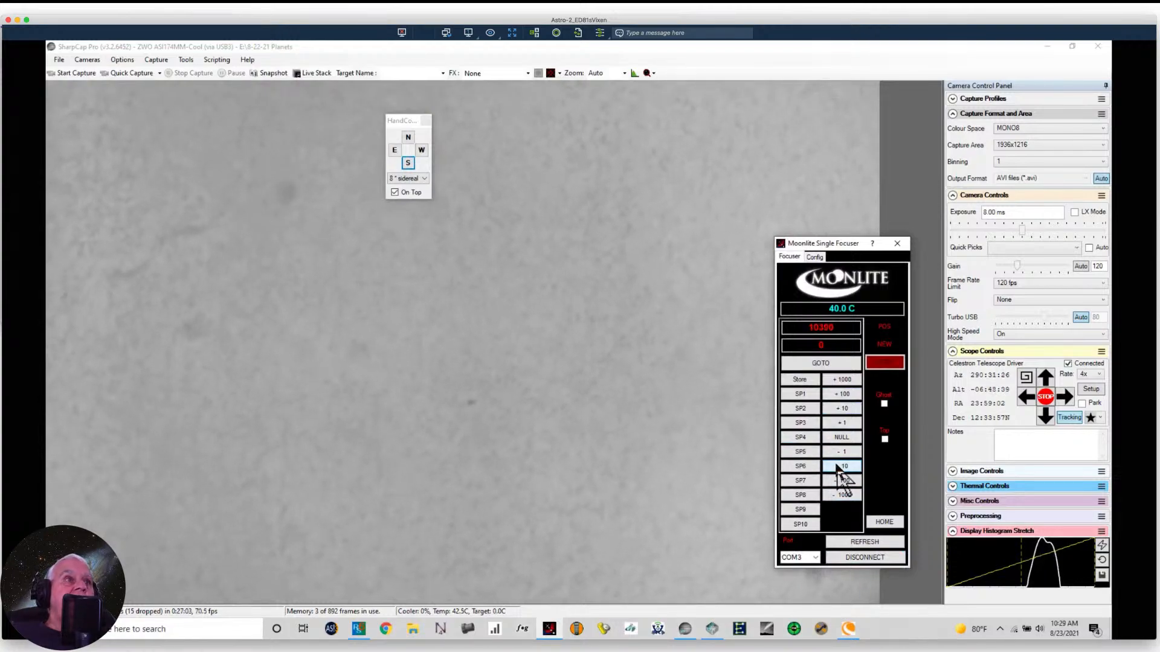
left_click(842, 466)
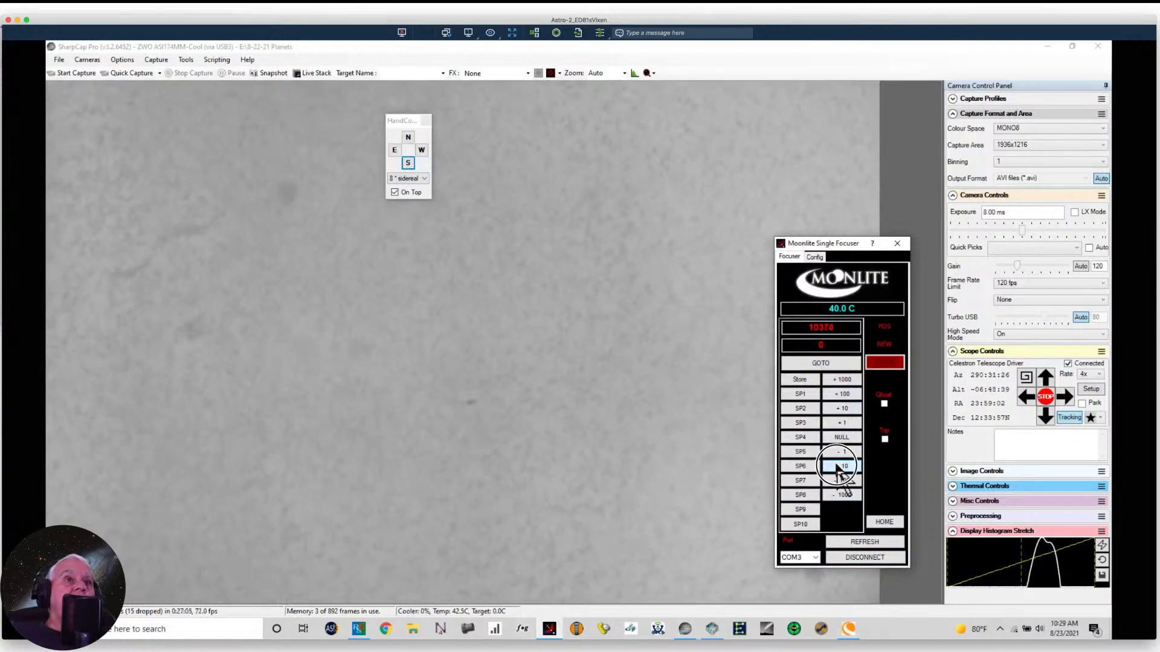
left_click(841, 466)
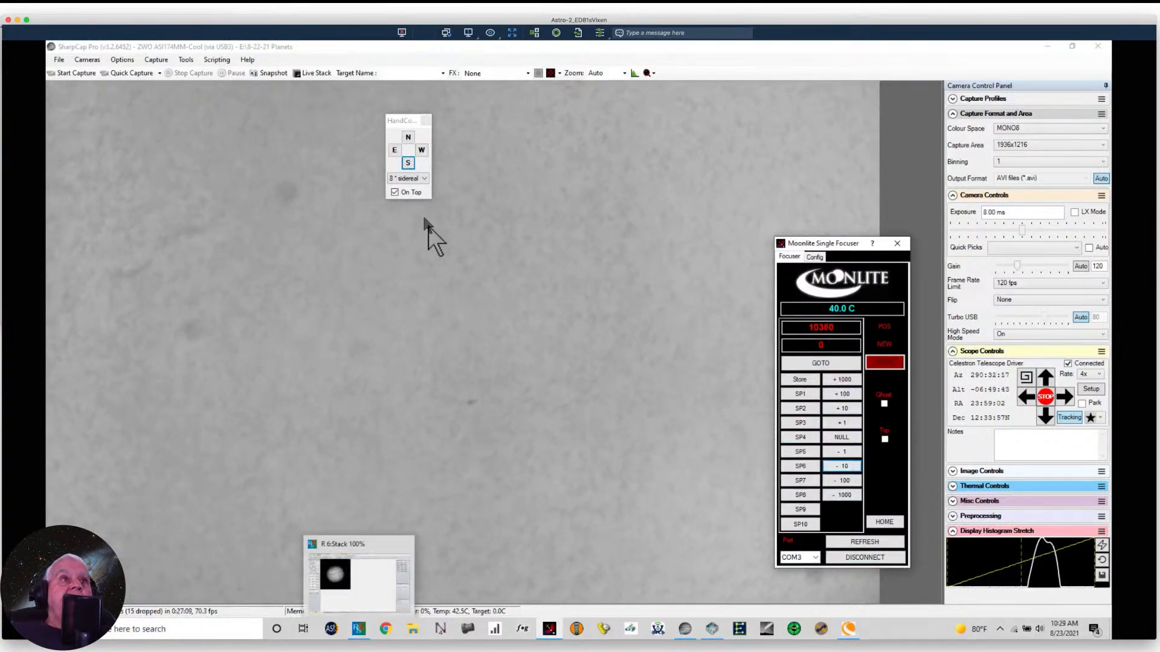
left_click_drag(406, 120, 512, 156)
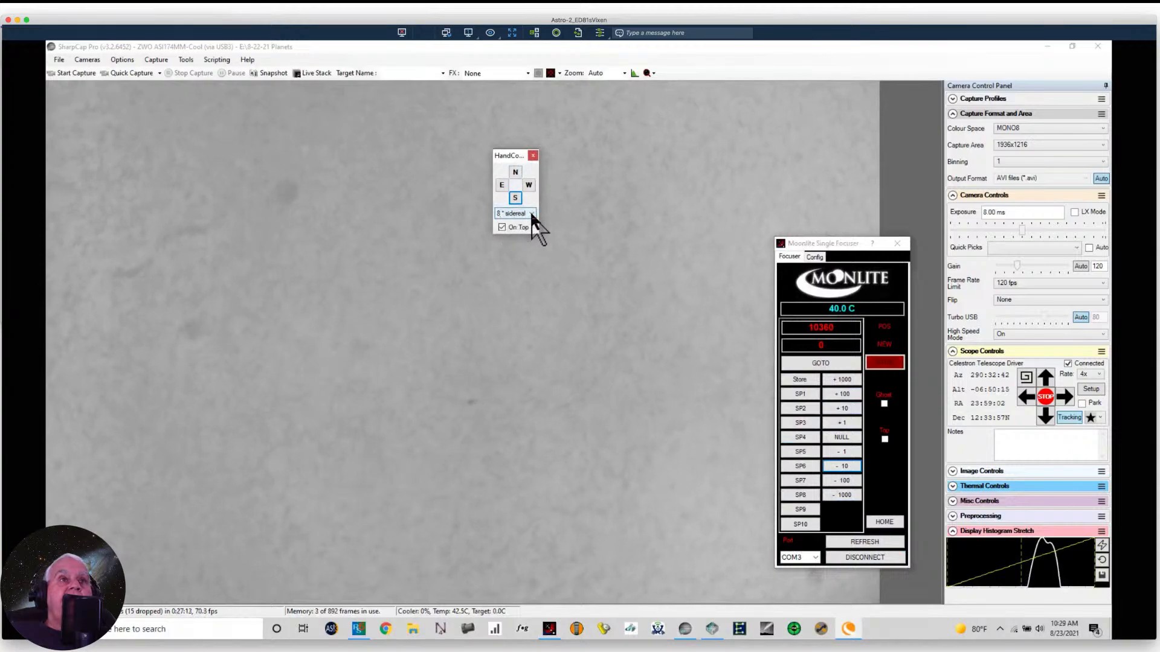
left_click(532, 212)
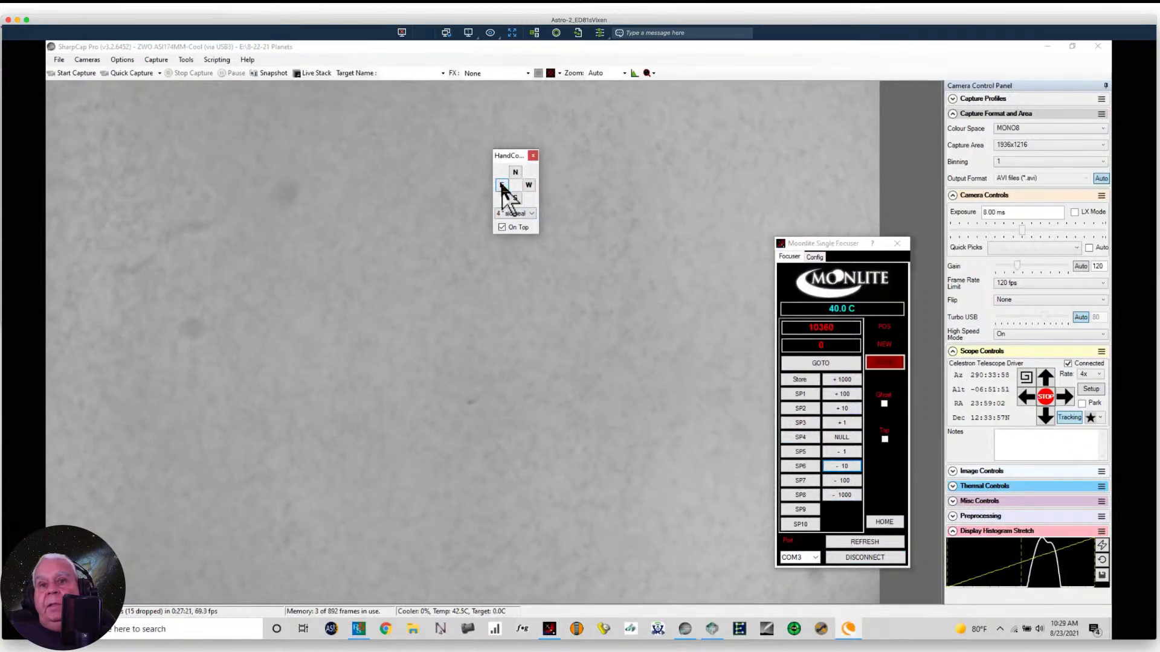
left_click(501, 184)
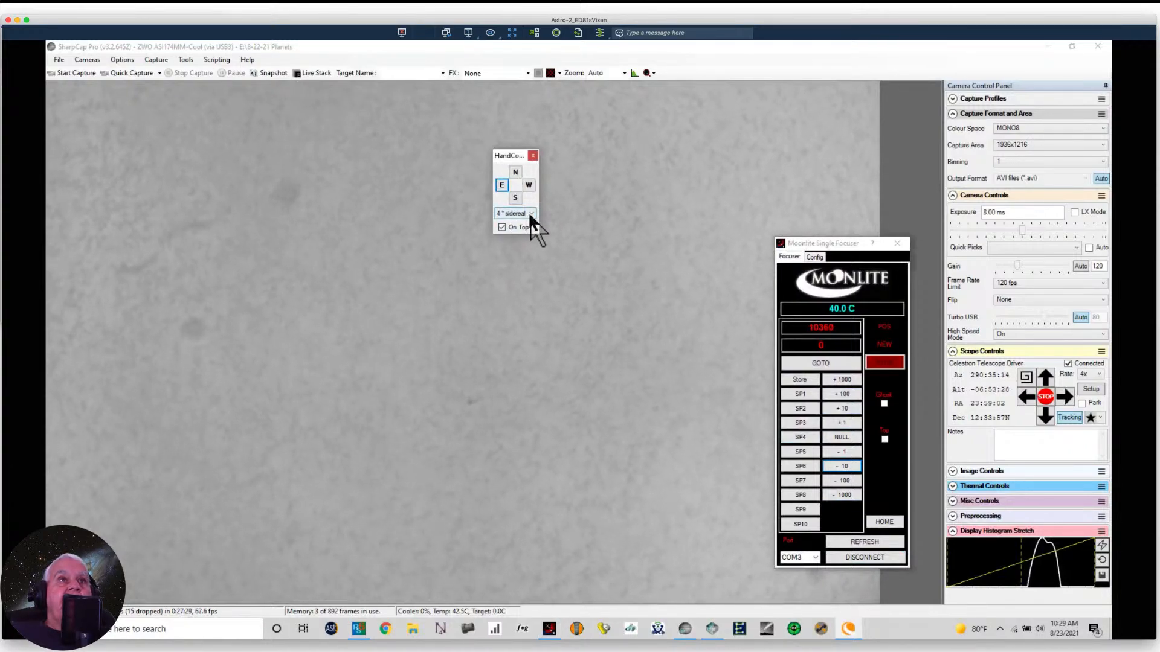
left_click(532, 213)
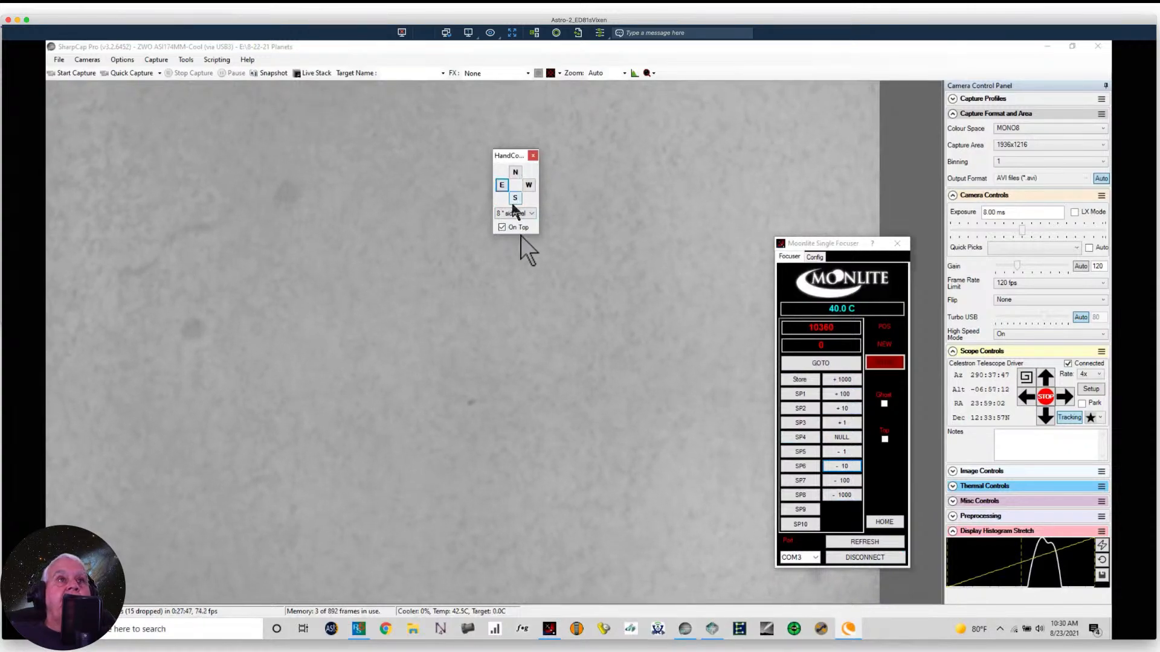
left_click(532, 213)
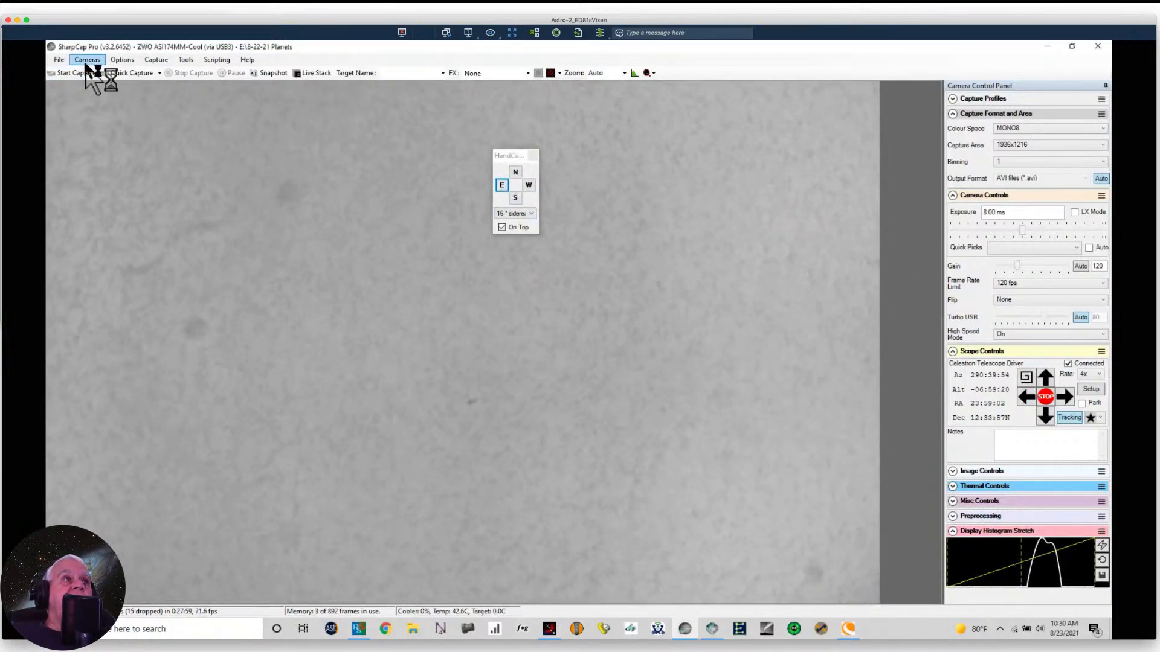
Step: Close the connected camera from the Cameras menu, leaving an empty preview, and look at the File menu
left_click(90, 59)
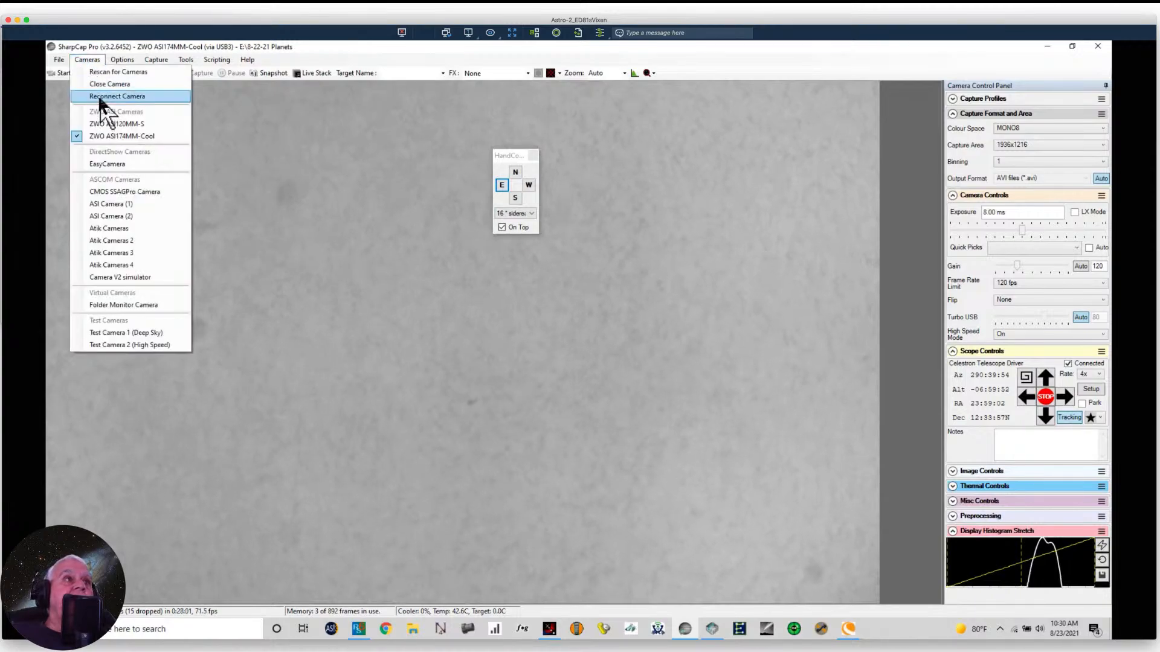
left_click(124, 97)
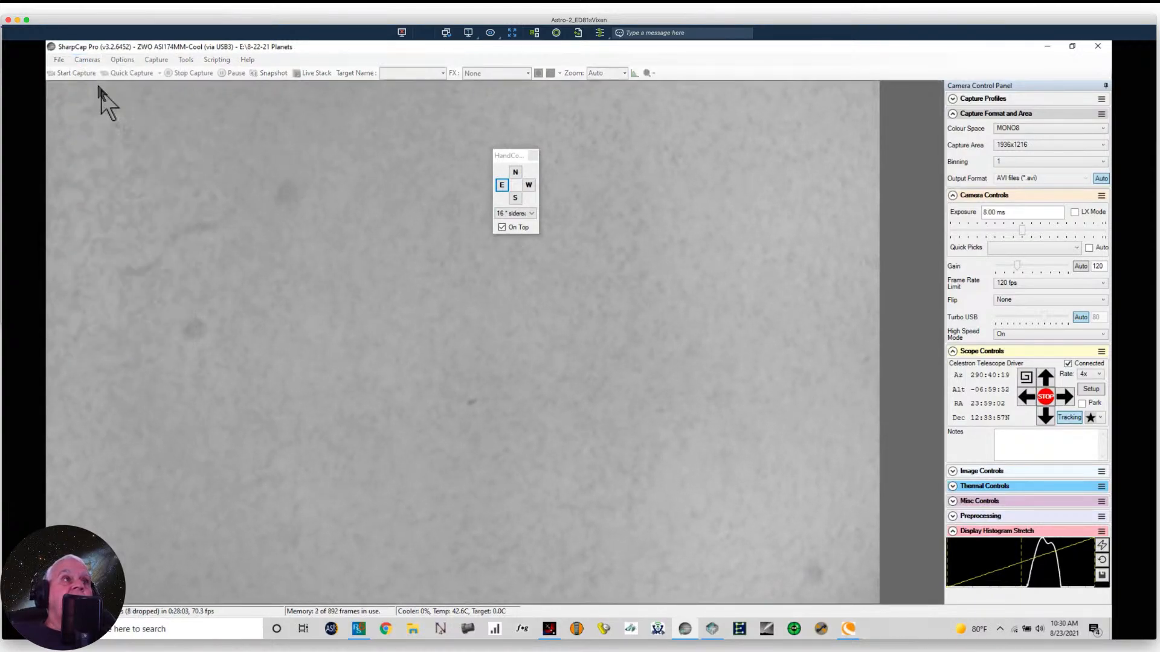
left_click(58, 61)
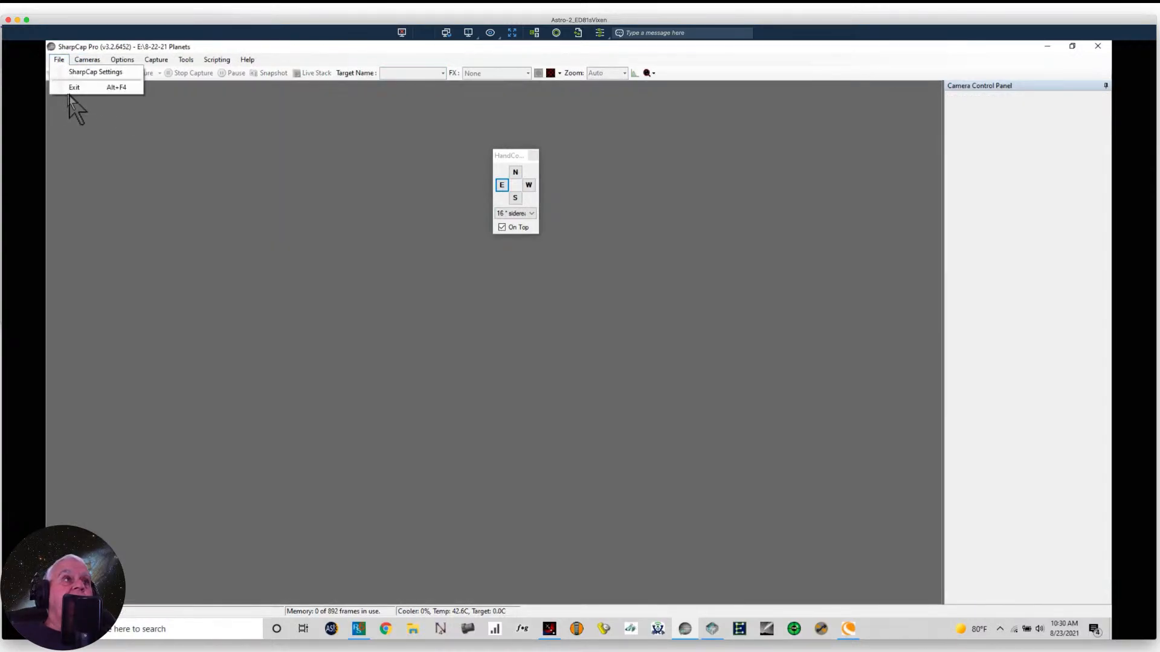
left_click(76, 88)
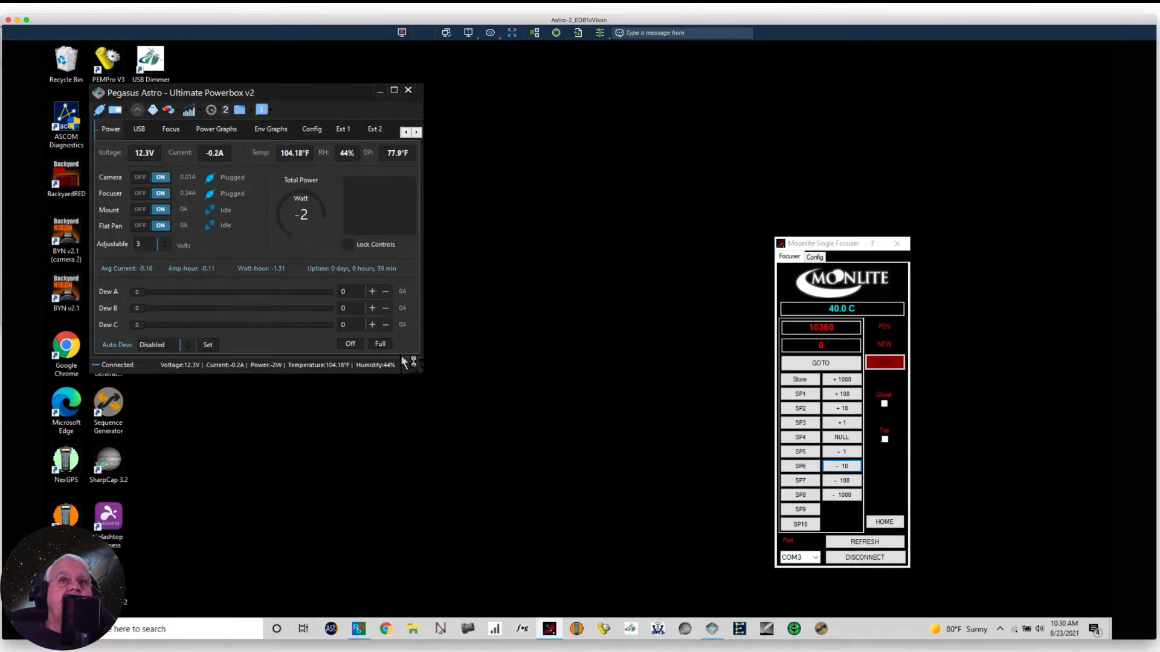
mouse_move(515, 305)
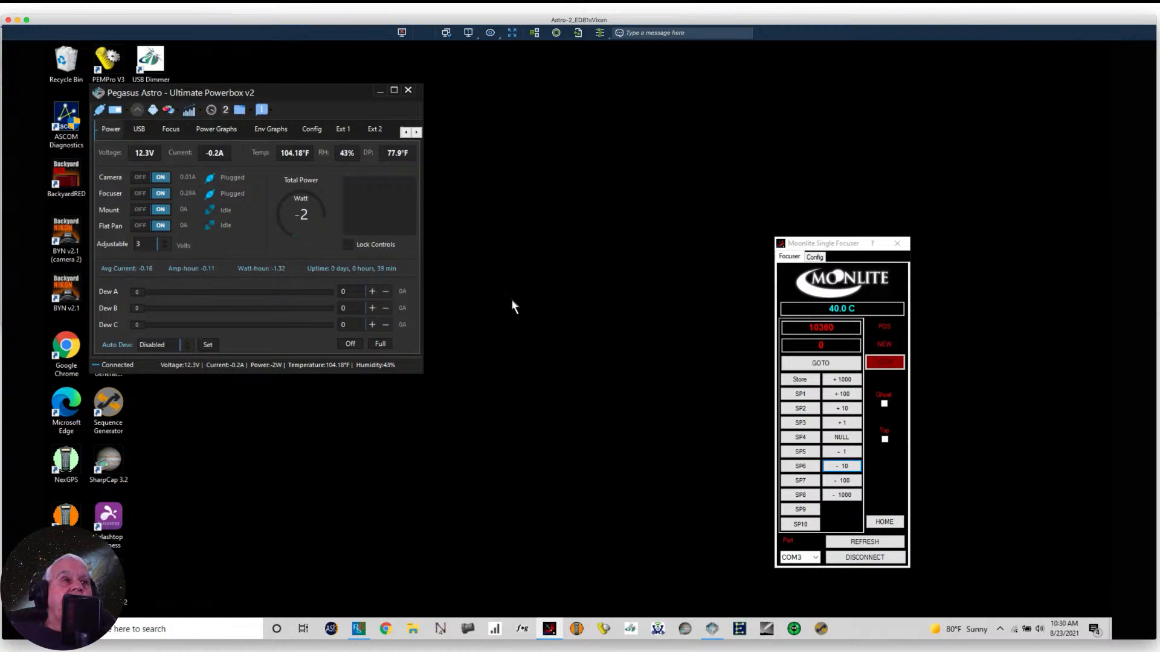
left_click(109, 459)
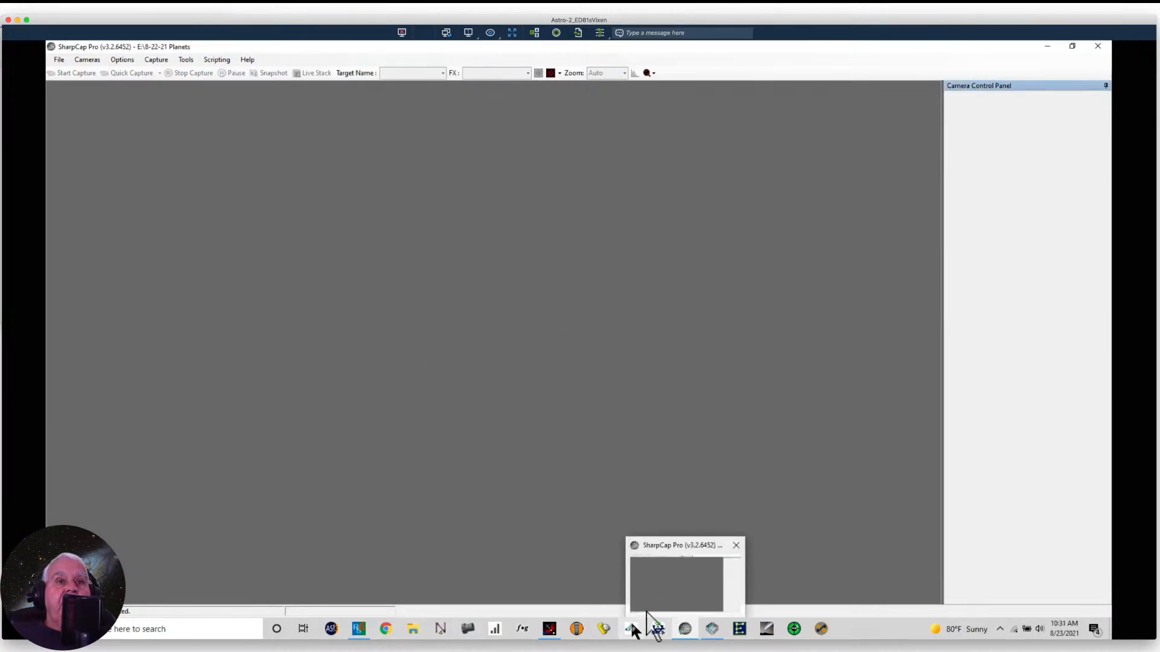
Step: Disconnect and reconnect the Ultimate Powerbox, switch the Mount output back ON, and return to SharpCap
left_click(632, 628)
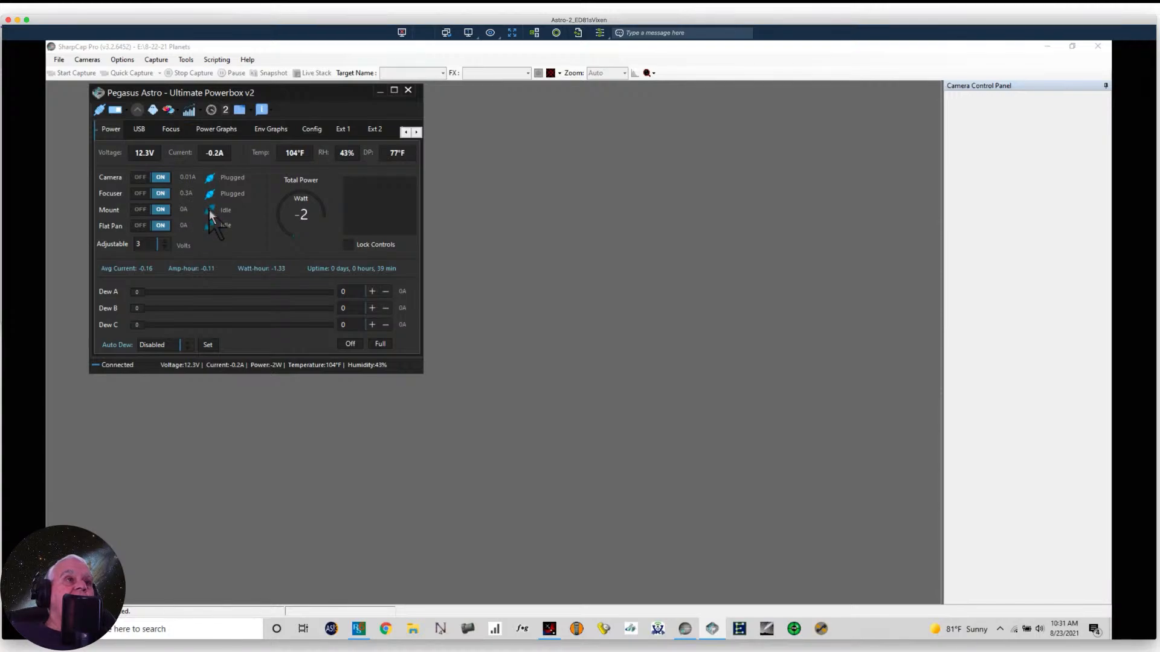
left_click(97, 110)
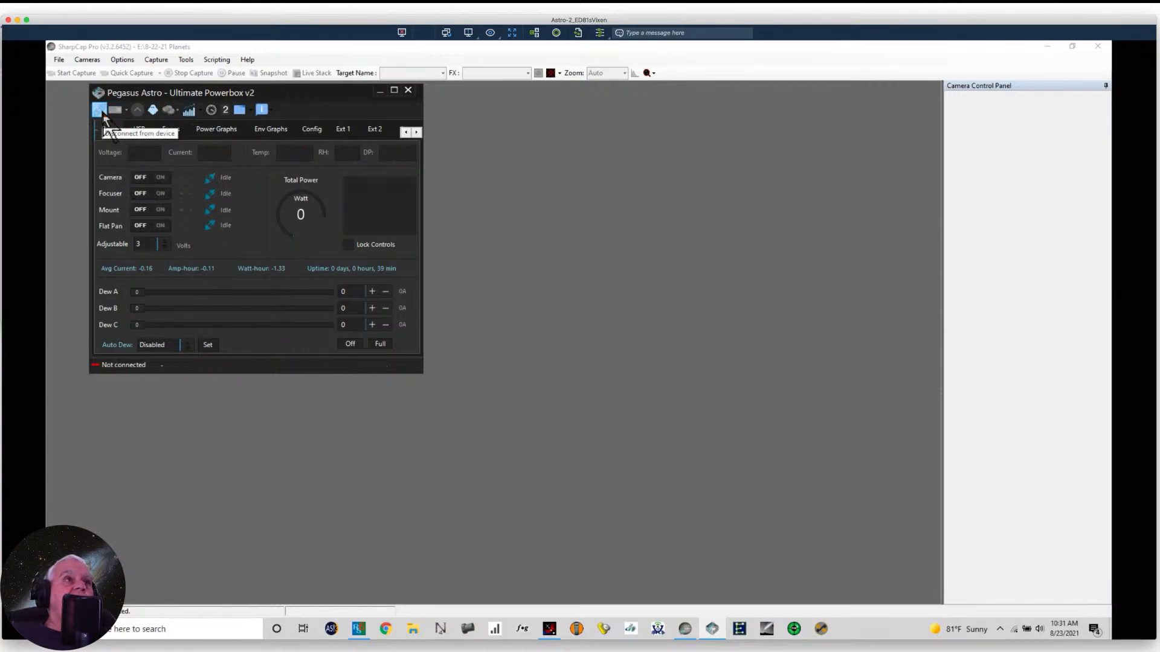
left_click(102, 113)
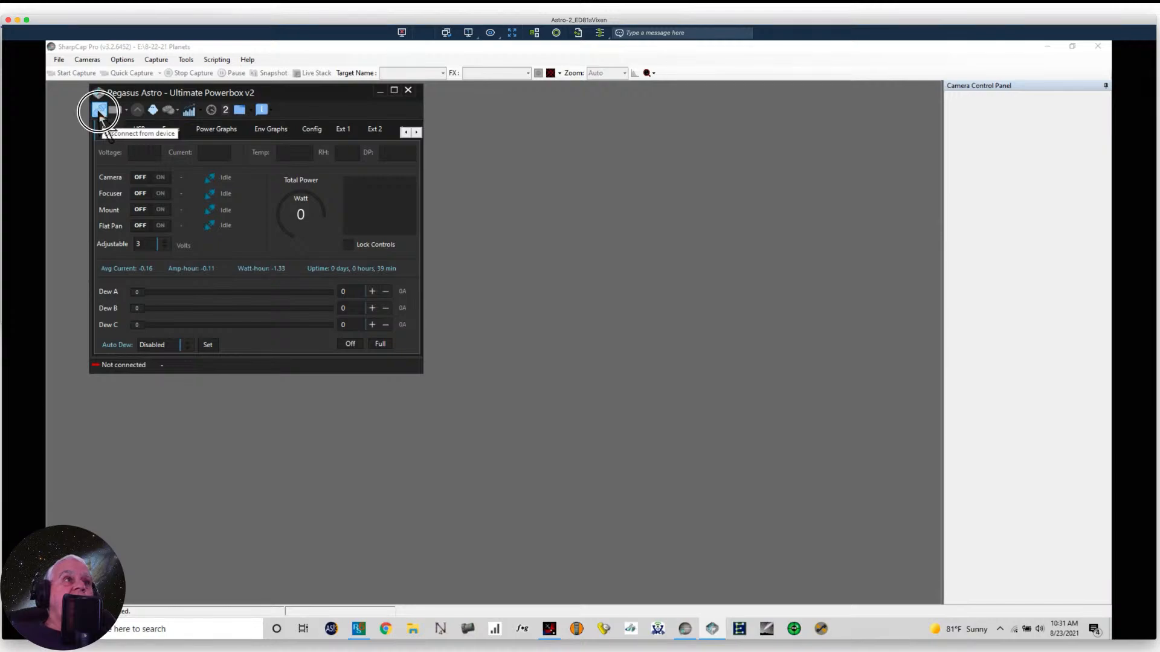
left_click(99, 111)
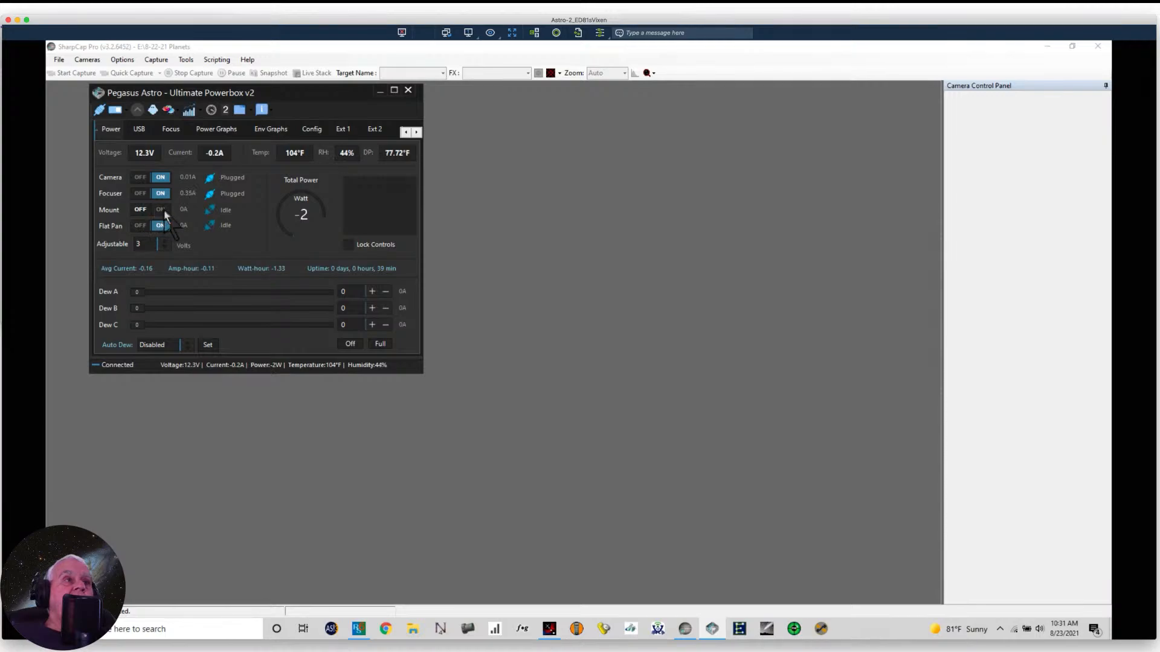
left_click(161, 211)
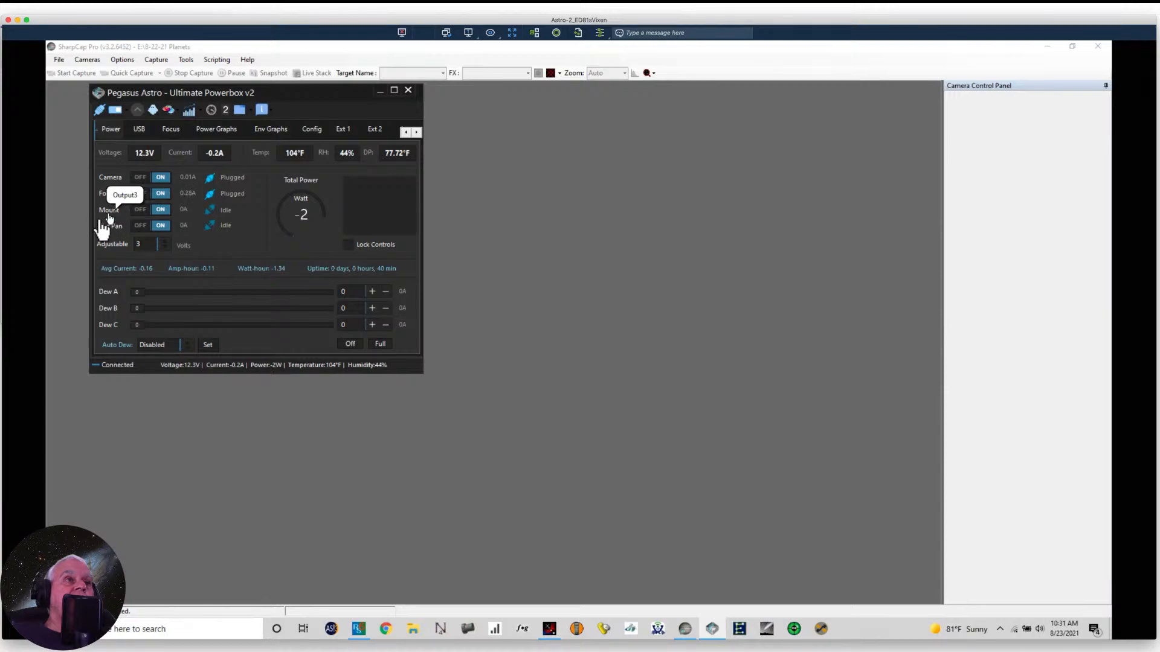
mouse_move(73, 251)
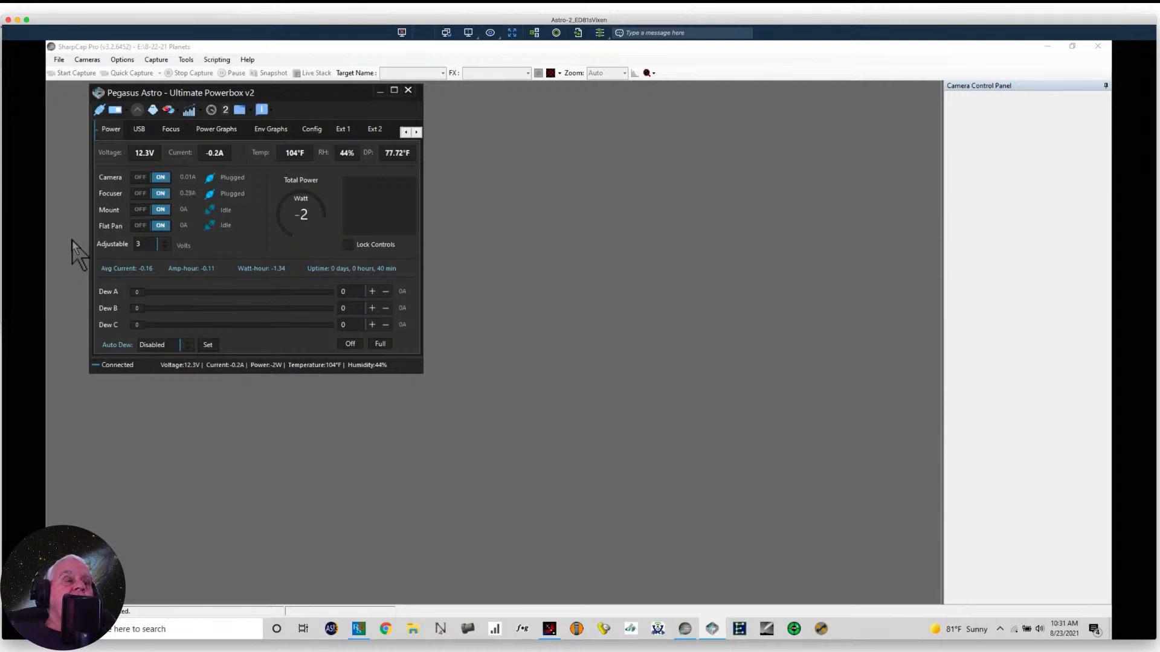
left_click(87, 59)
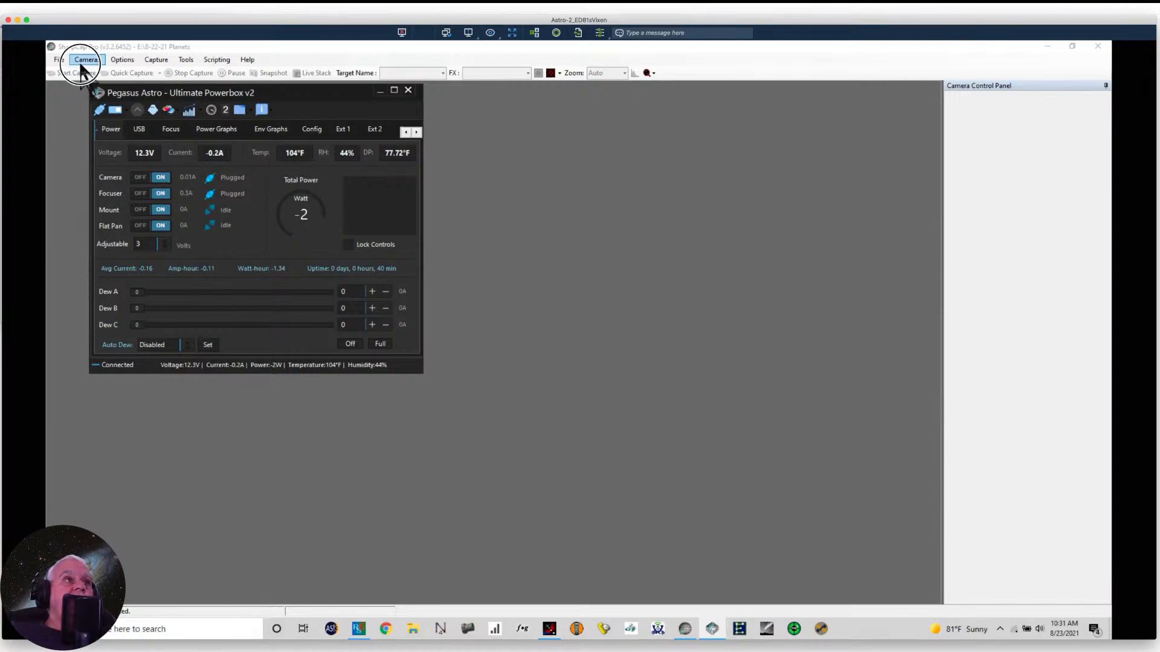
Step: Reopen the camera from the Cameras menu and nudge the telescope east to find the Sun
left_click(409, 89)
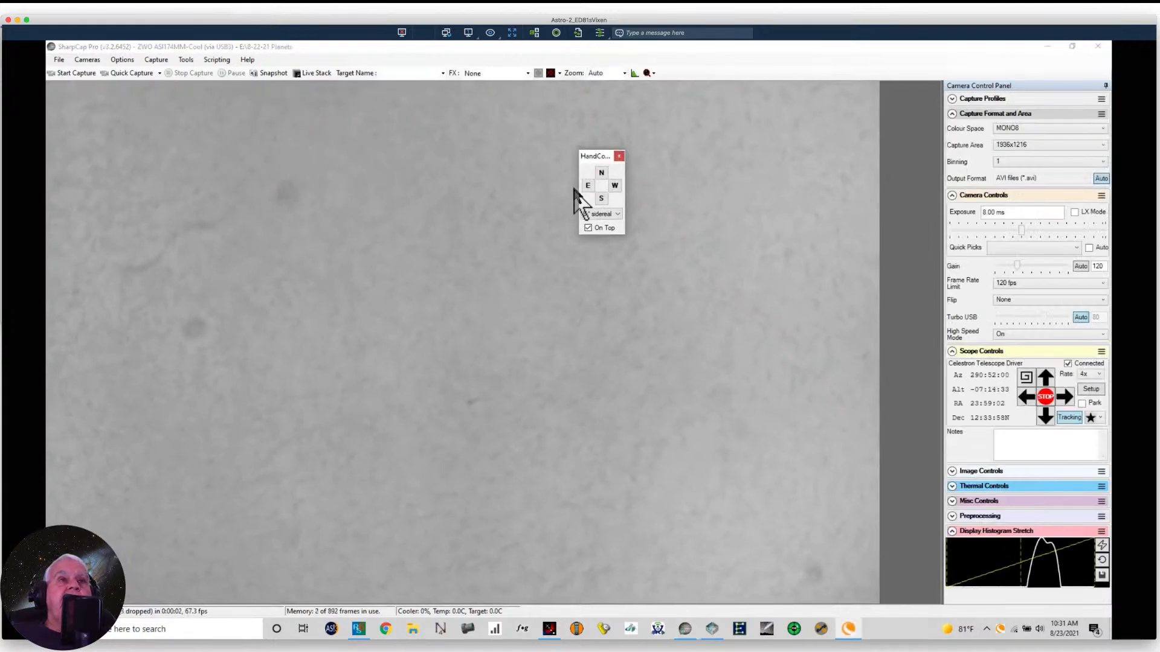
left_click(586, 184)
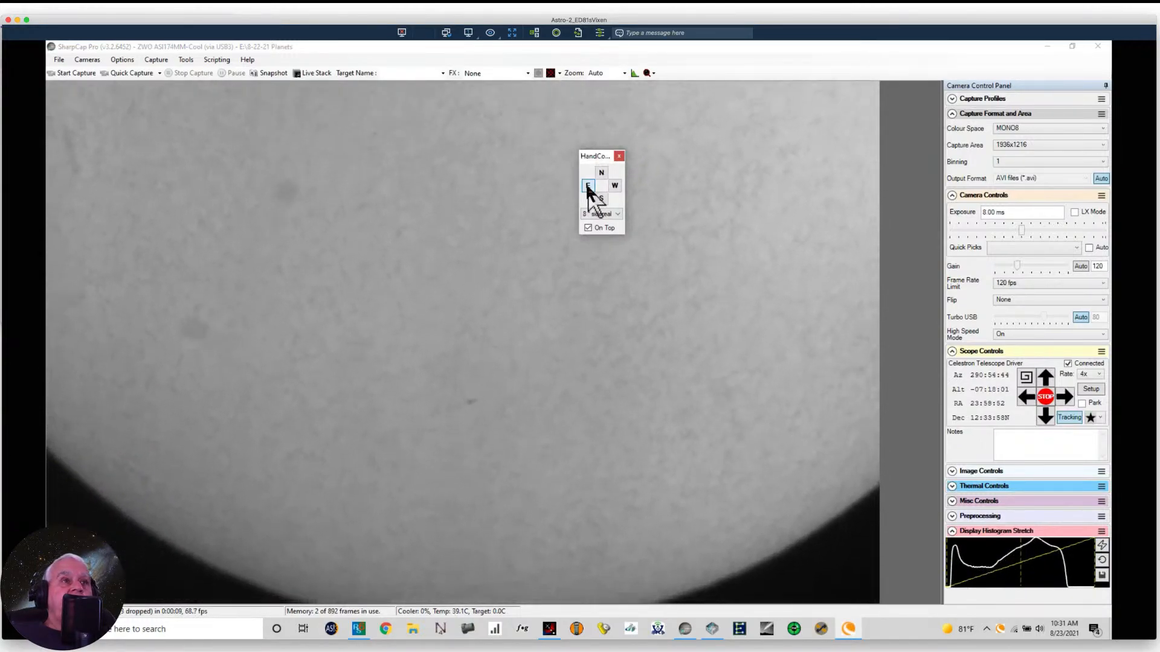
left_click(589, 185)
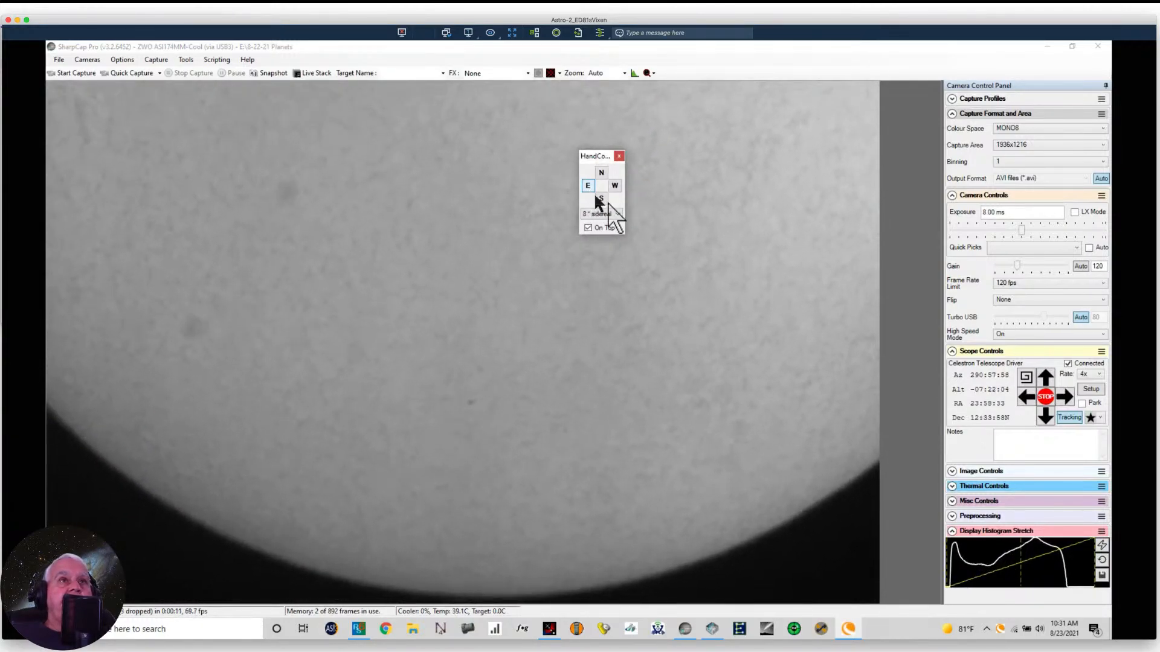
Step: Nudge the telescope south and then west until the Sun's edge reappears in the live view
left_click(601, 198)
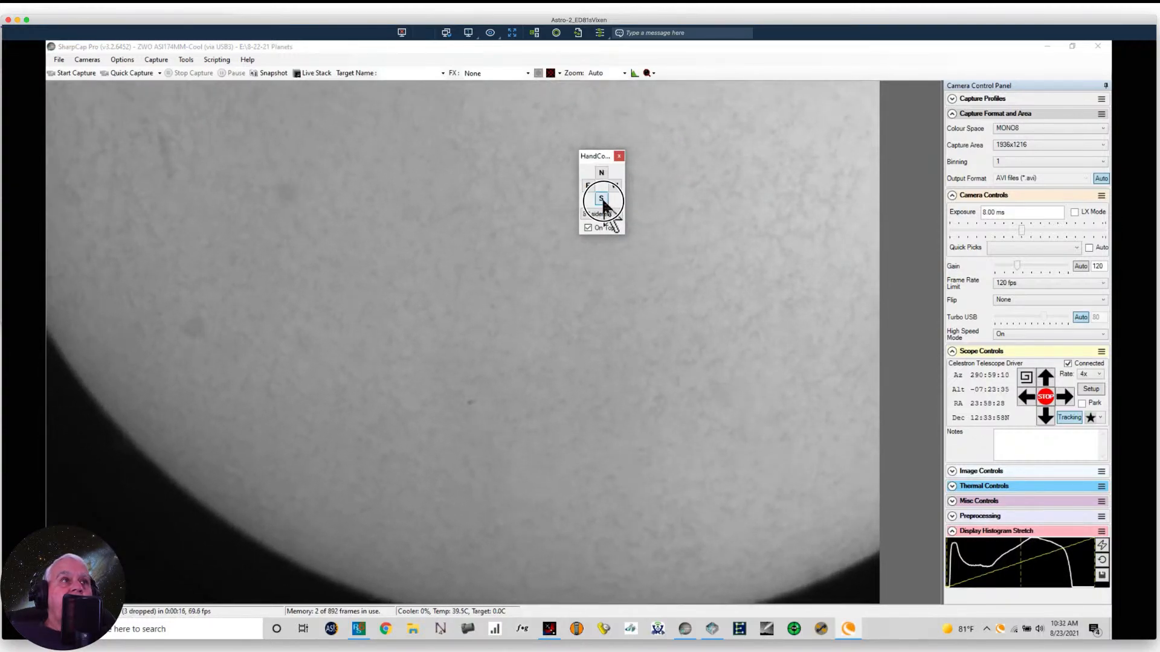
left_click(601, 198)
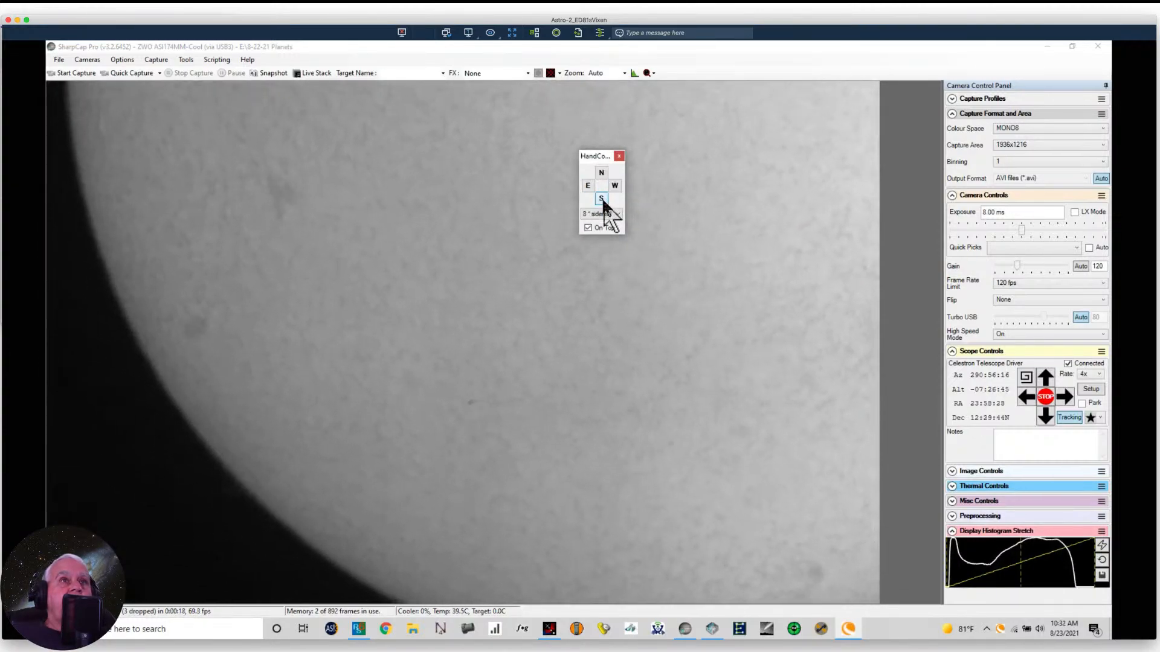
left_click(600, 198)
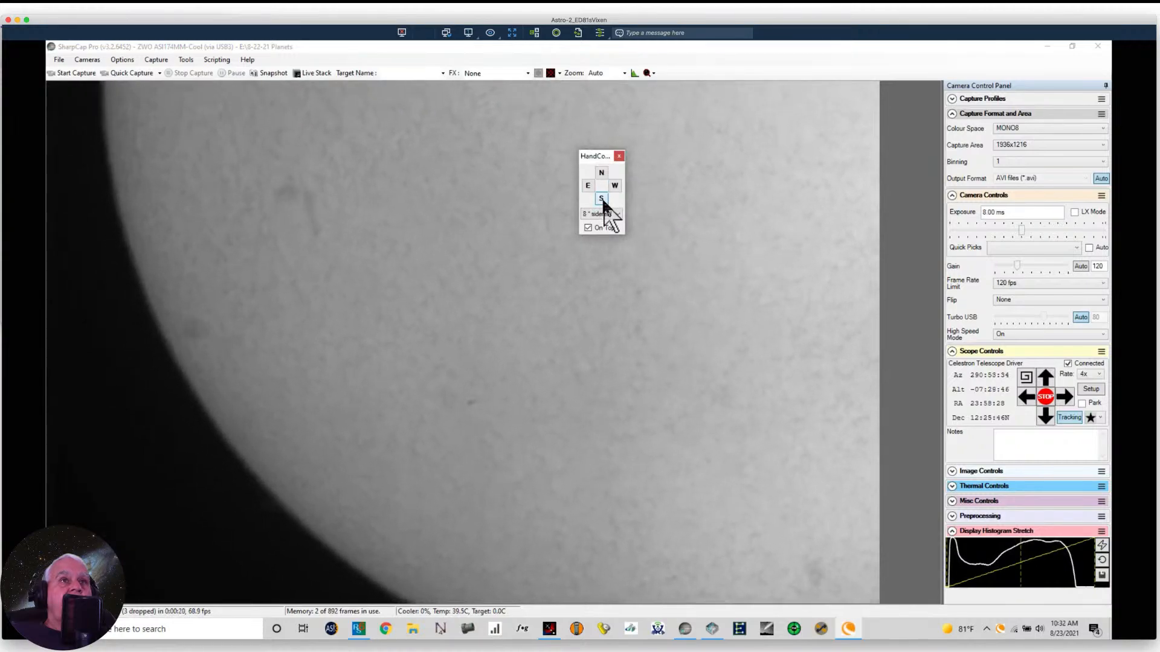
left_click(616, 184)
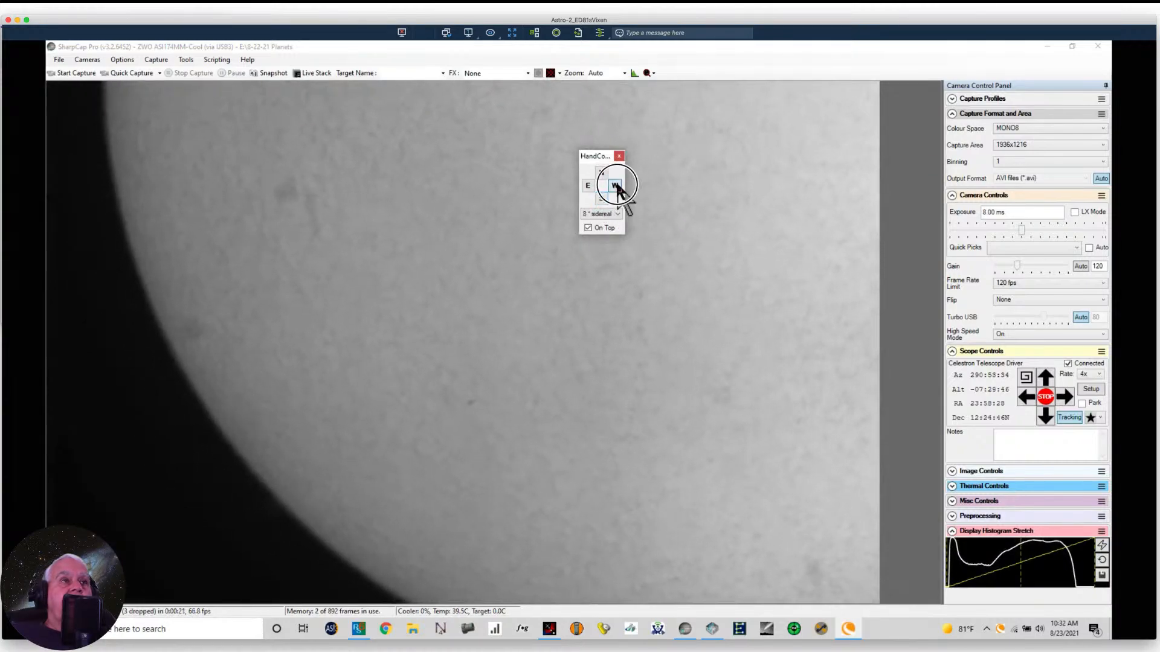
left_click(617, 185)
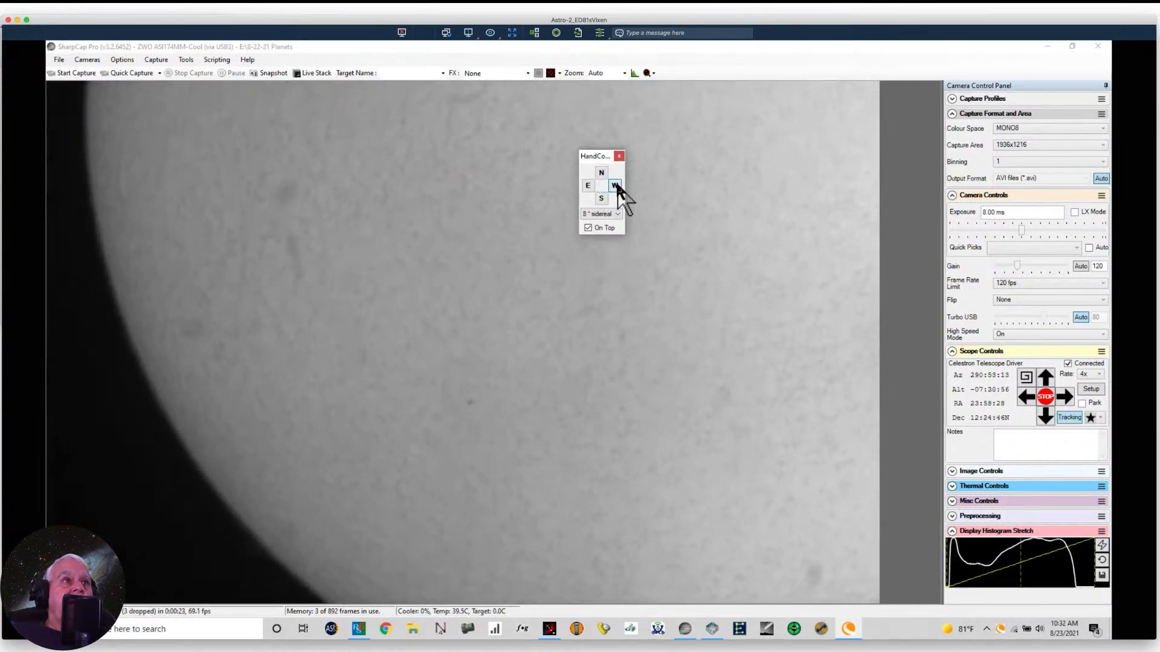
left_click(616, 185)
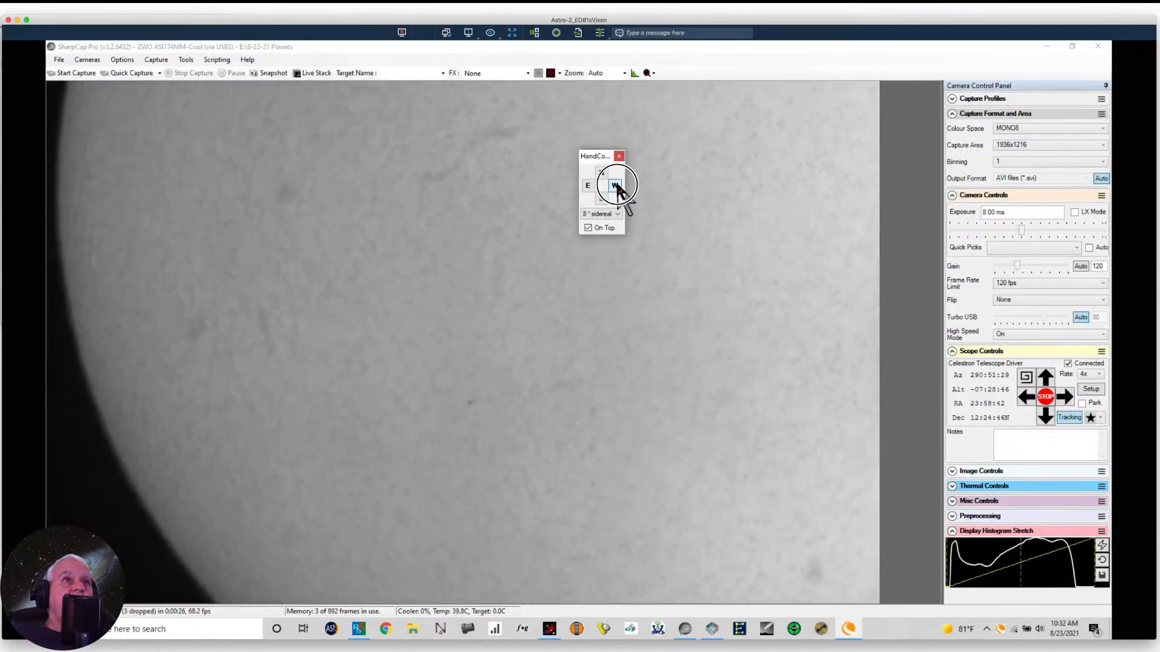
left_click(617, 184)
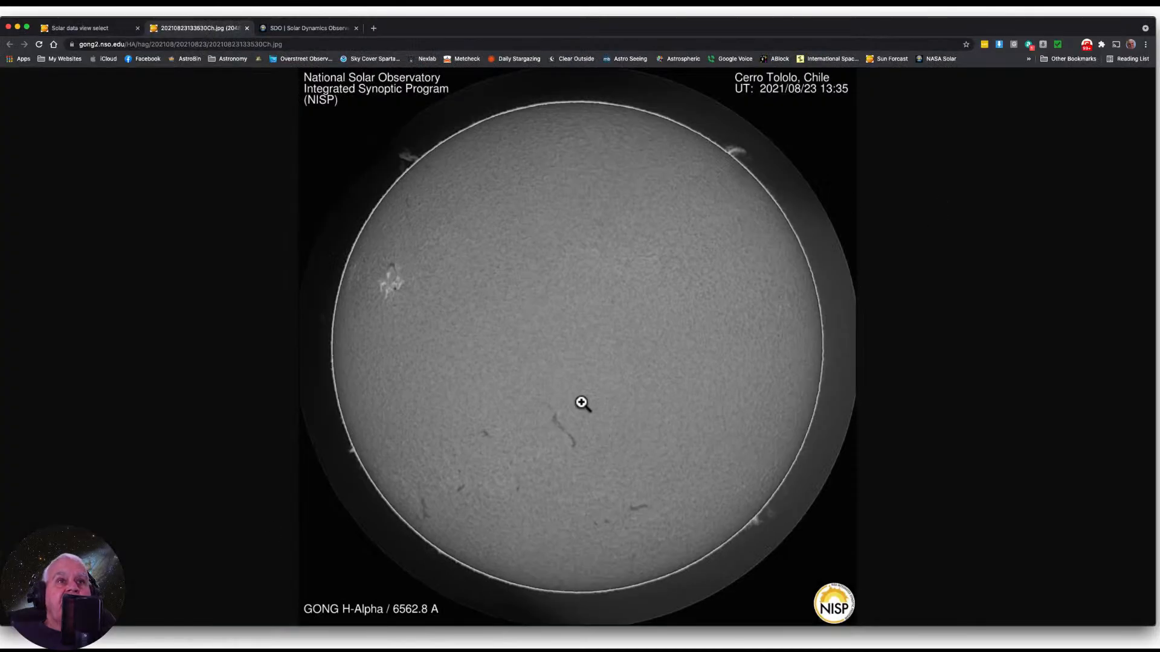
mouse_move(549, 431)
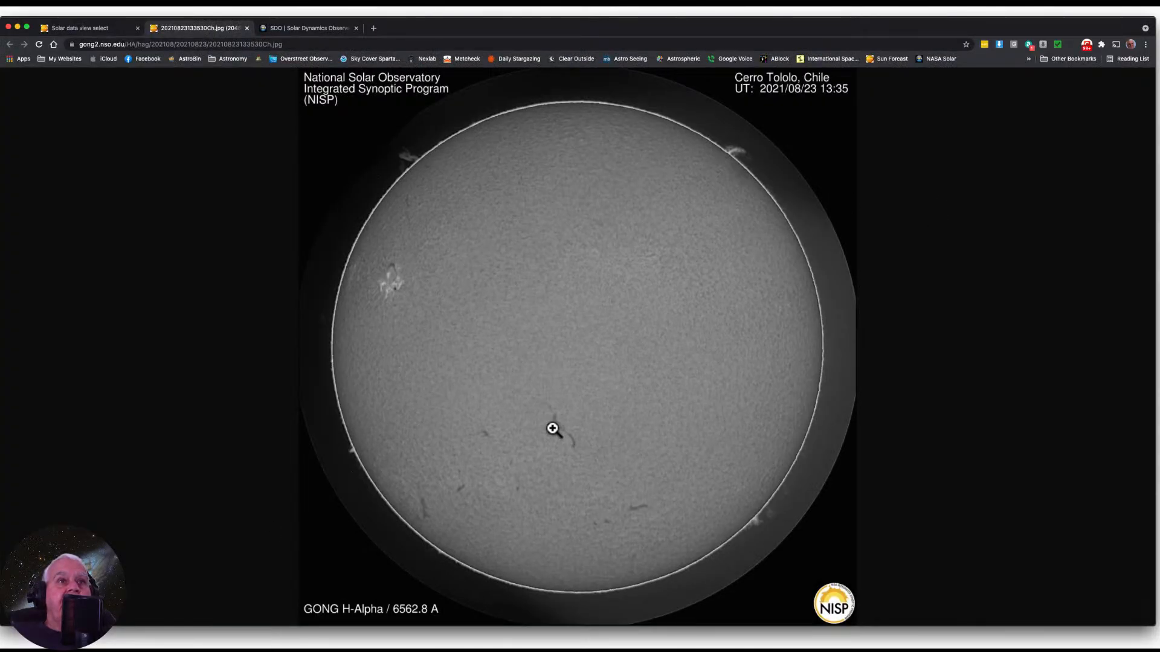
mouse_move(398, 283)
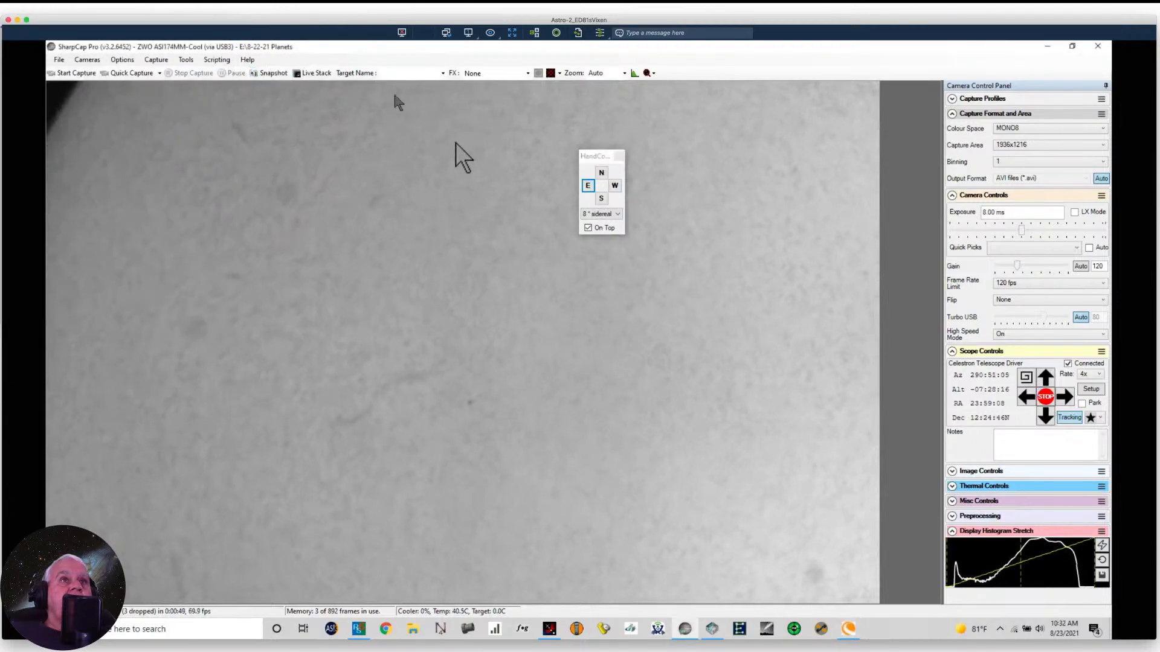
Step: Nudge the telescope westward toward the Sun's limb, then slightly back east
left_click(615, 186)
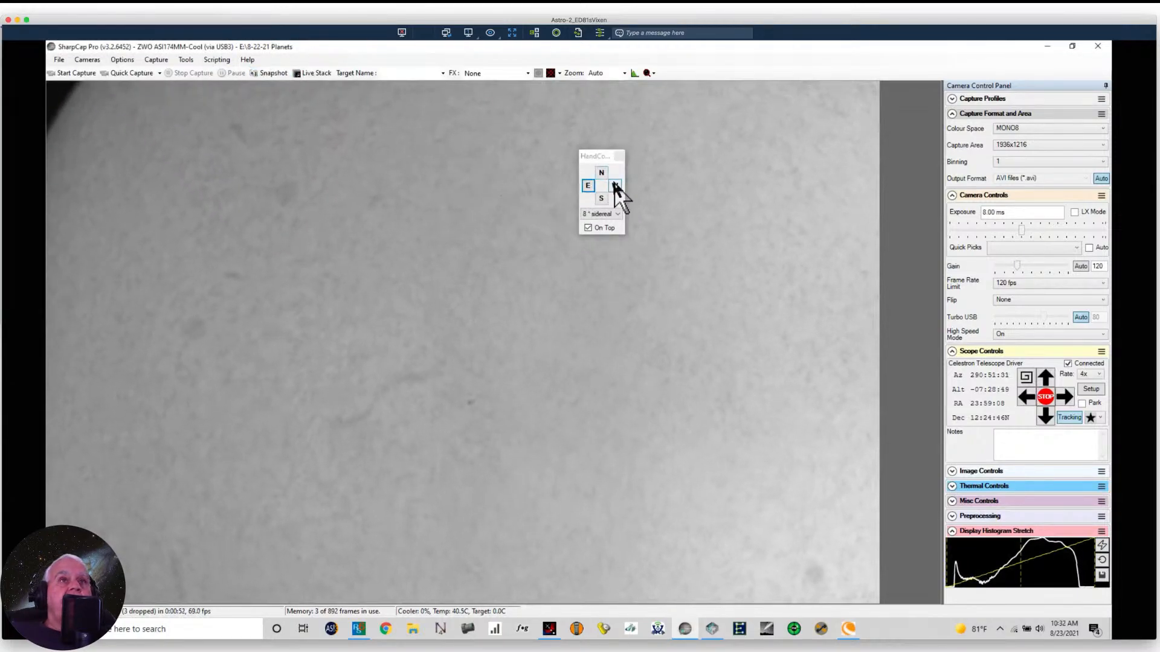
left_click(617, 183)
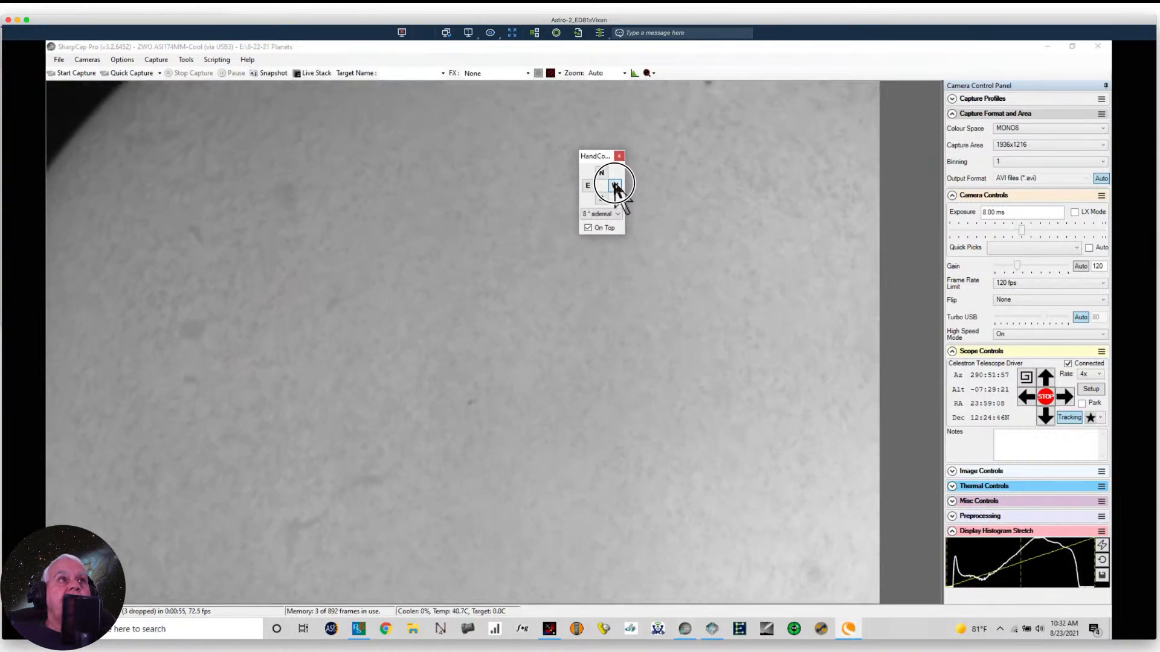
left_click(617, 186)
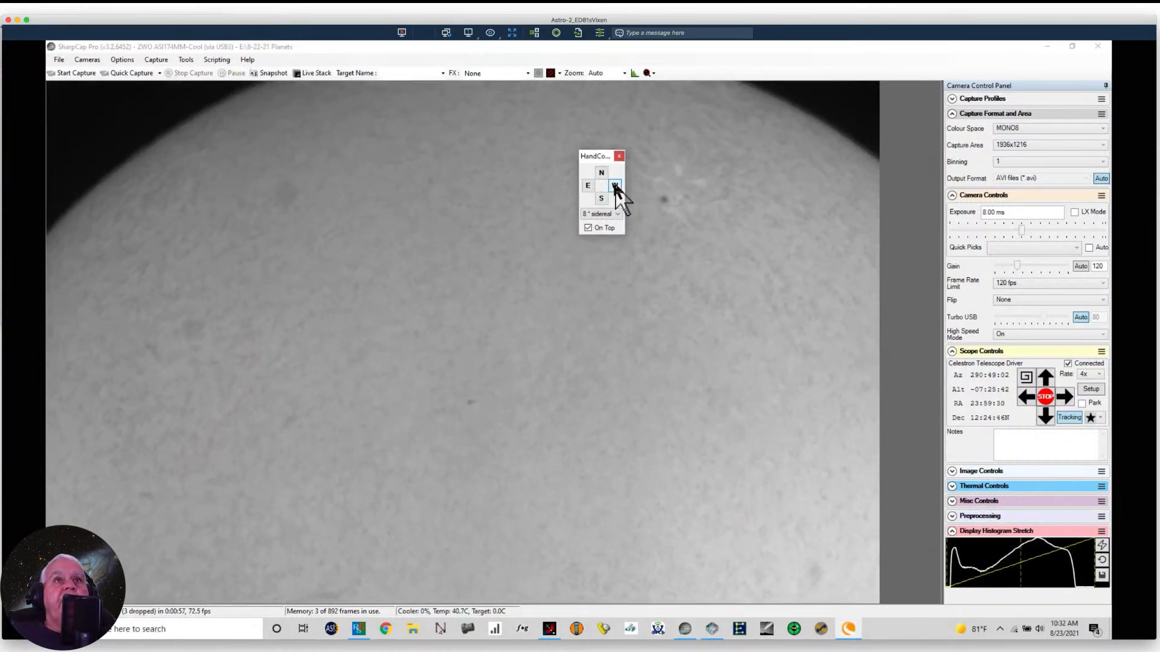
left_click(616, 186)
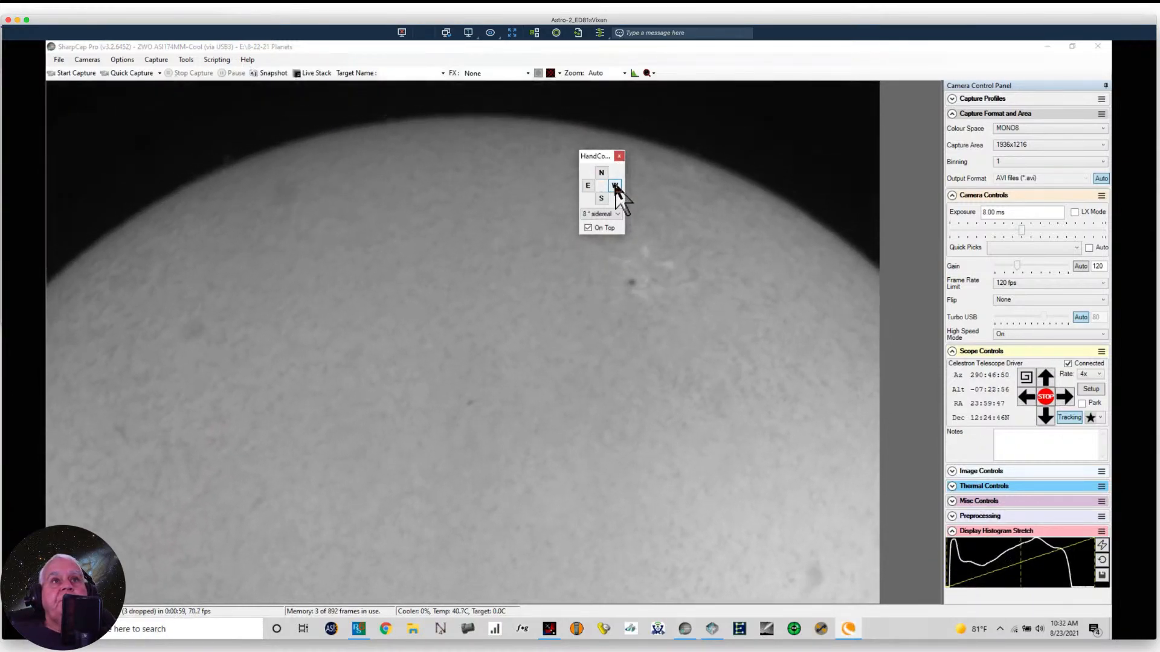
left_click(615, 185)
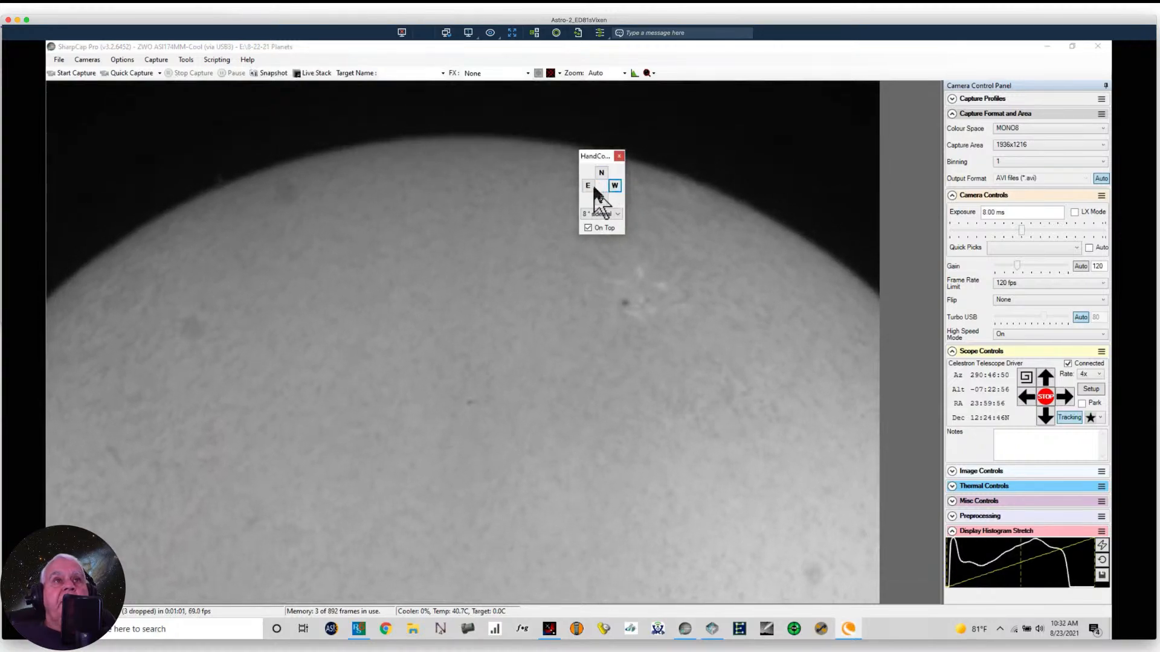
left_click(588, 185)
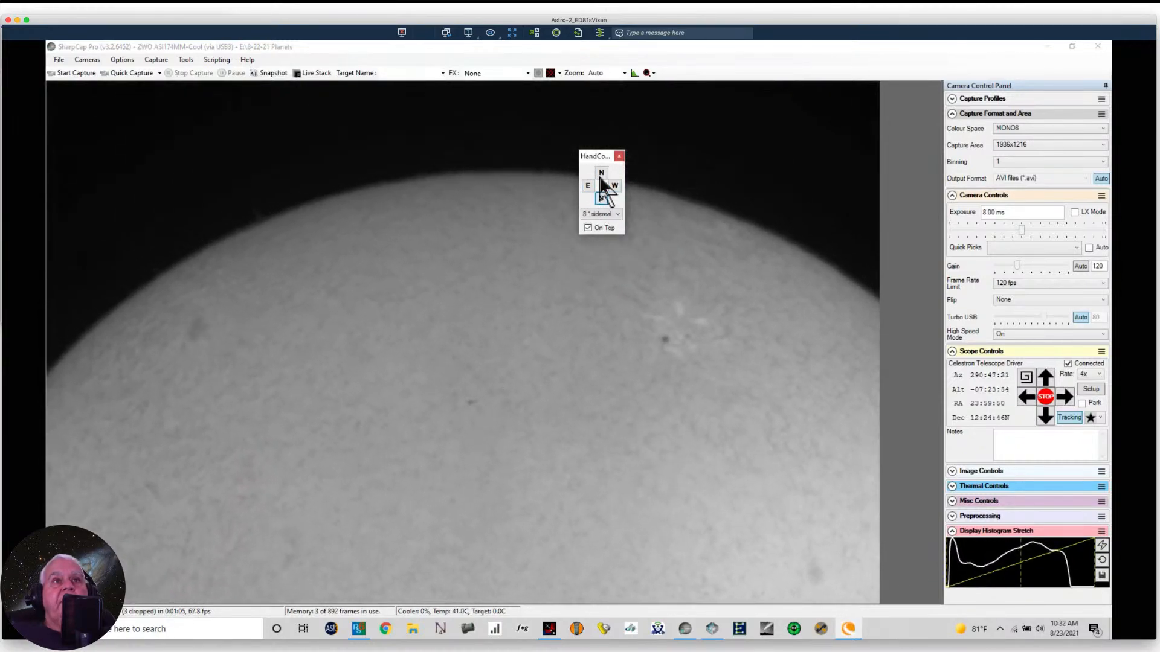
Step: Nudge the telescope north, south and west to frame the sunspot group near the limb
left_click(604, 174)
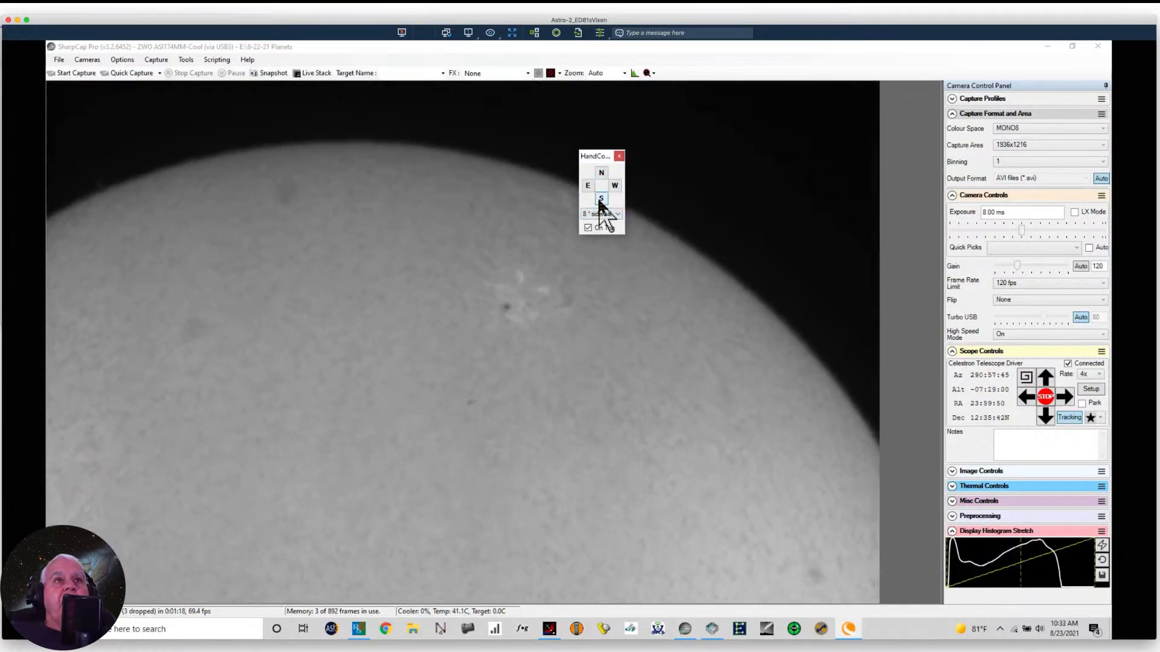
left_click(602, 198)
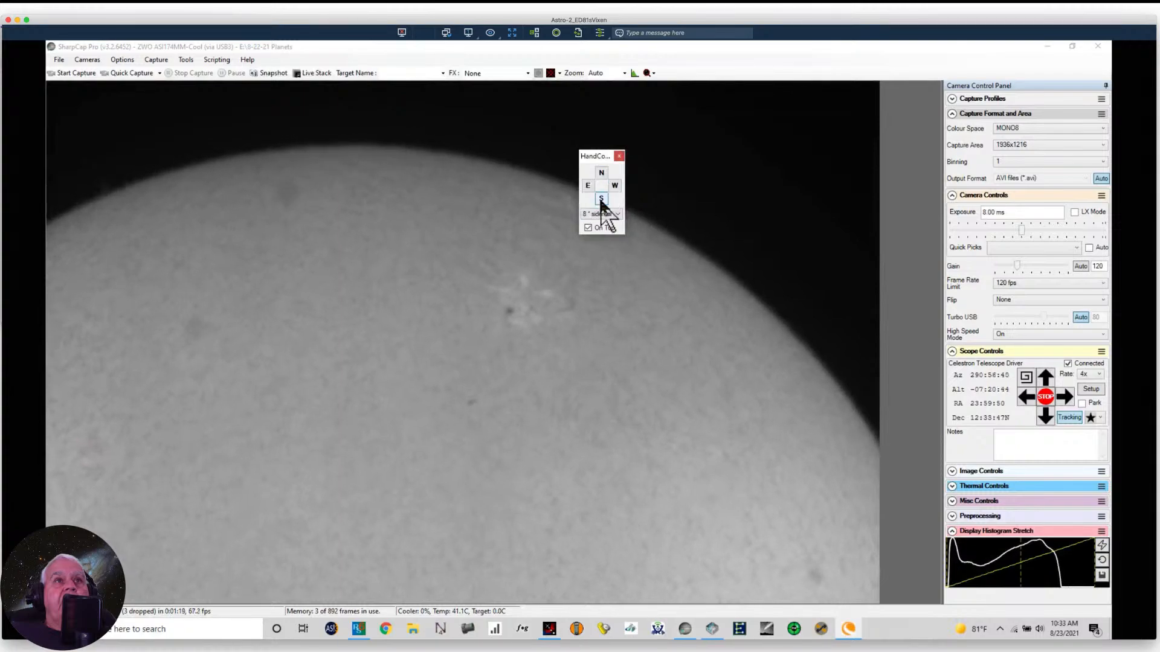
left_click(602, 199)
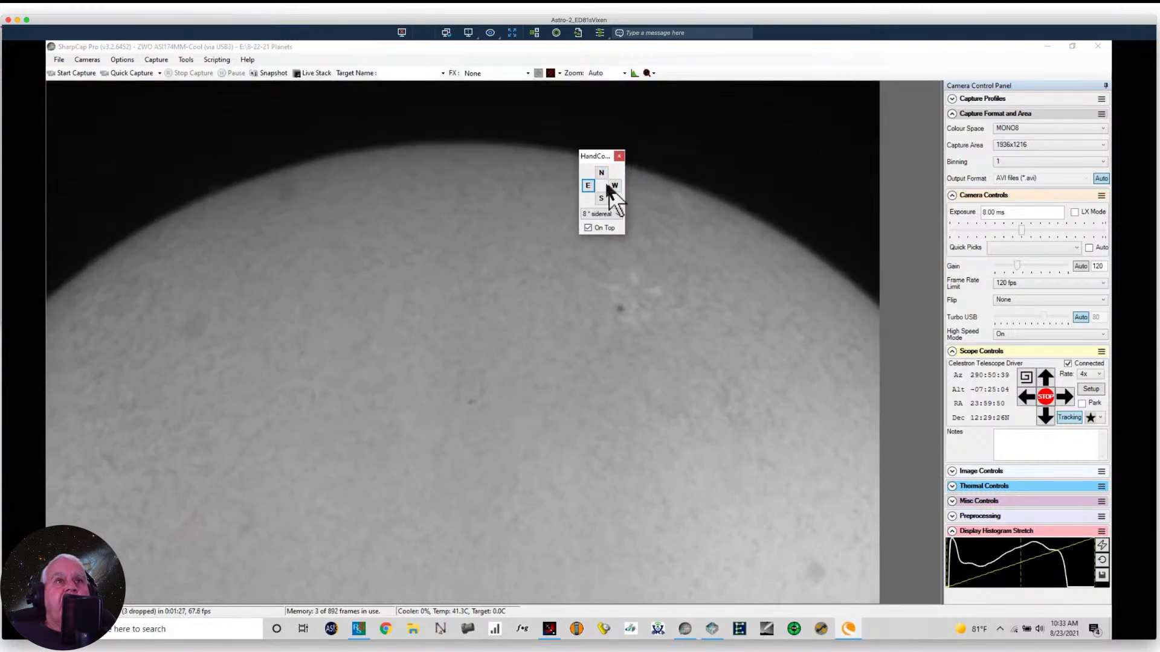
left_click(616, 185)
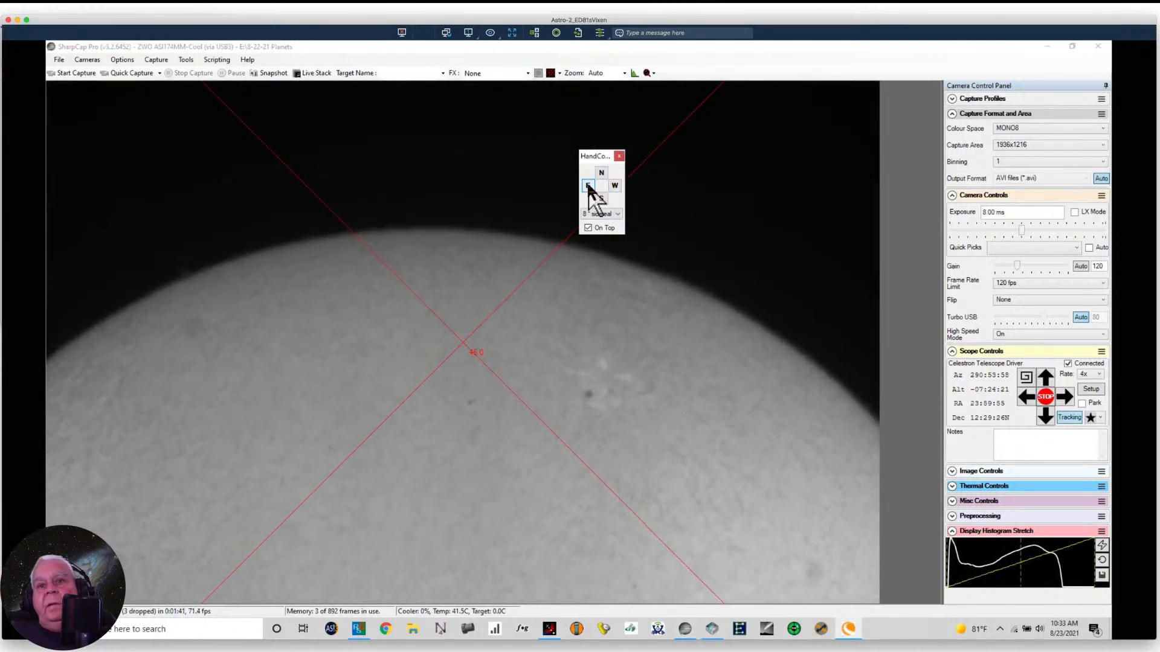
Step: Nudge the telescope east to place the sunspot on the crosshair reticle centre
left_click(589, 183)
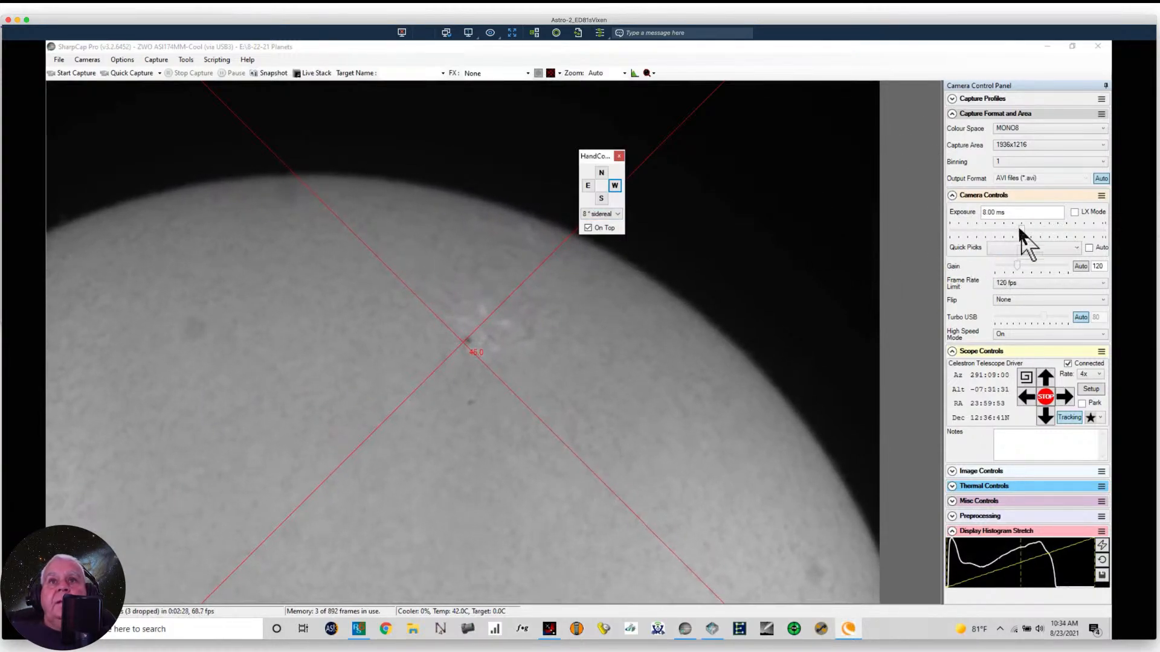
Step: Raise the exposure to about 67.7 ms, overexposing the disc, then bring it back to about 10.3 ms
left_click_drag(1017, 230, 1039, 231)
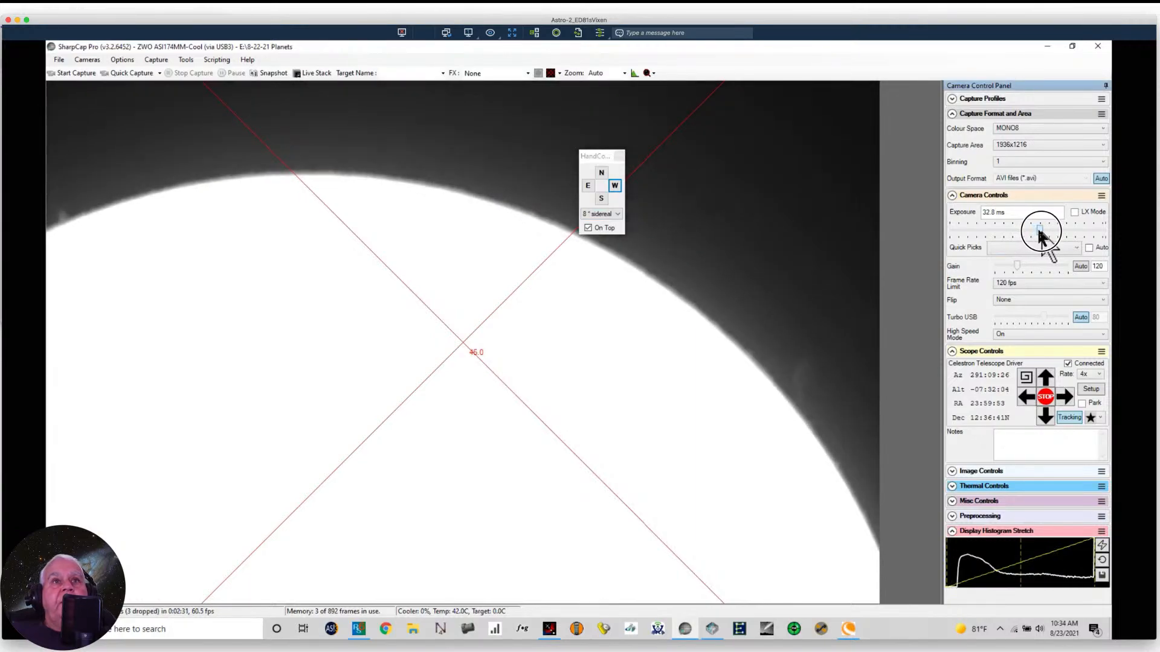
left_click_drag(1041, 232, 1053, 232)
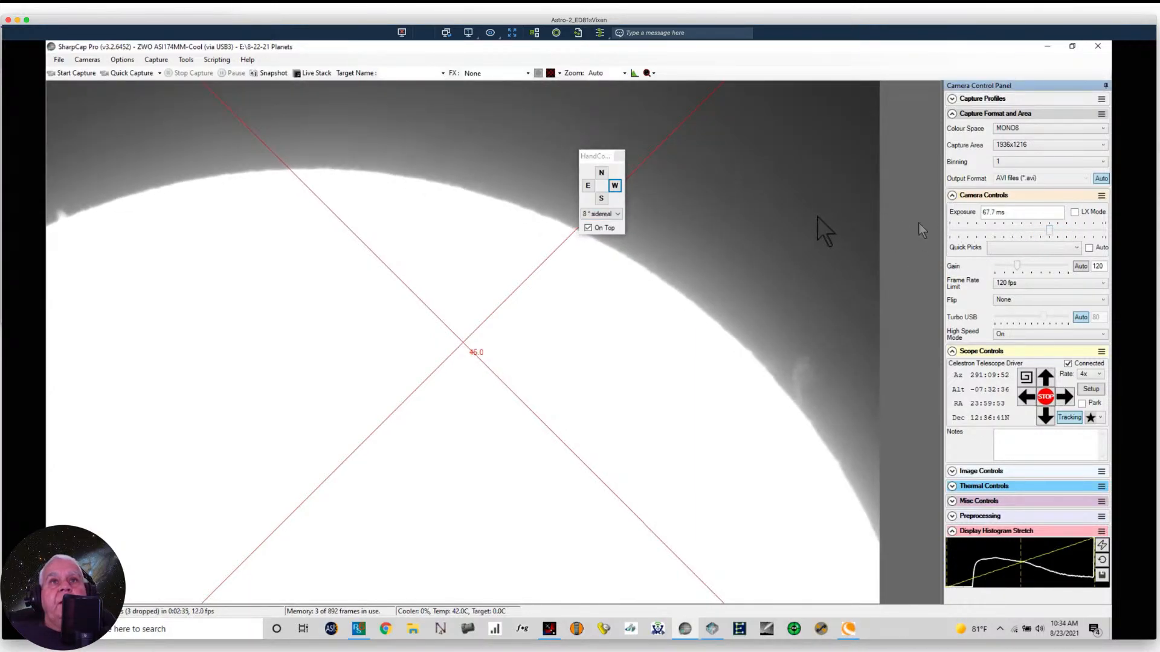
mouse_move(814, 367)
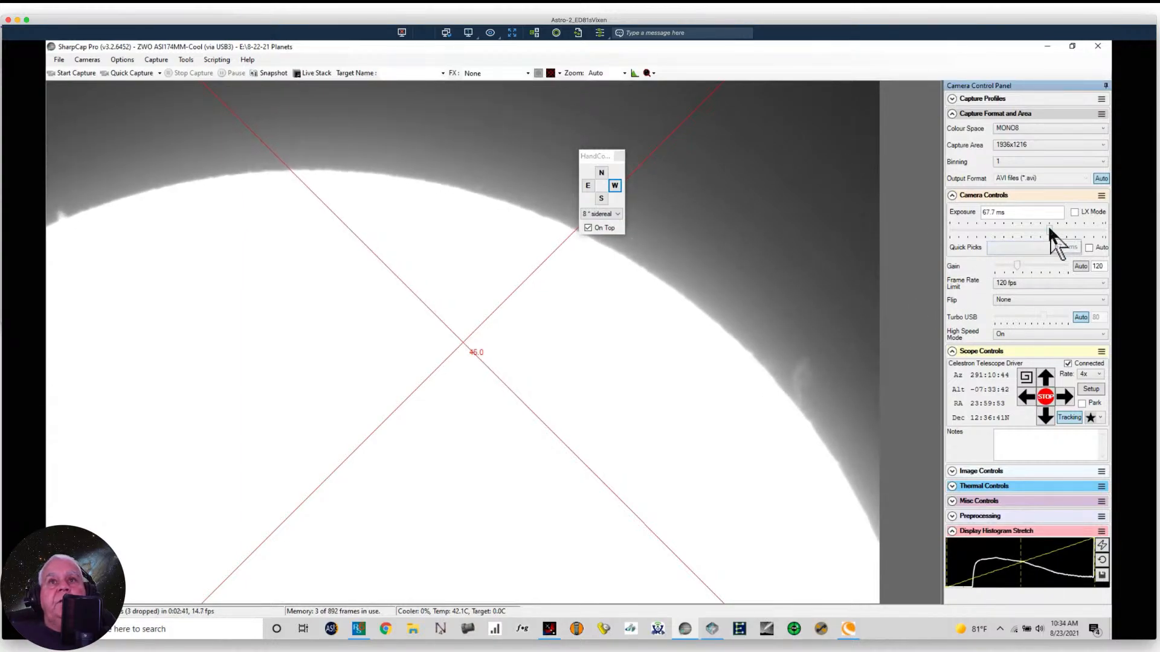
left_click_drag(1066, 230, 1043, 230)
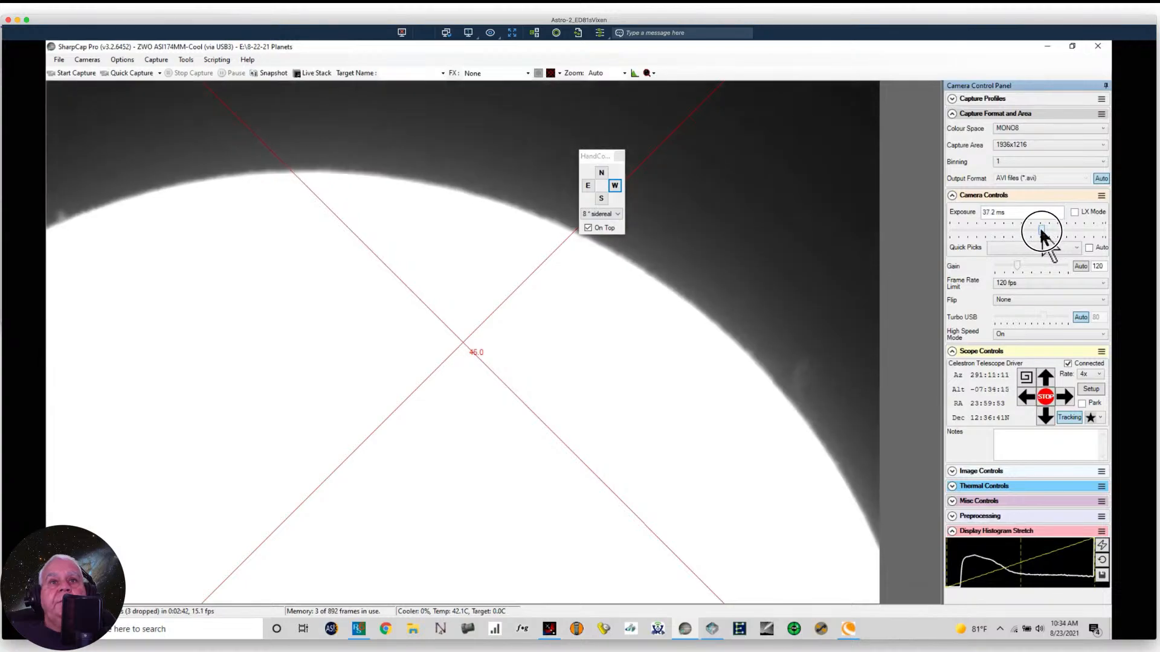
left_click_drag(1043, 231, 1029, 231)
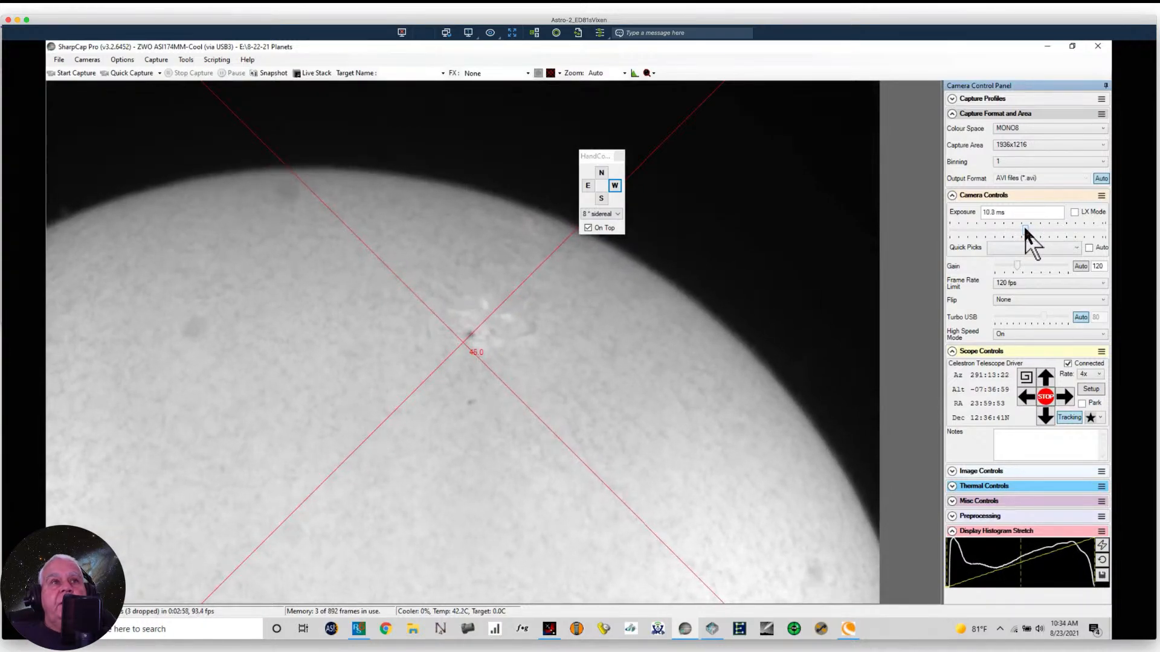
mouse_move(82, 99)
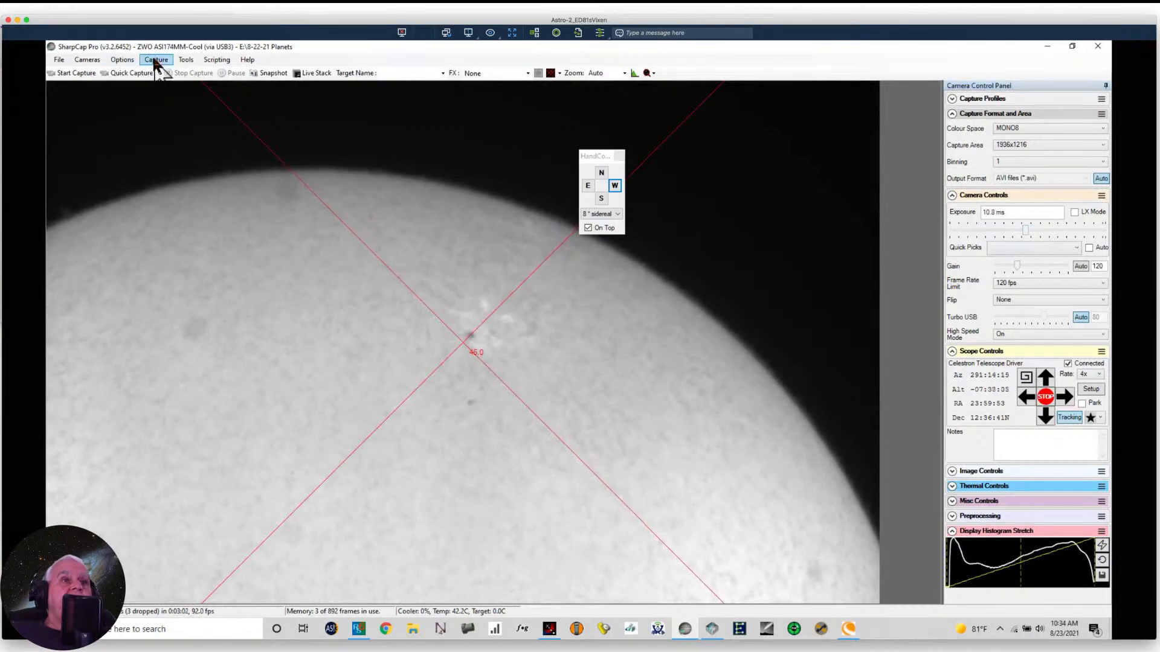
Step: In SharpCap Settings' Filenames page, browse for a capture folder and create a new folder on the E drive
left_click(156, 60)
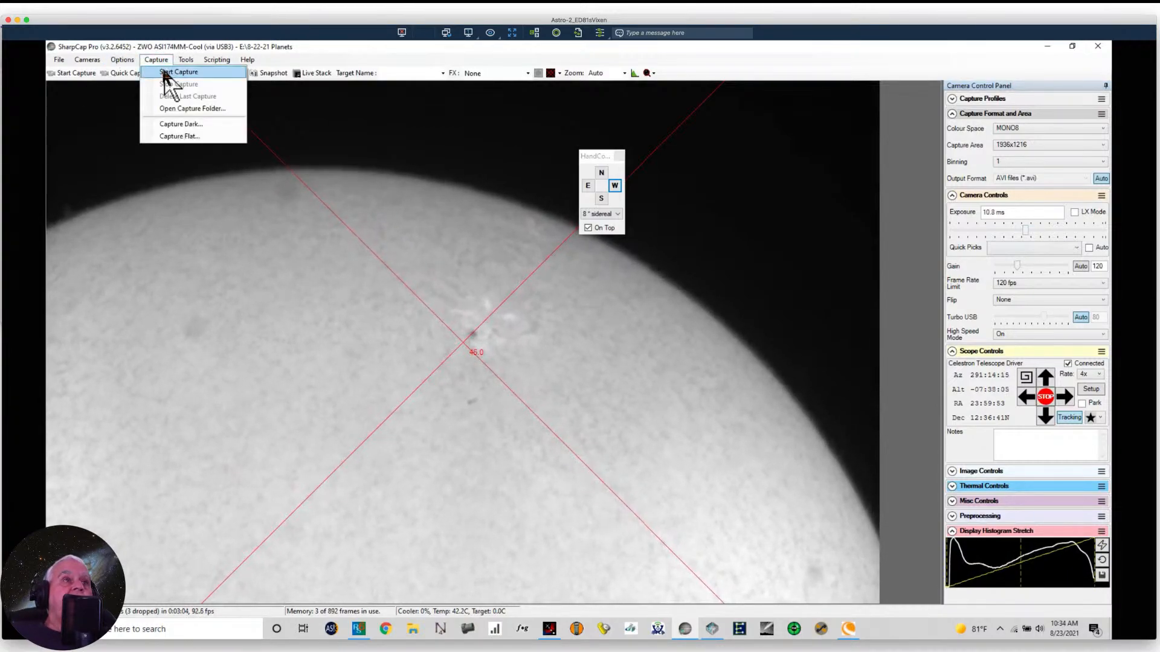
left_click(175, 73)
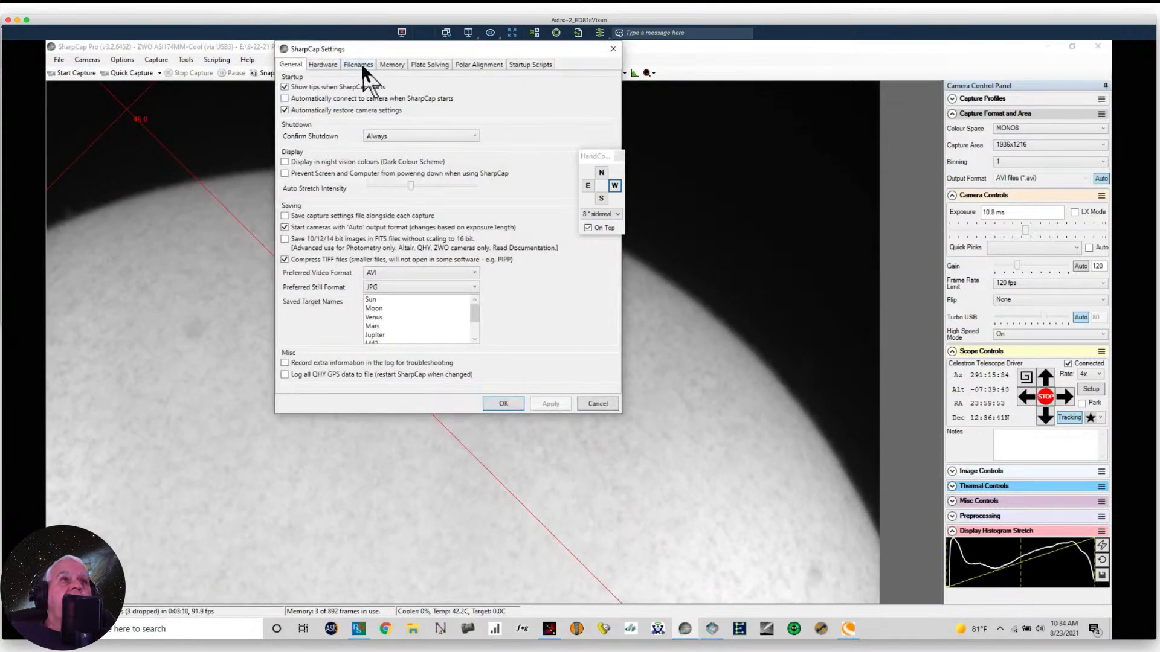
left_click(357, 64)
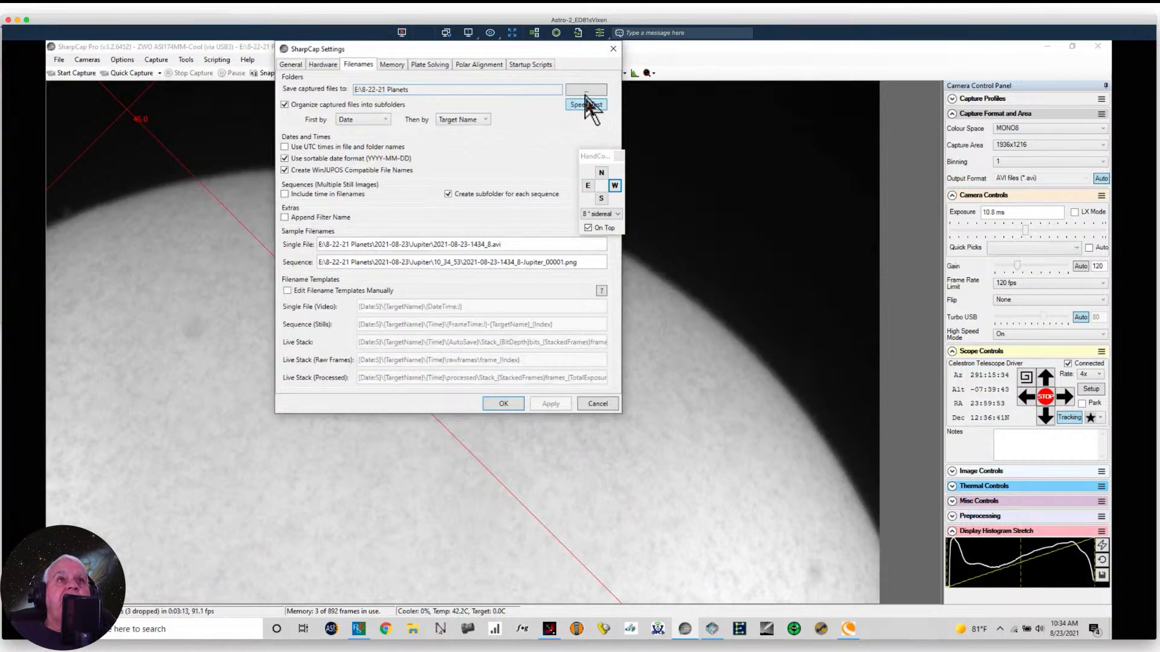
left_click(586, 90)
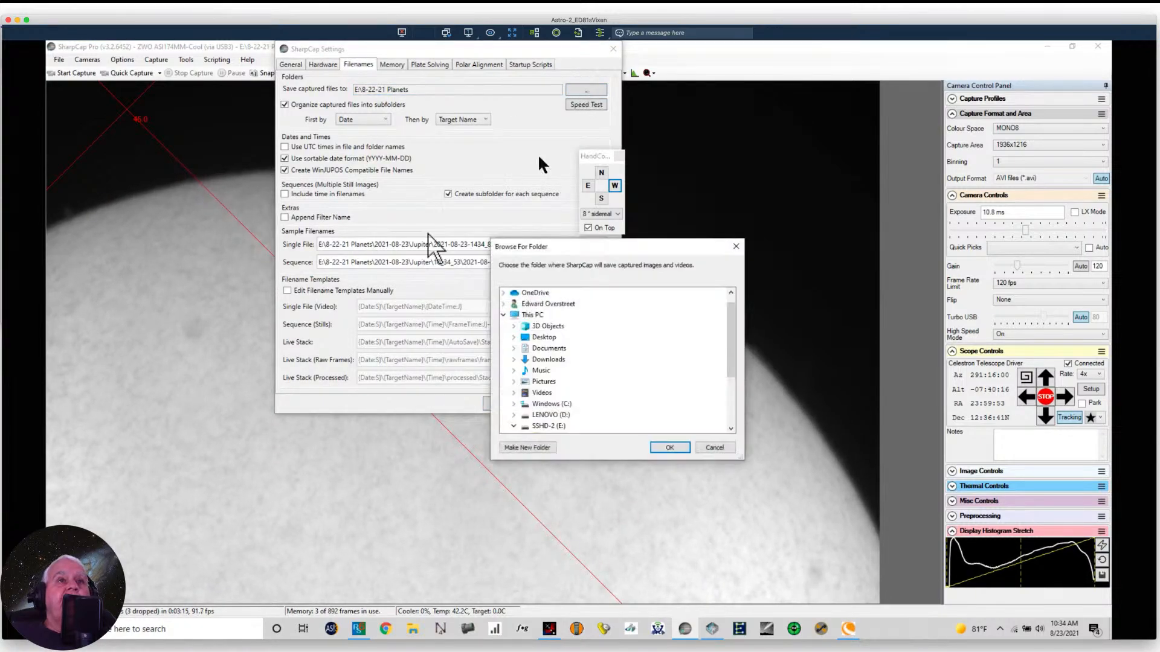
mouse_move(544, 427)
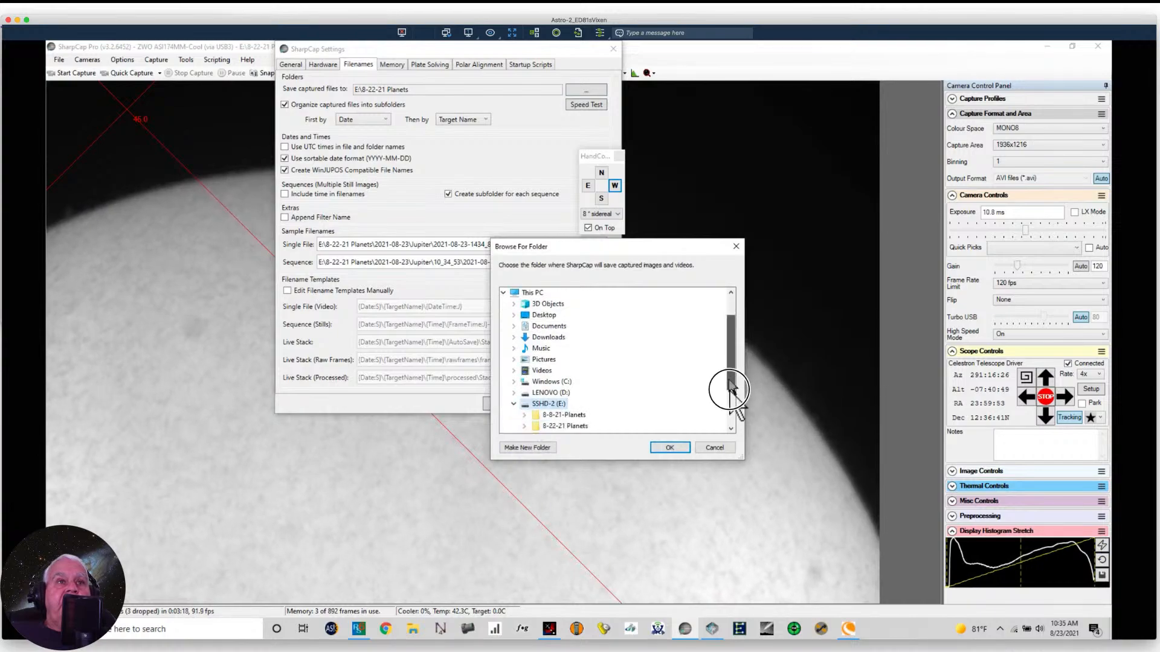
scroll("down", 3)
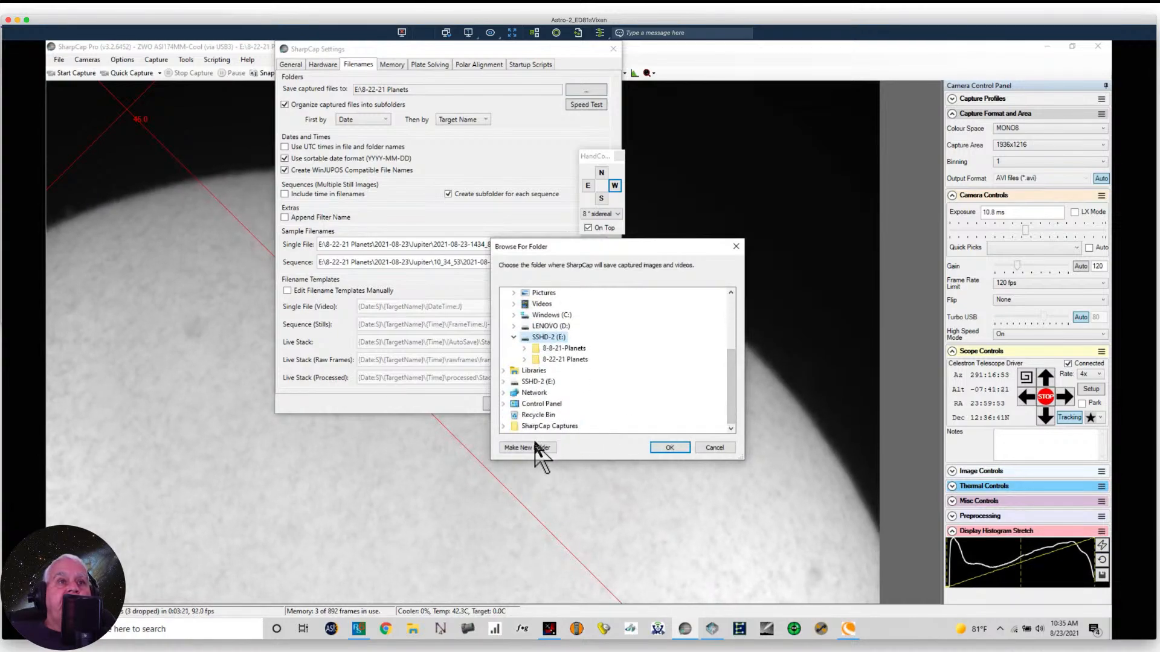
left_click(527, 447)
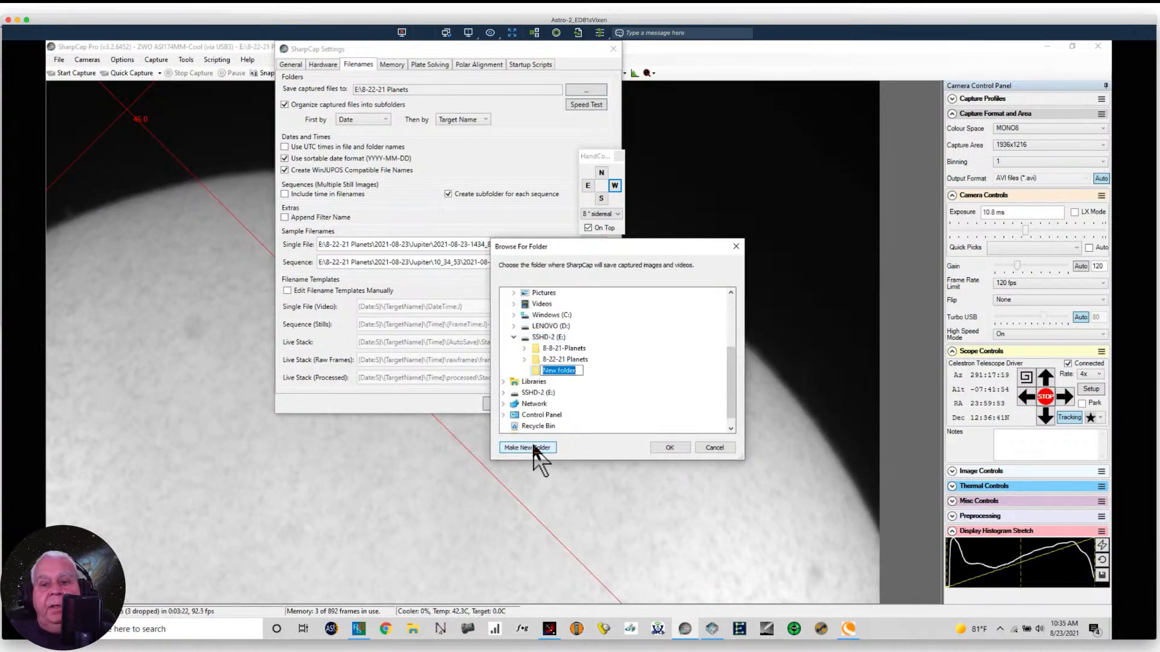
Step: Name the folder 8-23-21_Solar, set it as the save location, and return to the General settings page
type("8-23-")
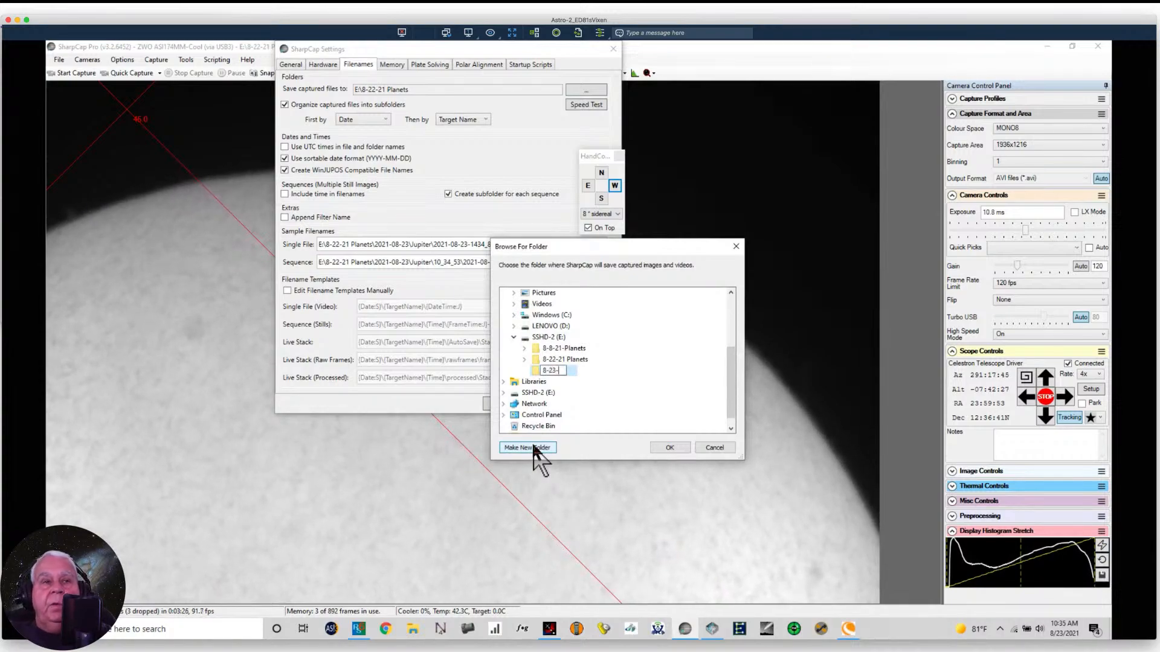
type("21z")
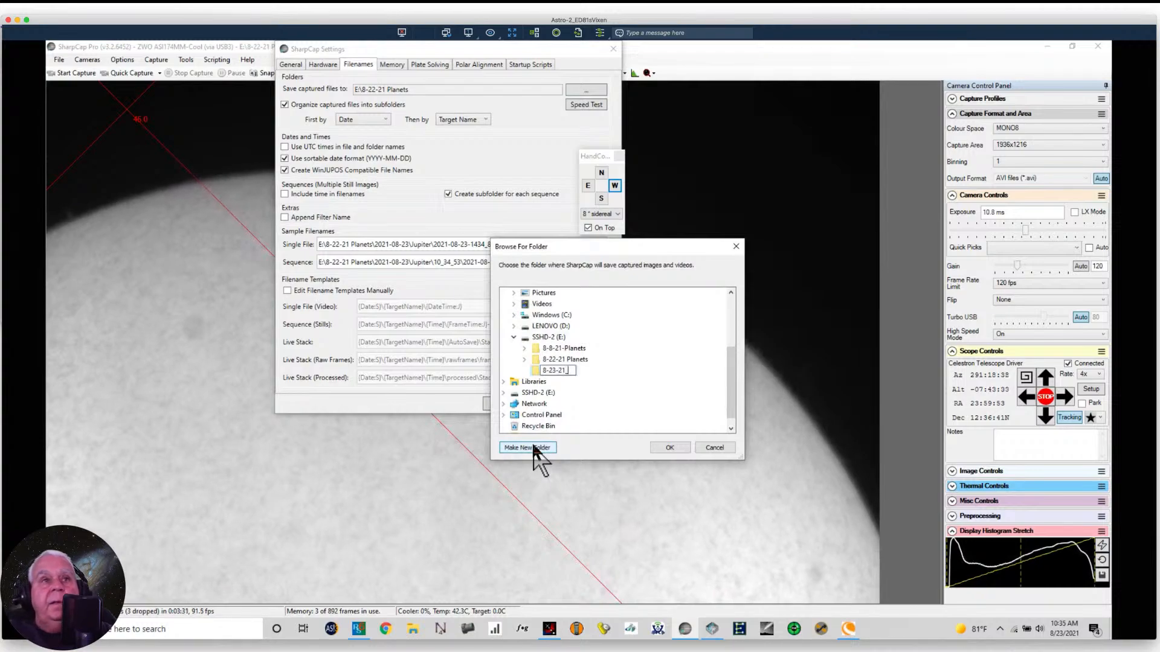
type("_Solar")
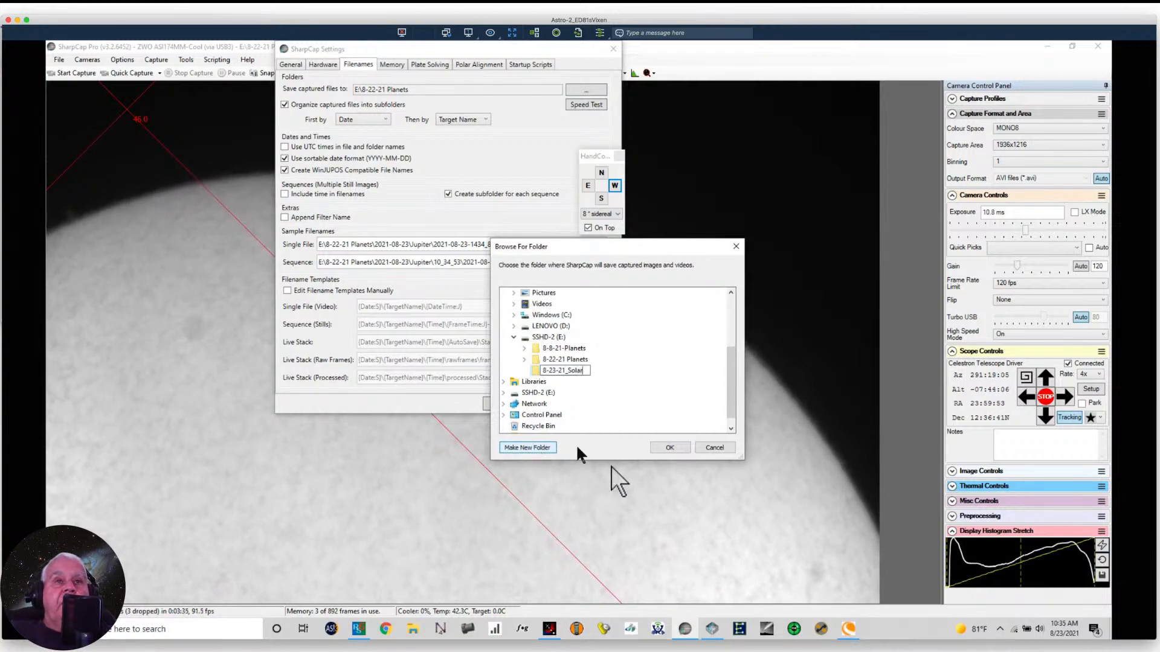
left_click(670, 447)
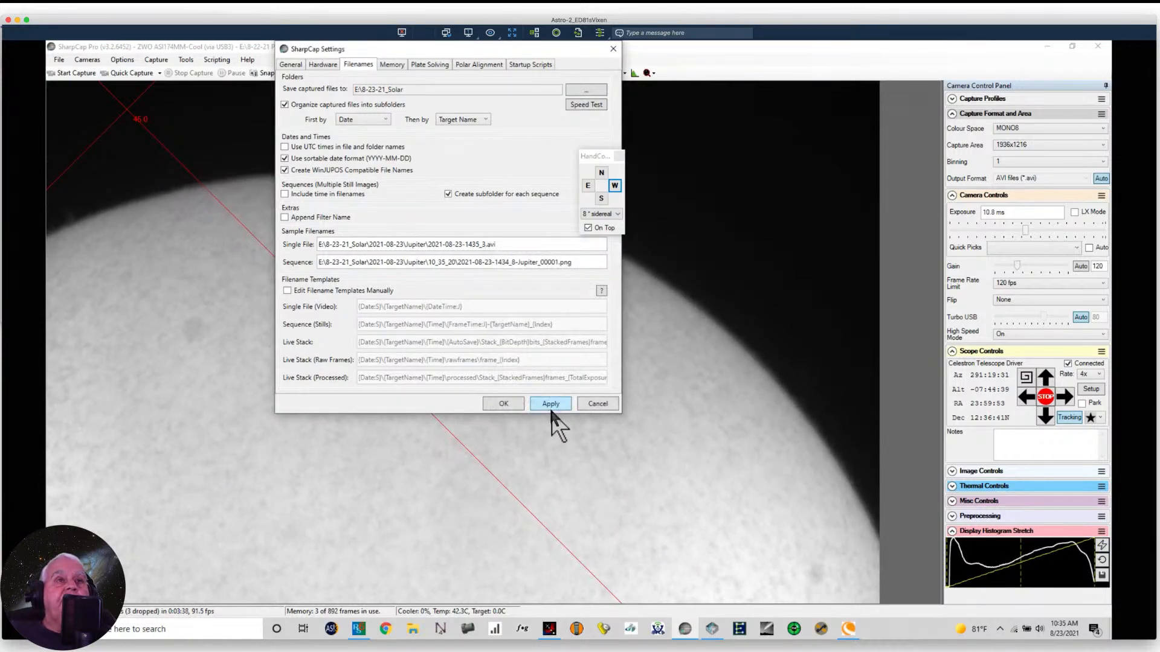
left_click(551, 403)
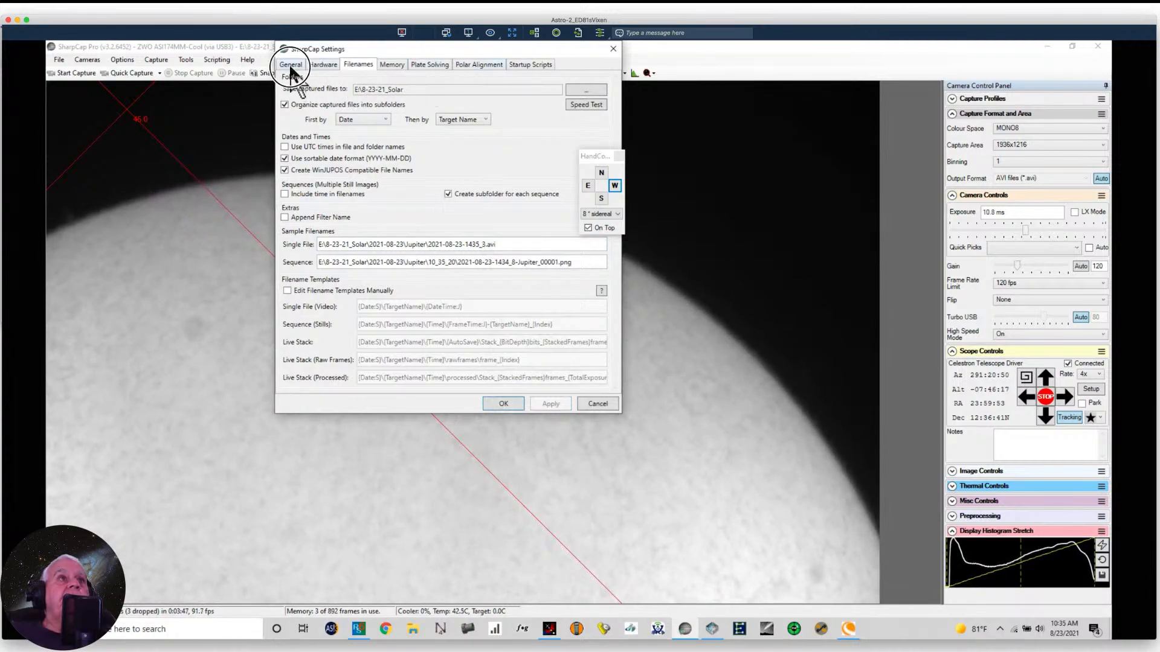
left_click(291, 64)
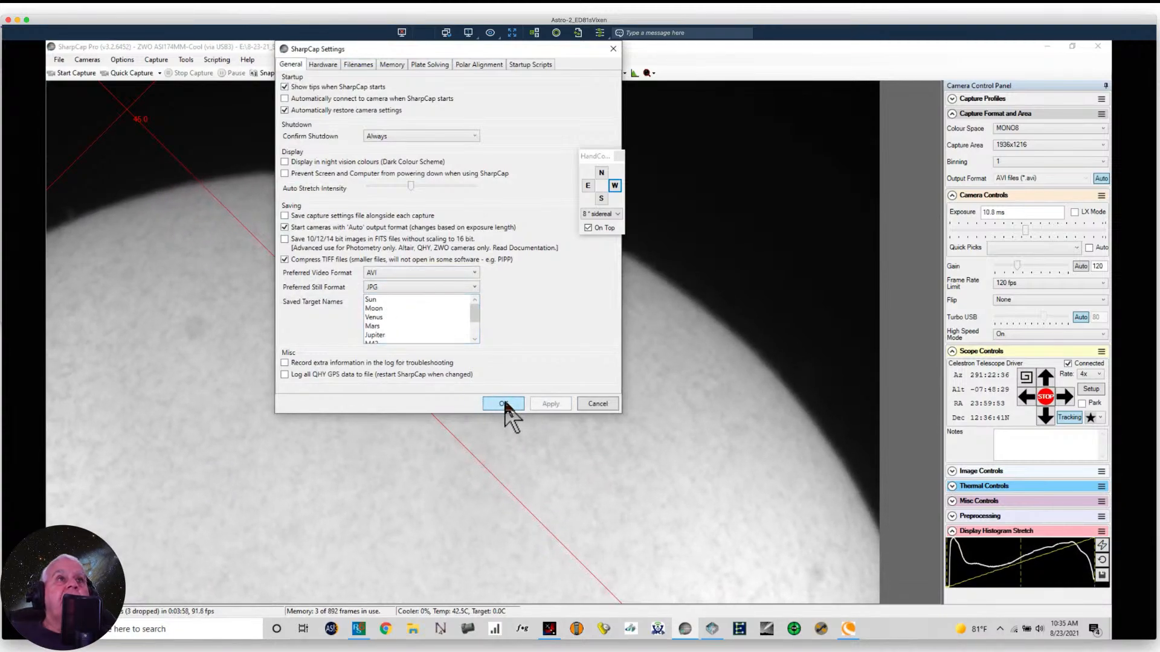
Step: Close the settings and set the target name to Sun
left_click(503, 403)
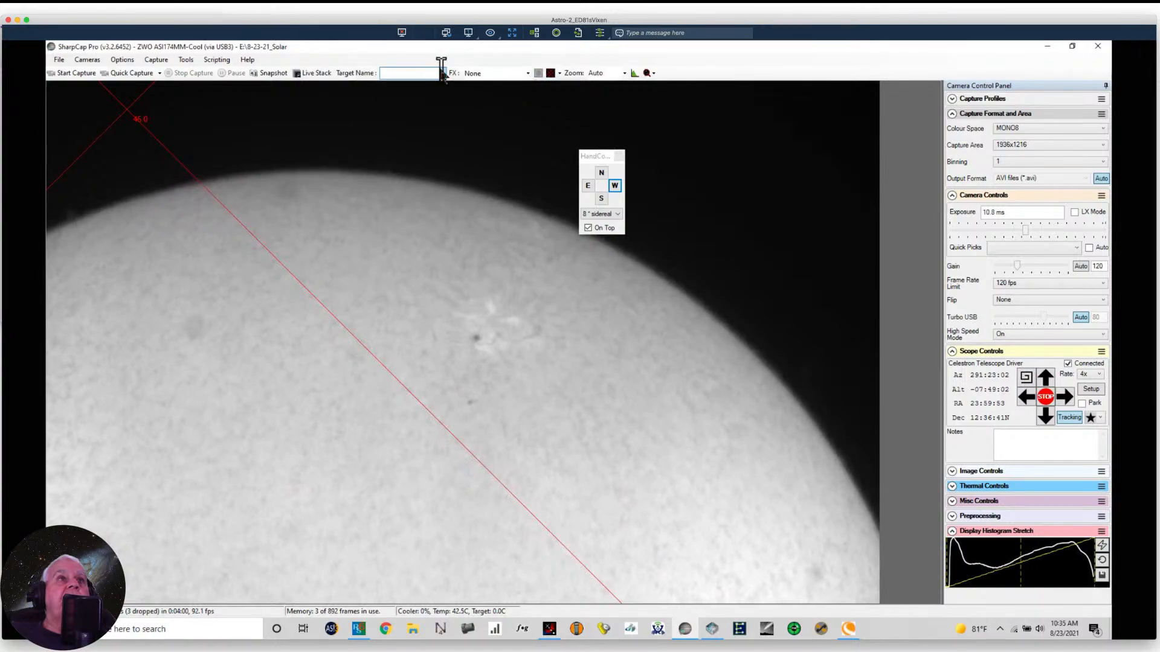
left_click(442, 73)
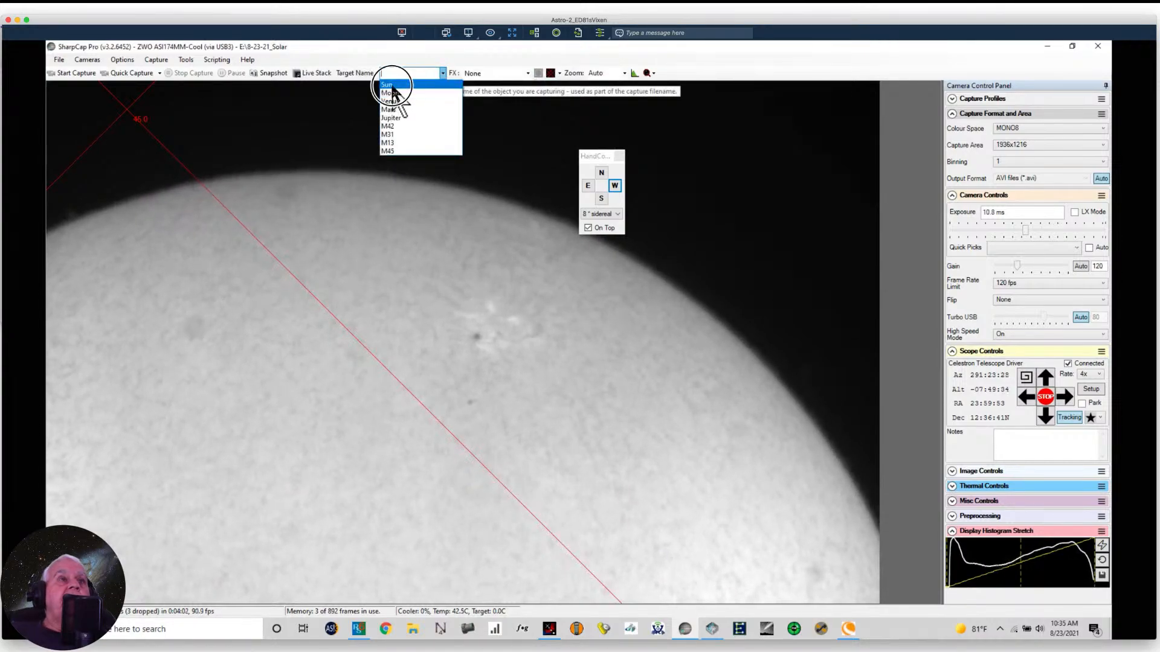
left_click(386, 85)
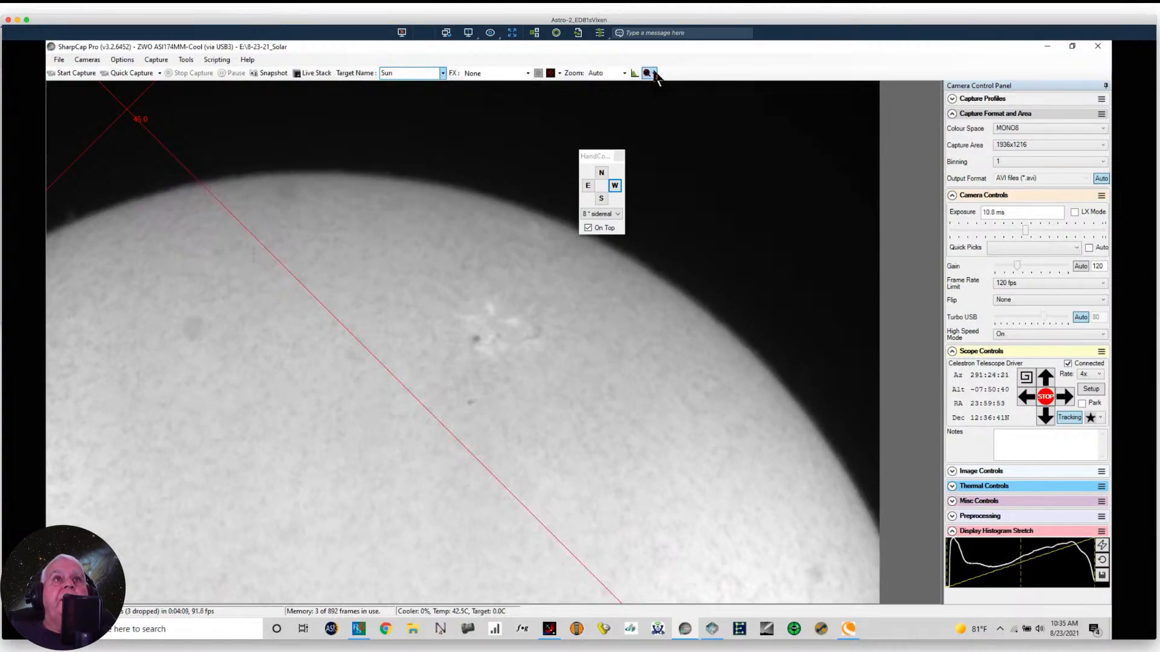
left_click(635, 73)
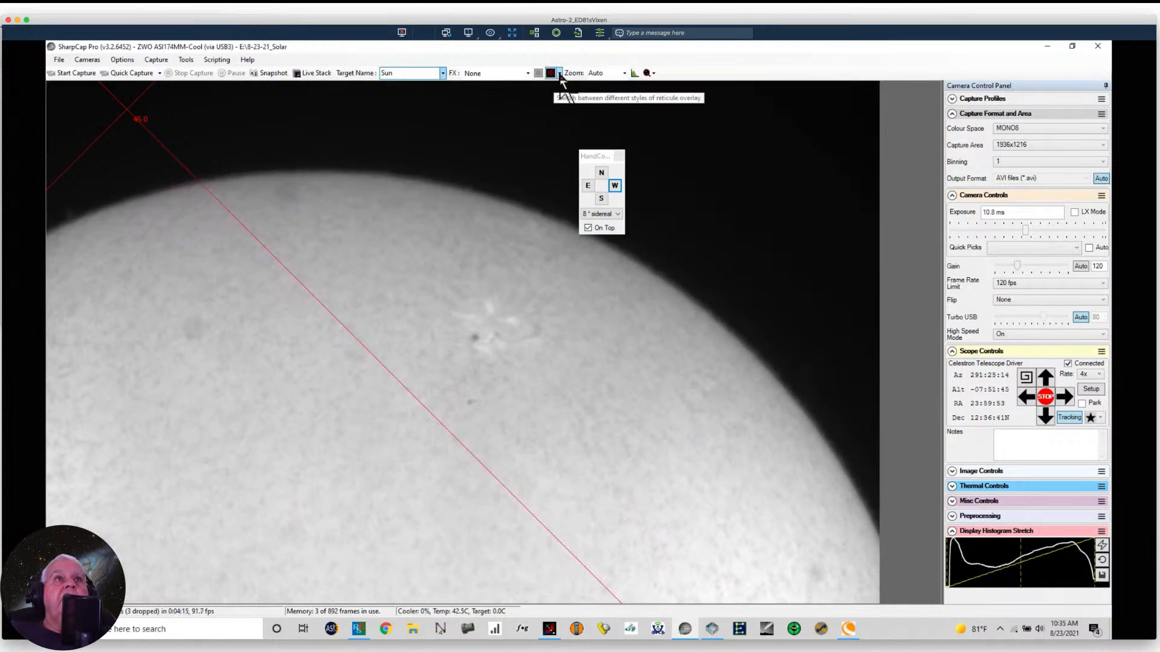
Step: Show a centred crosshairs reticle over the live image
left_click(561, 73)
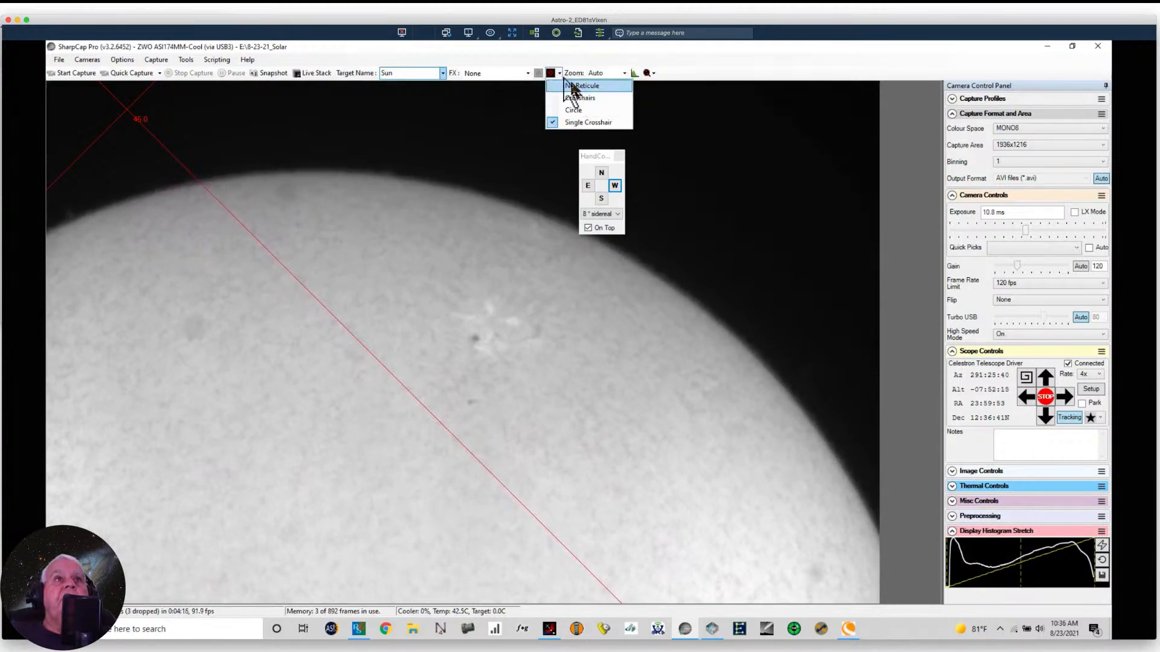
left_click(584, 84)
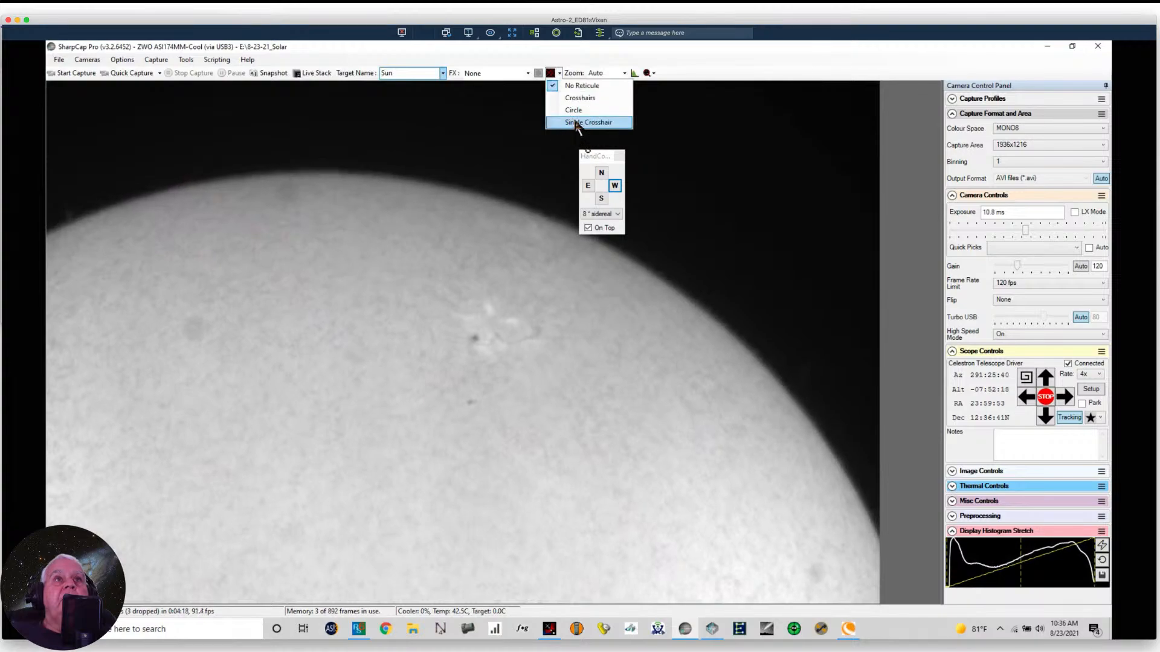
left_click(588, 122)
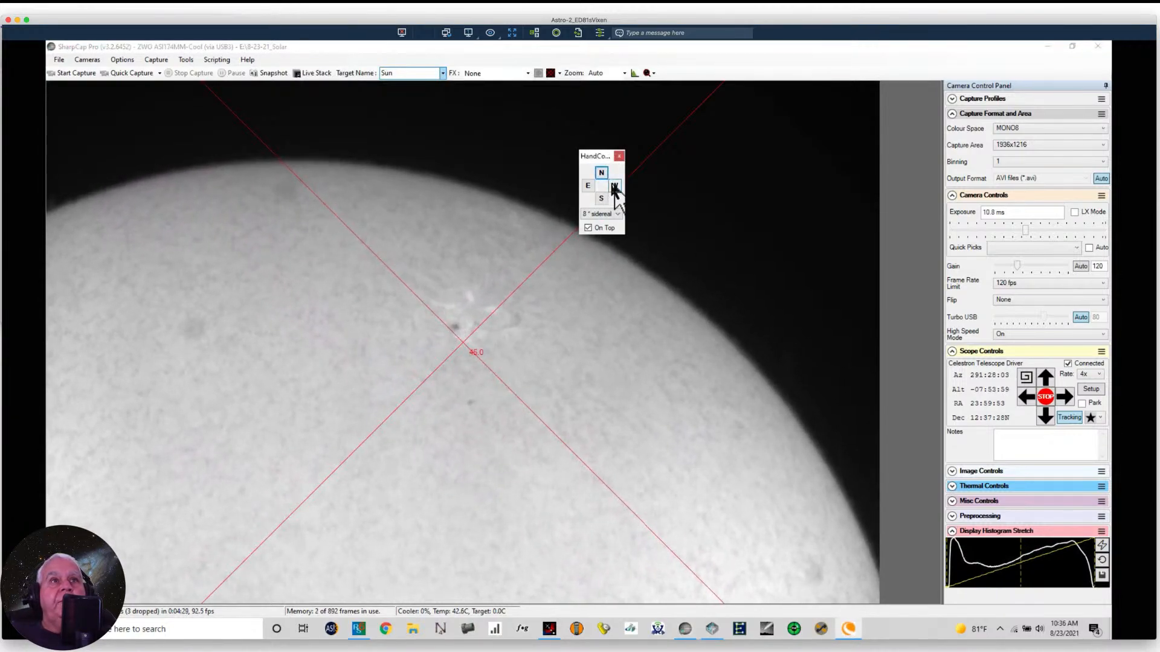
Step: Nudge the mount west and south to centre the sunspot on the crosshairs
left_click(617, 186)
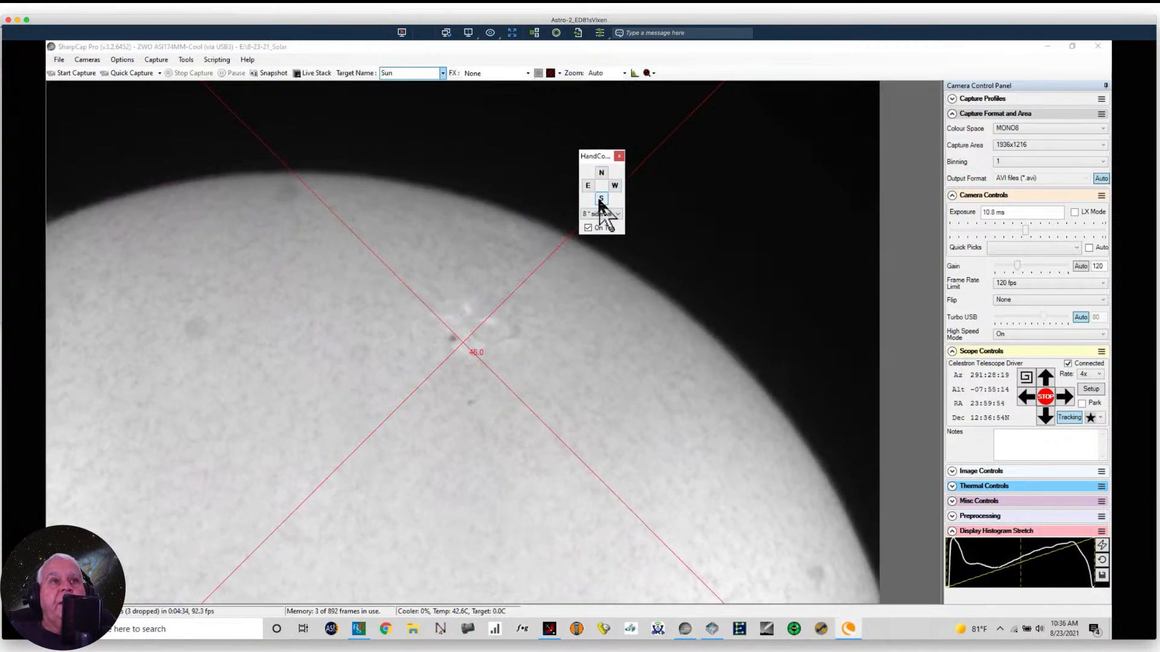
left_click(602, 198)
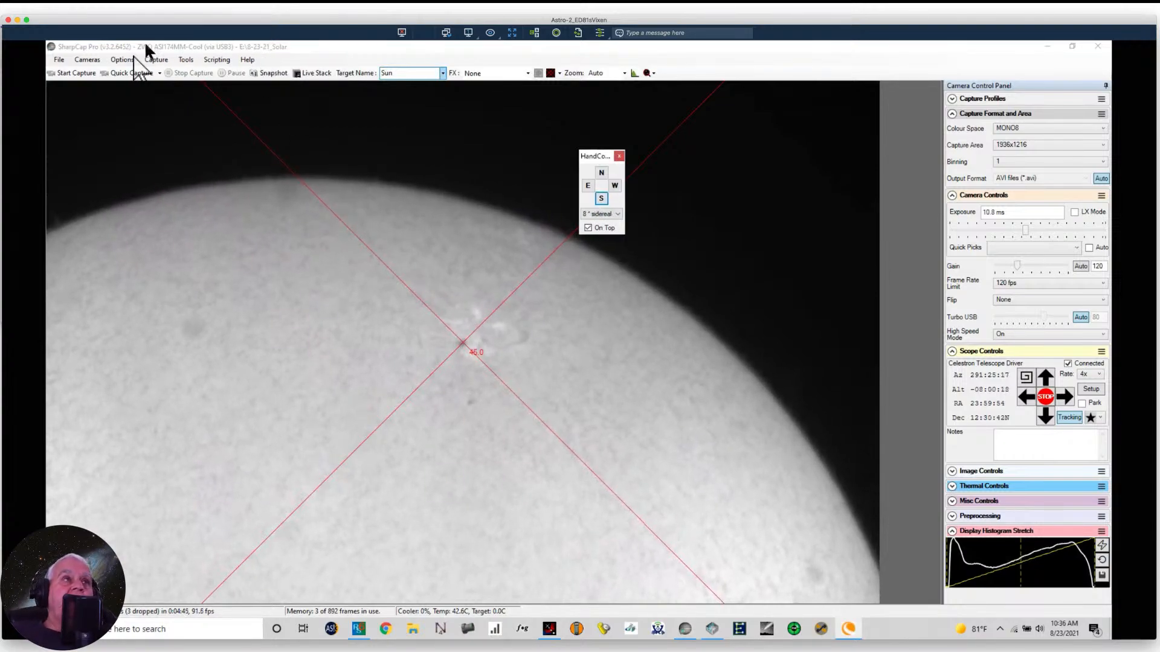
Step: In Configure Capture, limit each capture to a frame count of 1000
left_click(154, 60)
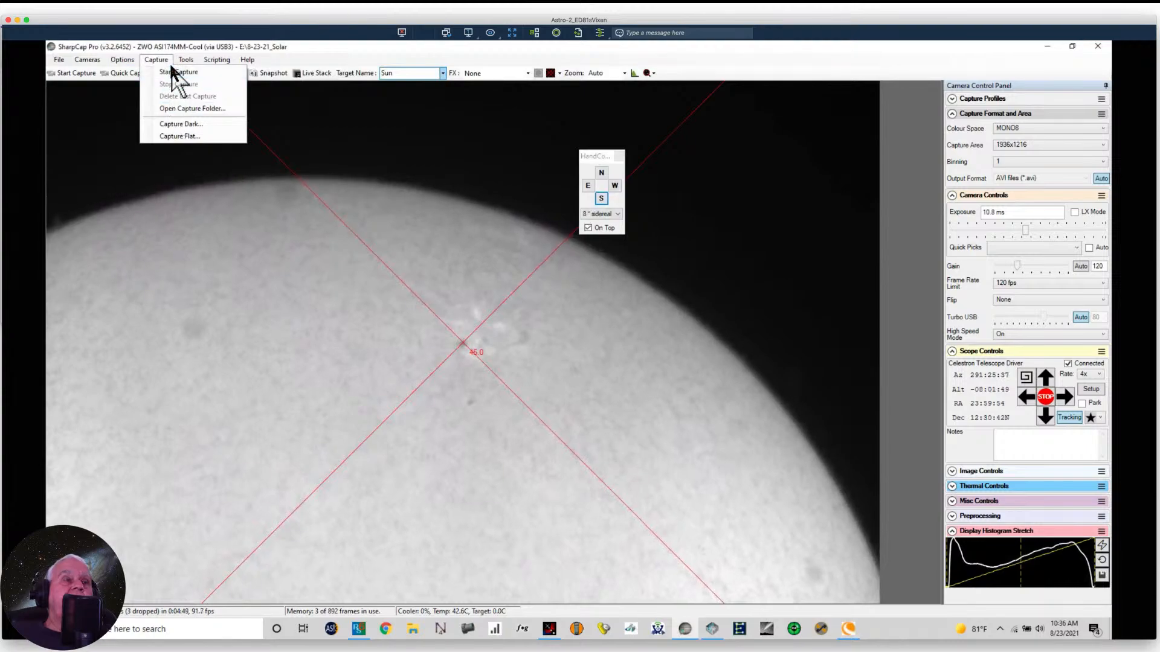
left_click(174, 72)
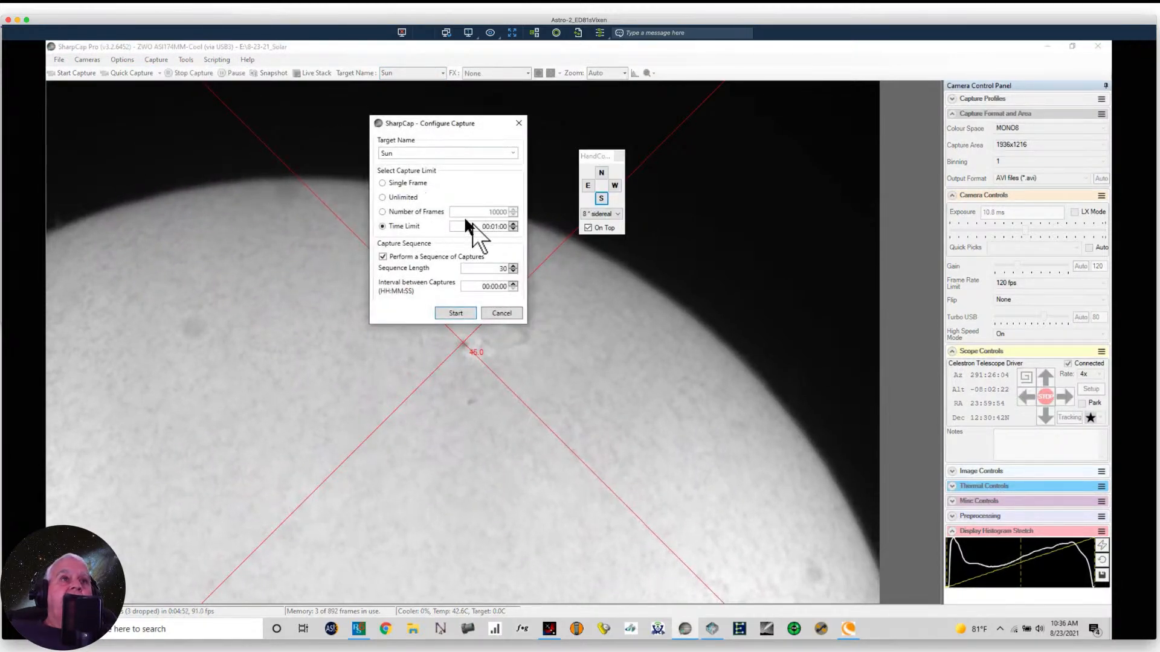
left_click(382, 212)
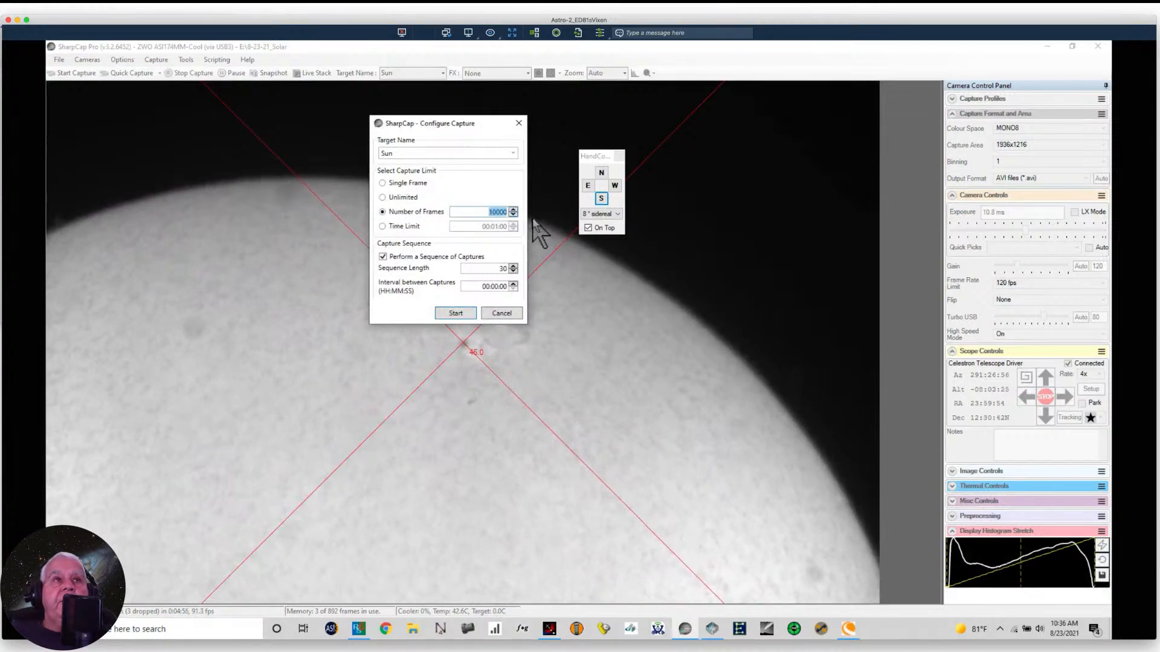
type("300")
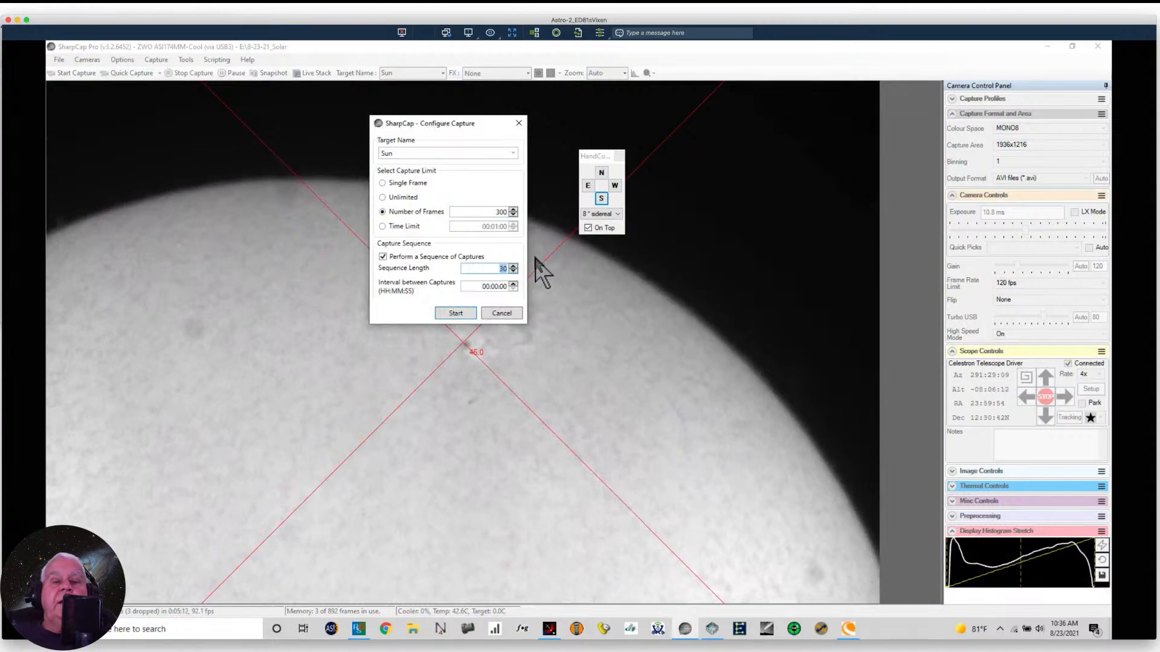
Step: Enable a sequence of 300 captures spaced 20 seconds apart, ready to start
left_click(513, 271)
type("1000")
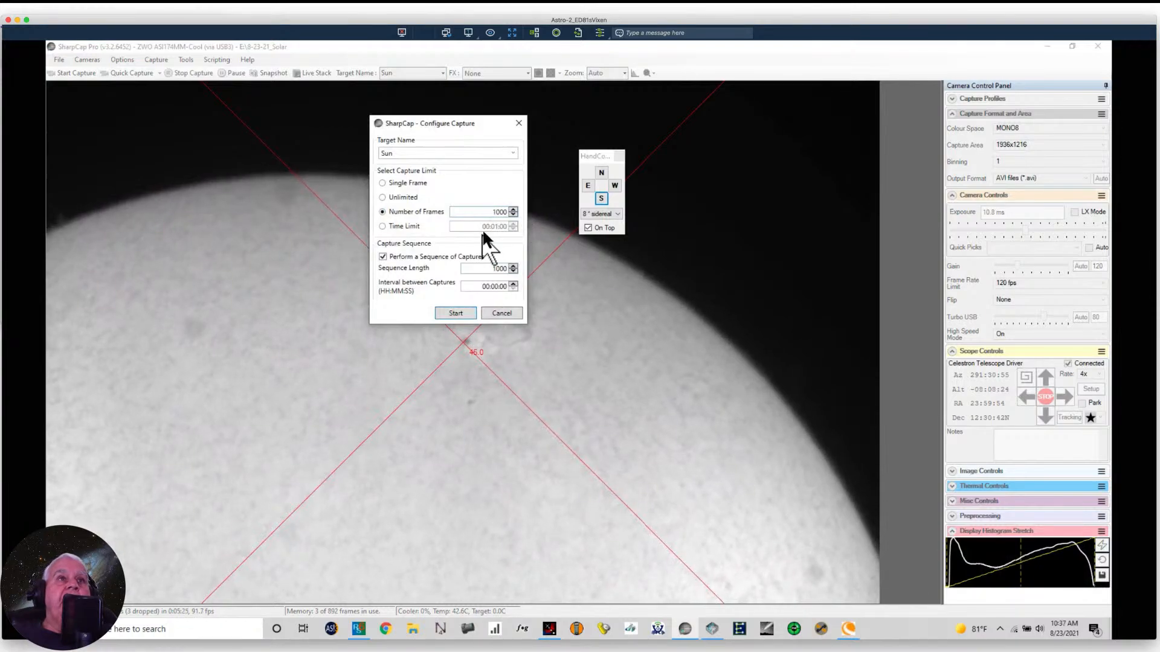
left_click(486, 268)
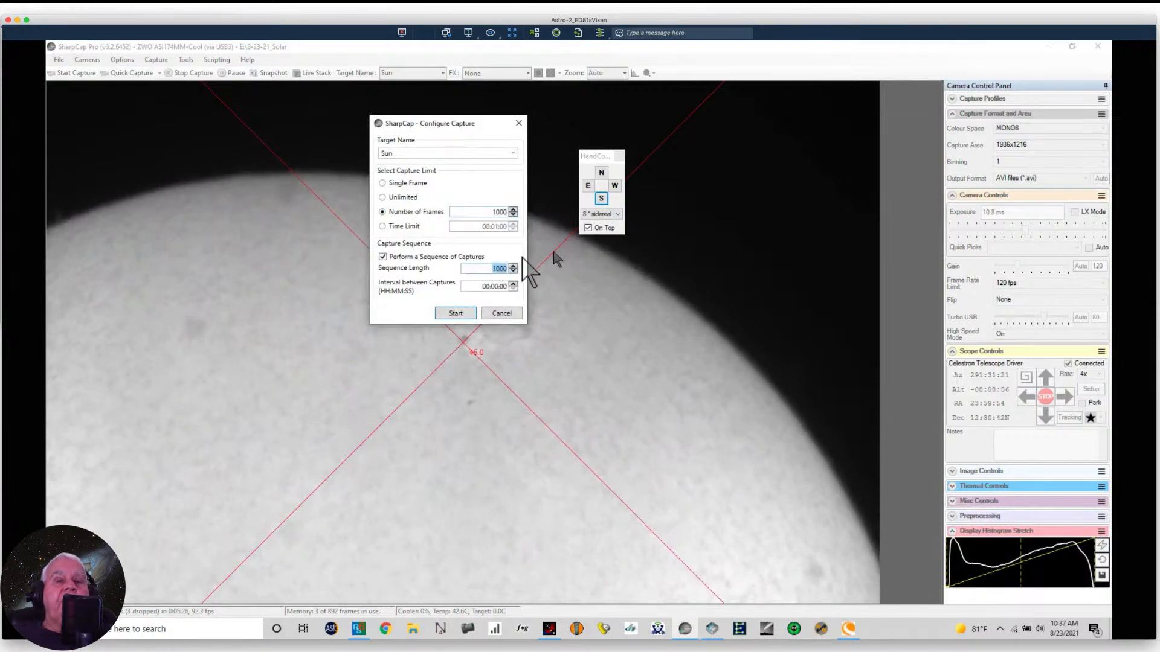
type("300")
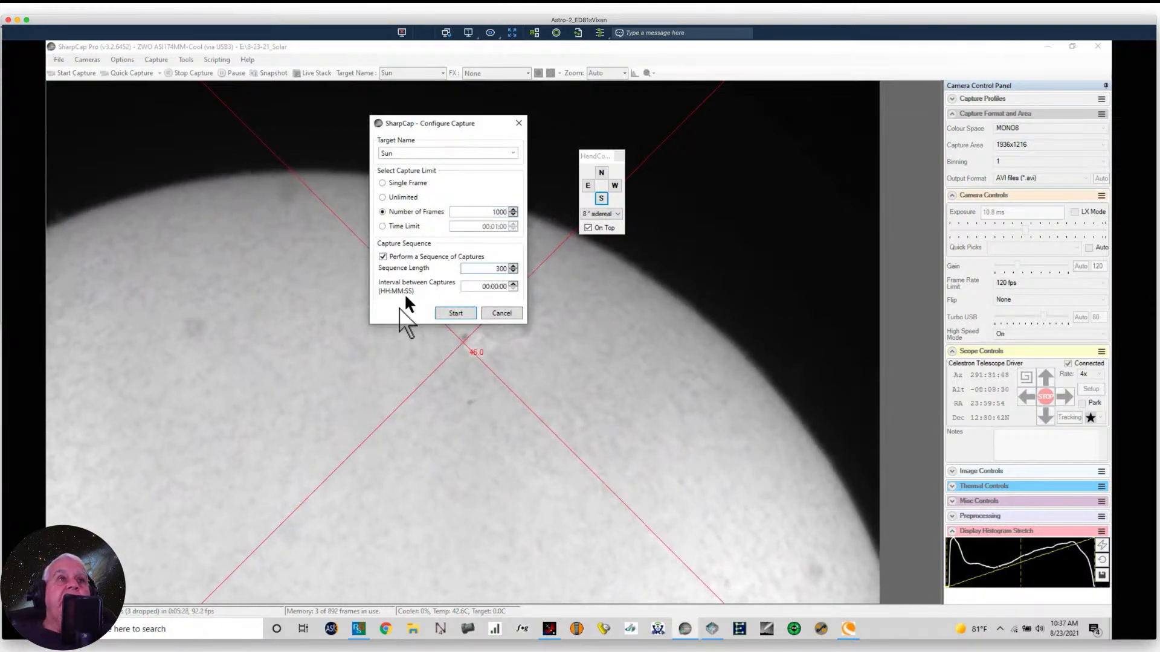
mouse_move(481, 319)
type("2")
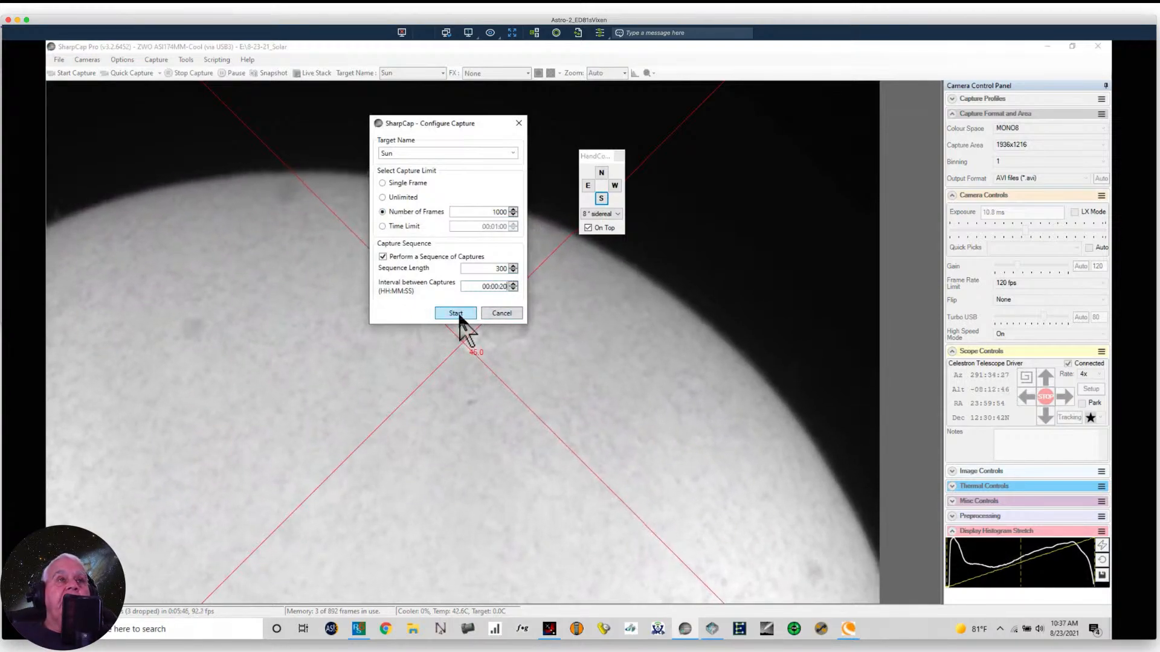
Step: Start the capture sequence and let the remaining count drop to 299
left_click(454, 313)
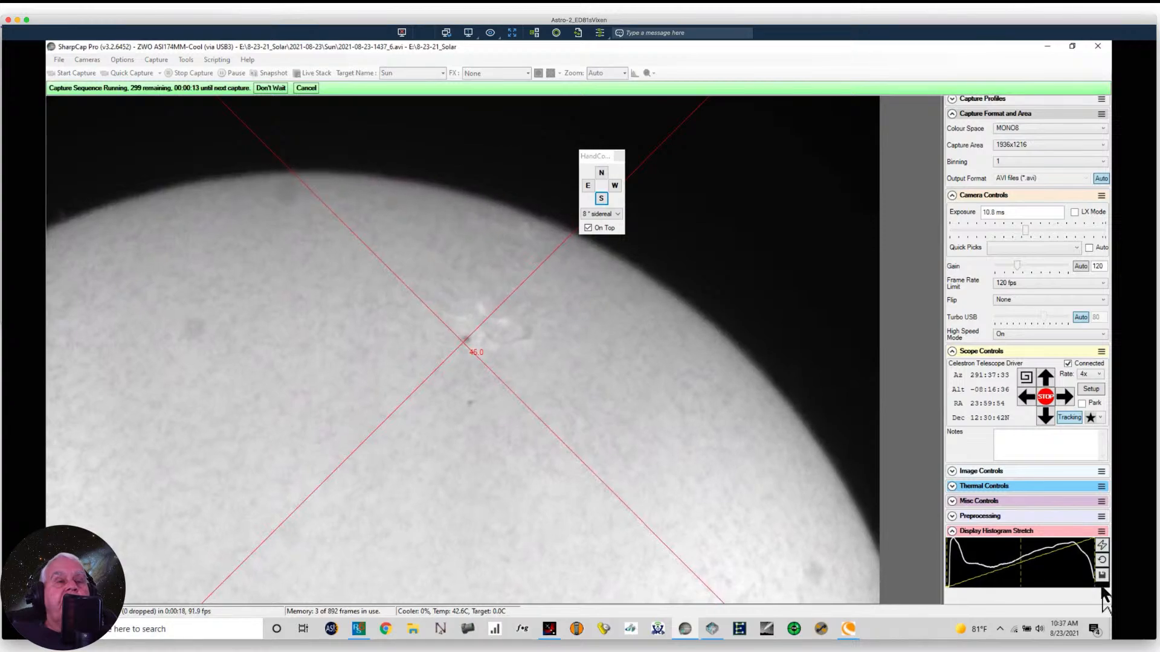
mouse_move(1104, 575)
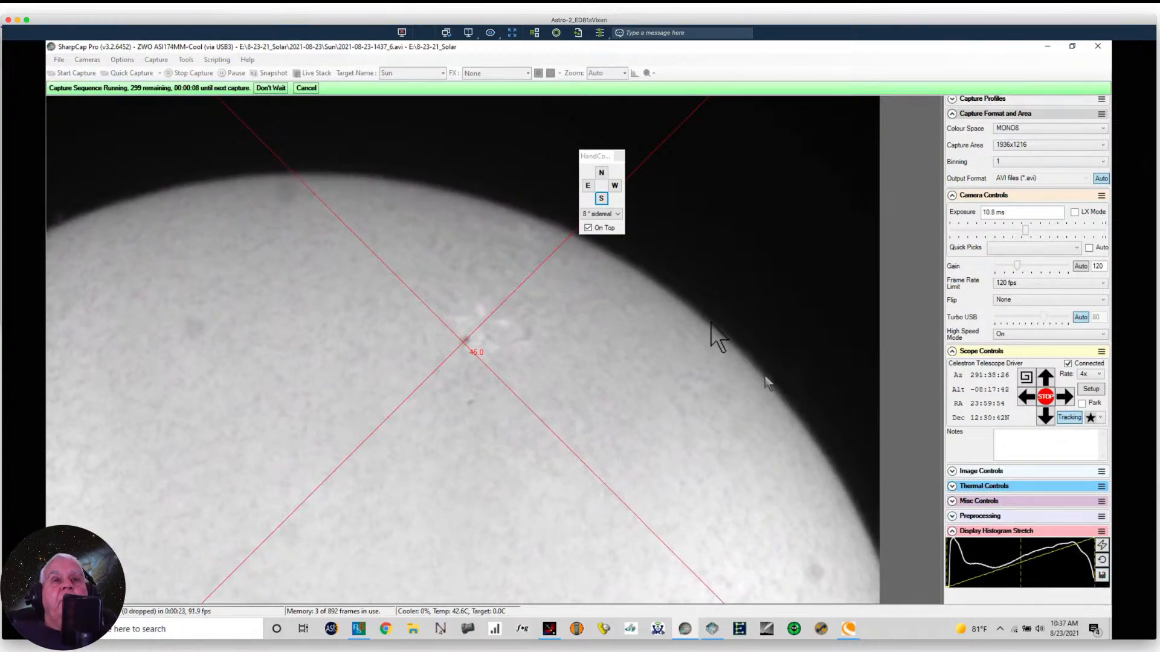
mouse_move(841, 421)
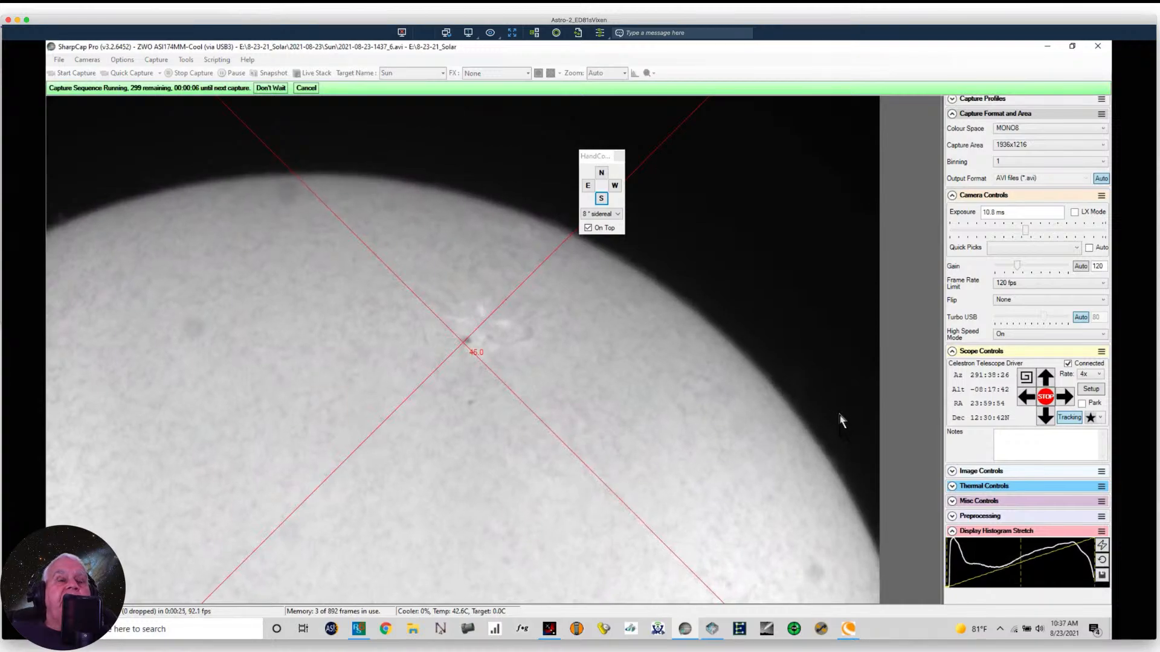
mouse_move(831, 451)
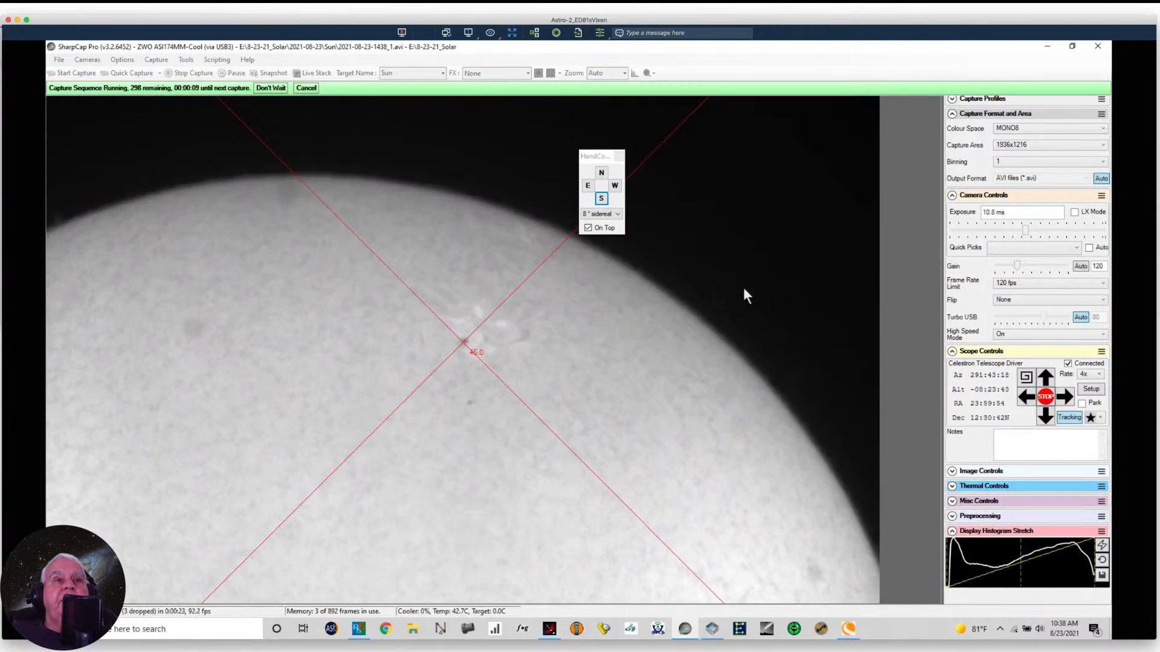
mouse_move(713, 244)
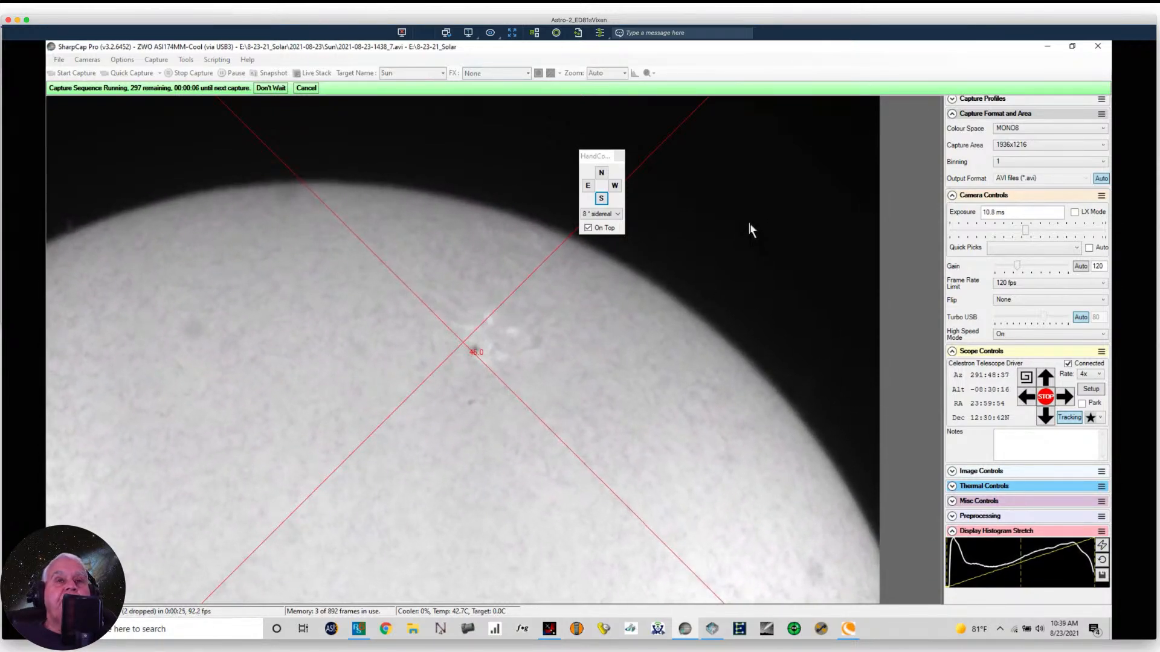
mouse_move(764, 224)
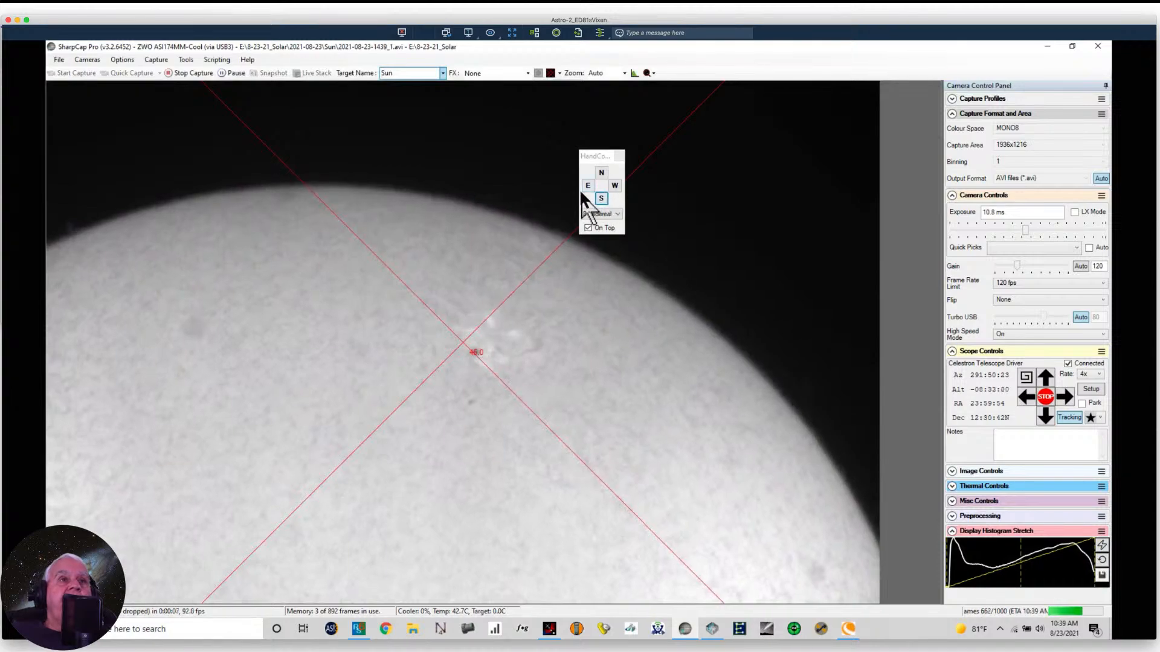
Step: Nudge the mount east to re-centre the sunspot while the sequence keeps running
left_click(616, 185)
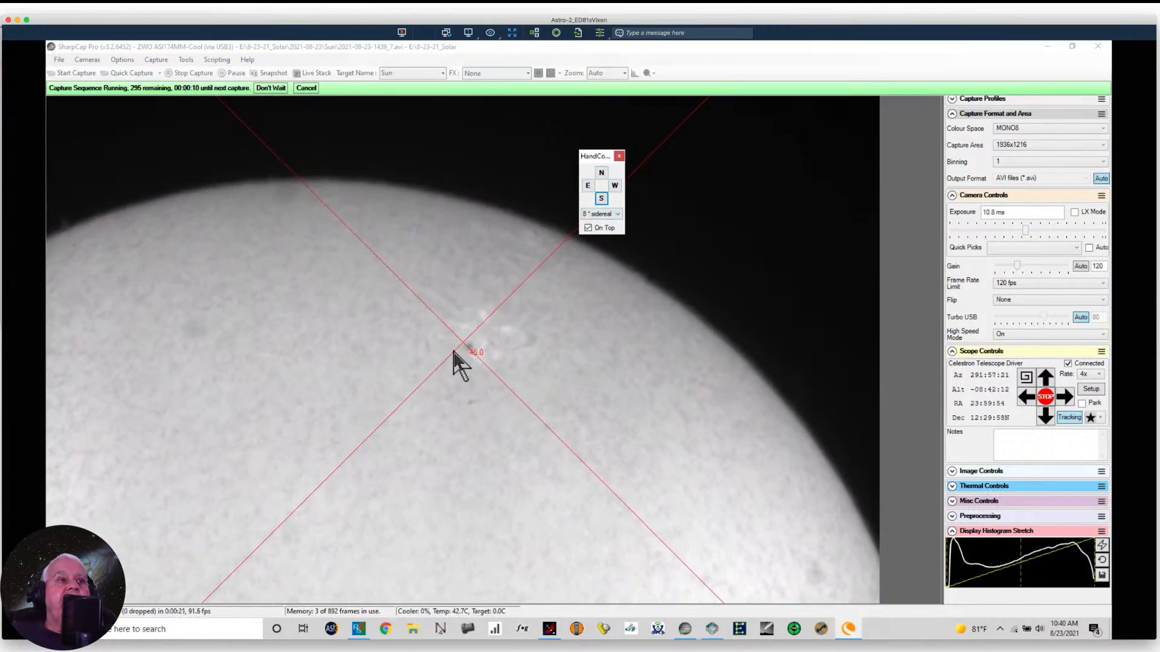
mouse_move(471, 376)
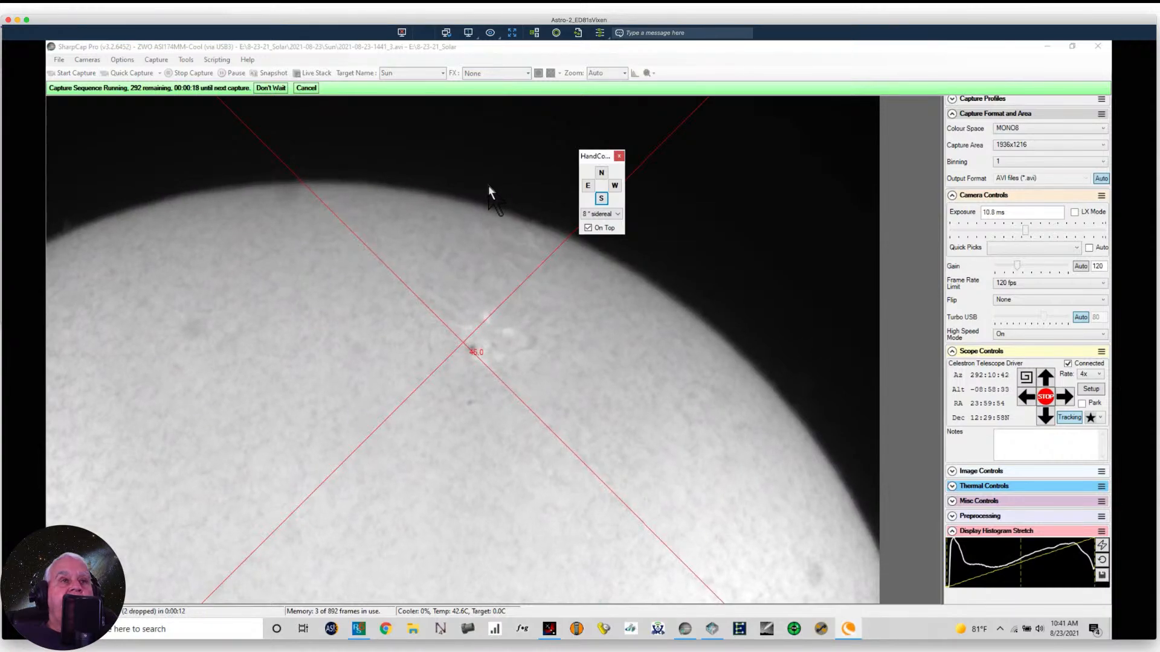
mouse_move(514, 231)
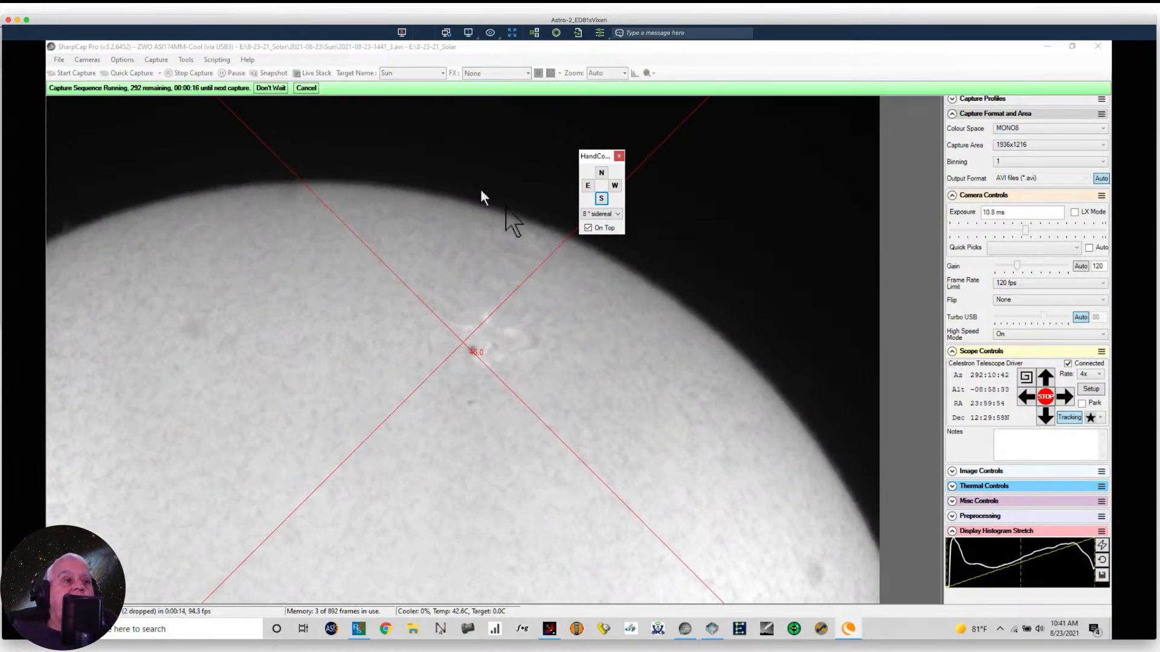